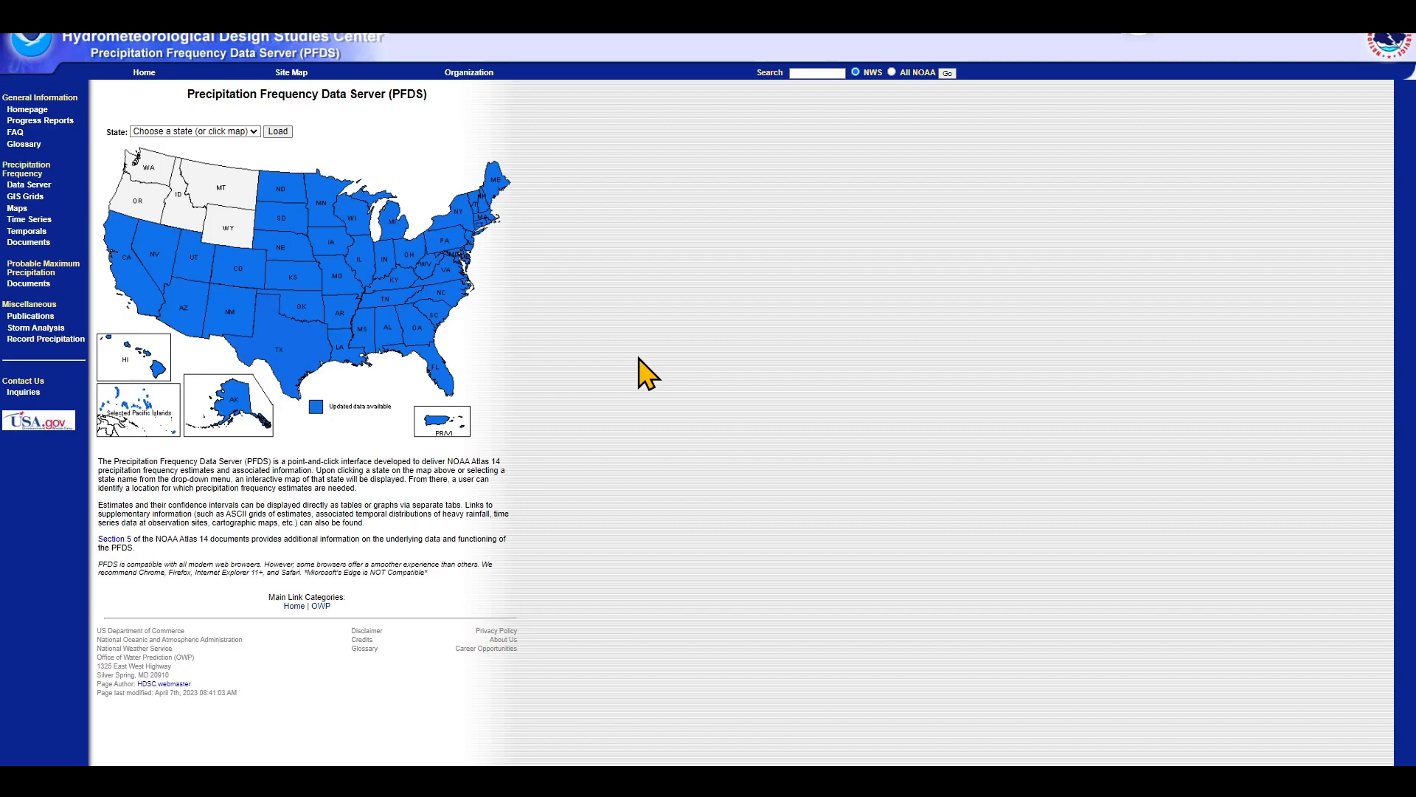
mouse_move(628, 371)
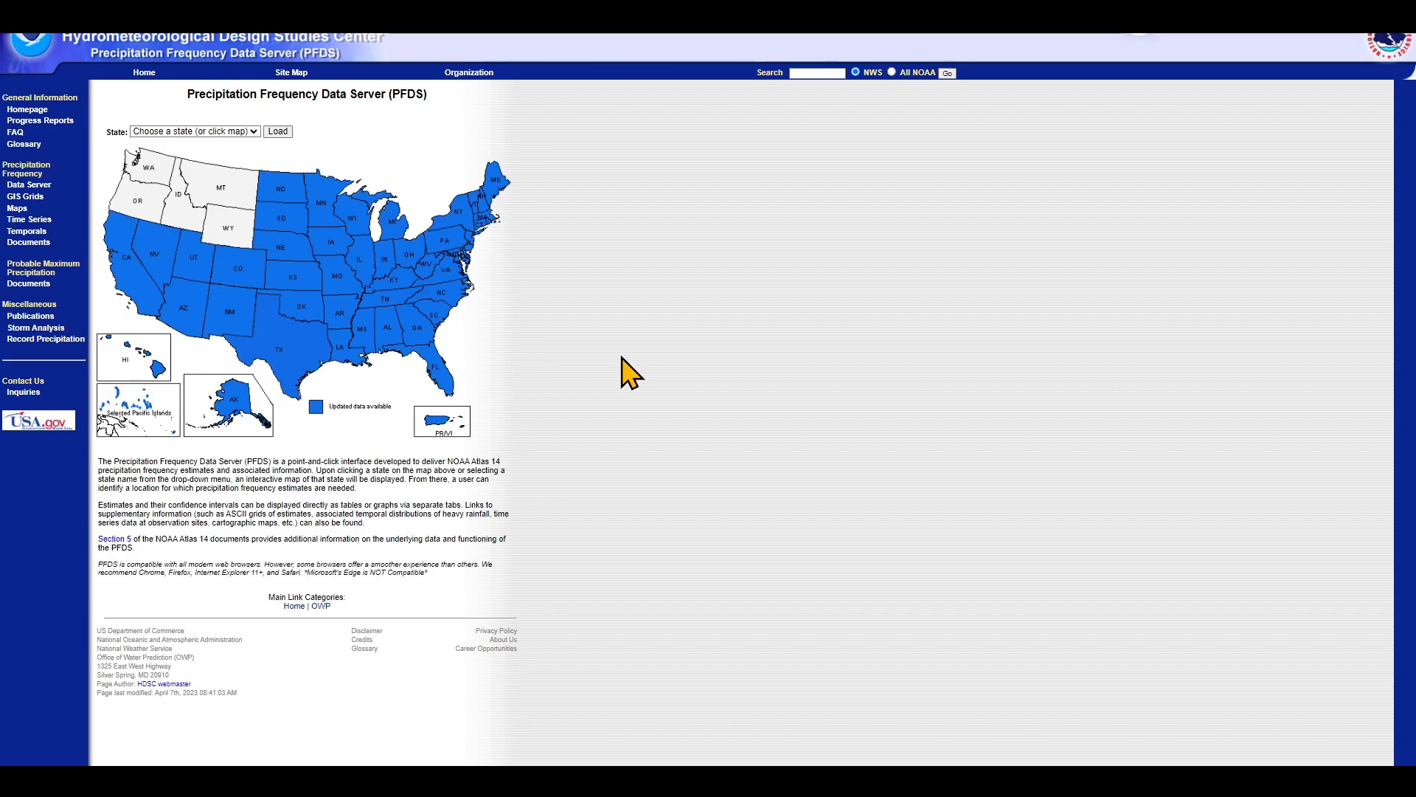
mouse_move(470, 411)
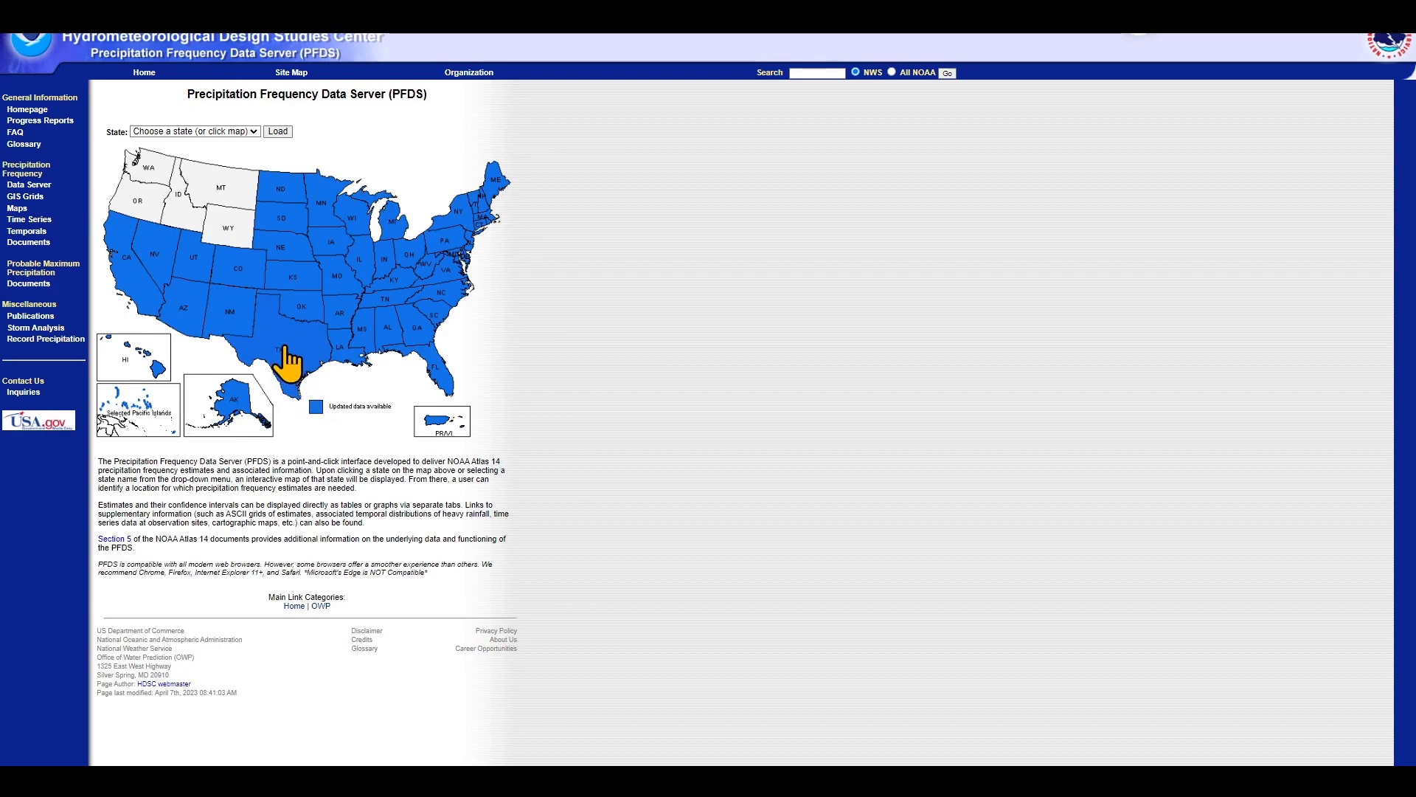
- Load Texas point precipitation frequency estimates for Eden and scroll through the depth table
left_click(287, 353)
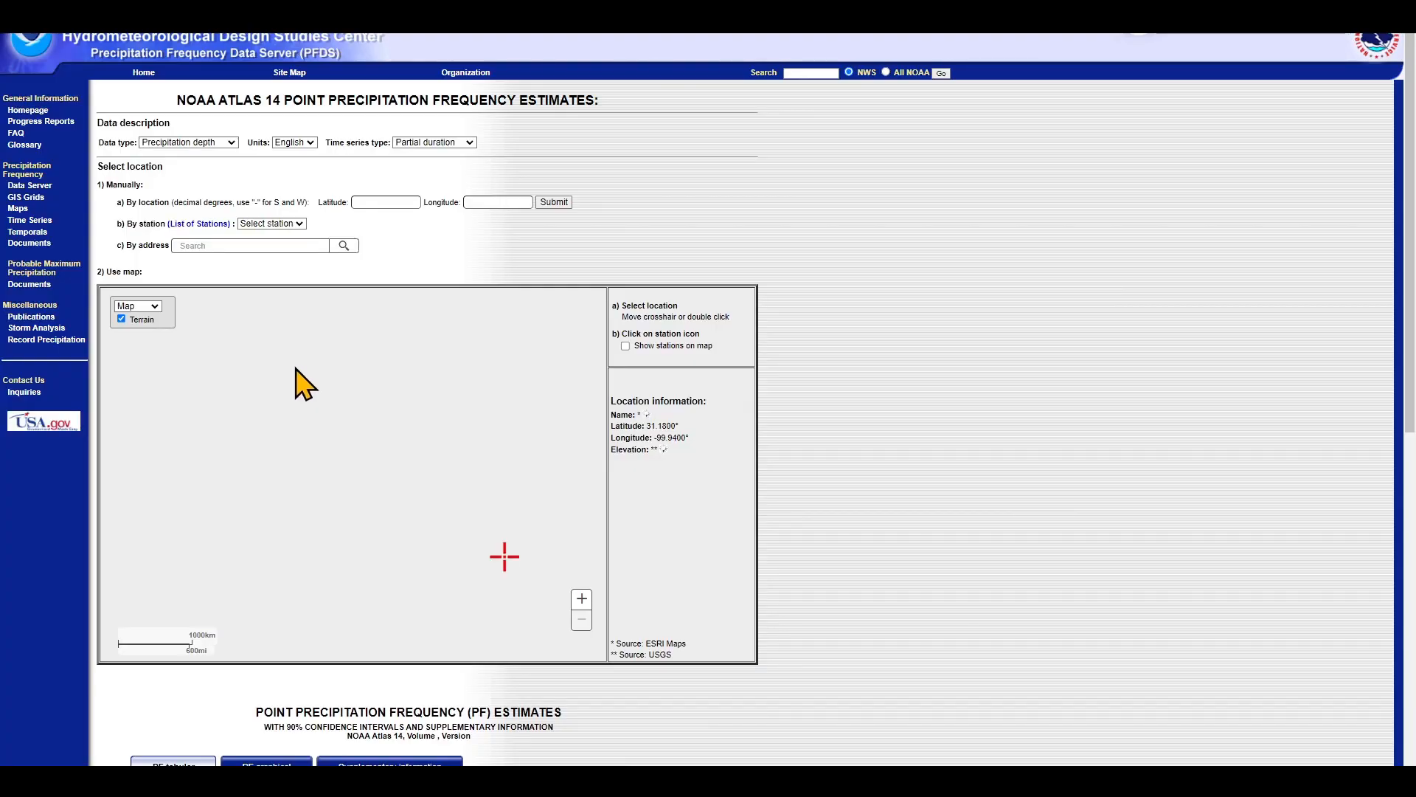
mouse_move(512, 579)
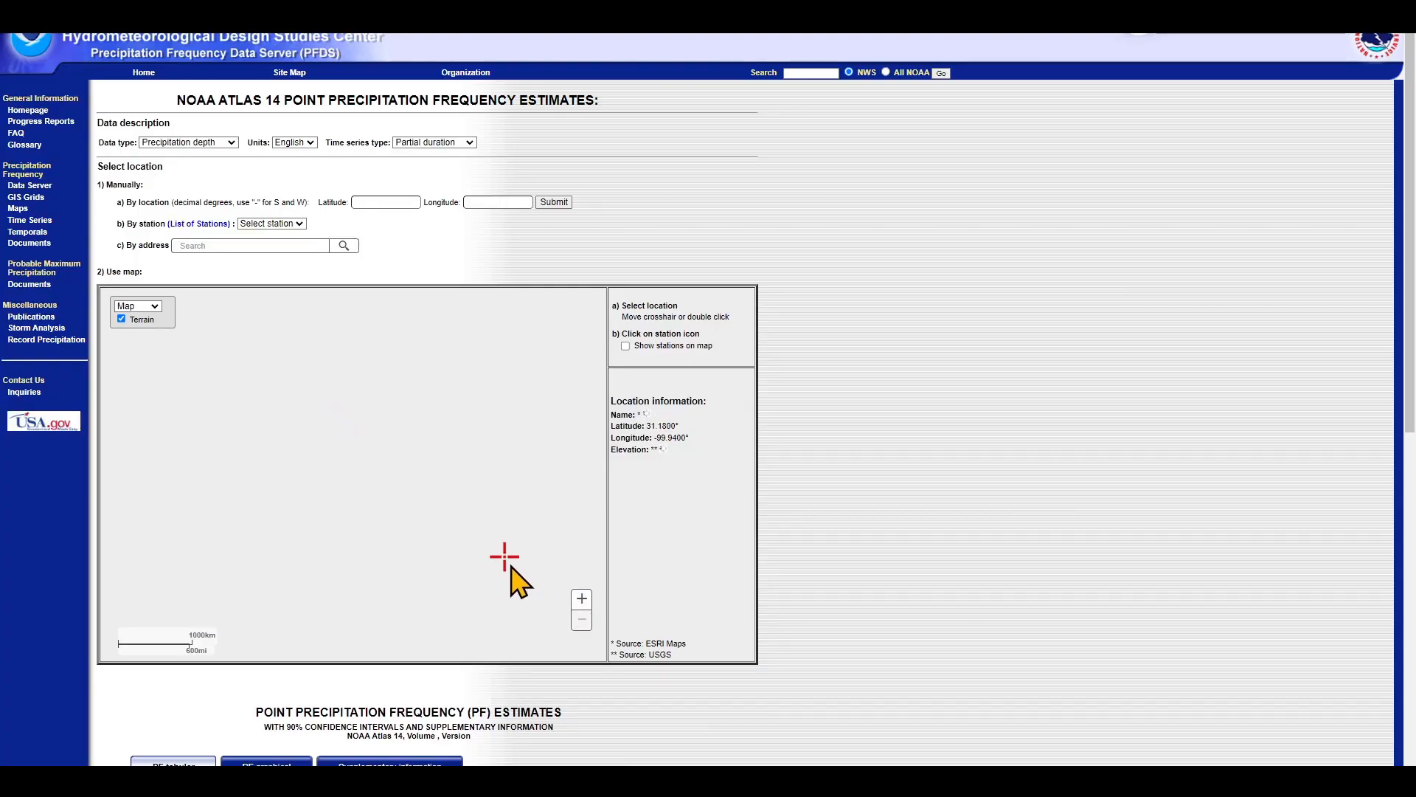
double_click(503, 556)
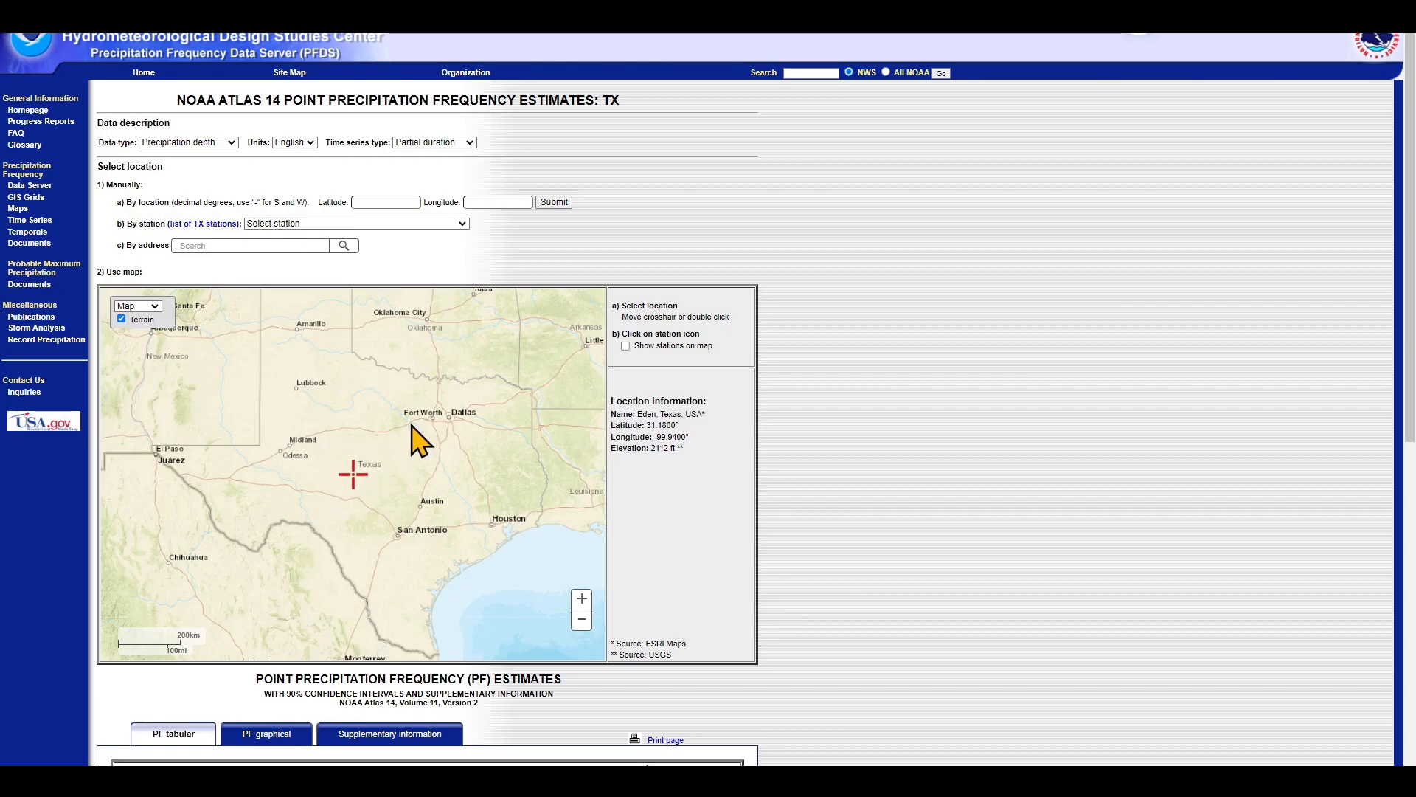
mouse_move(361, 526)
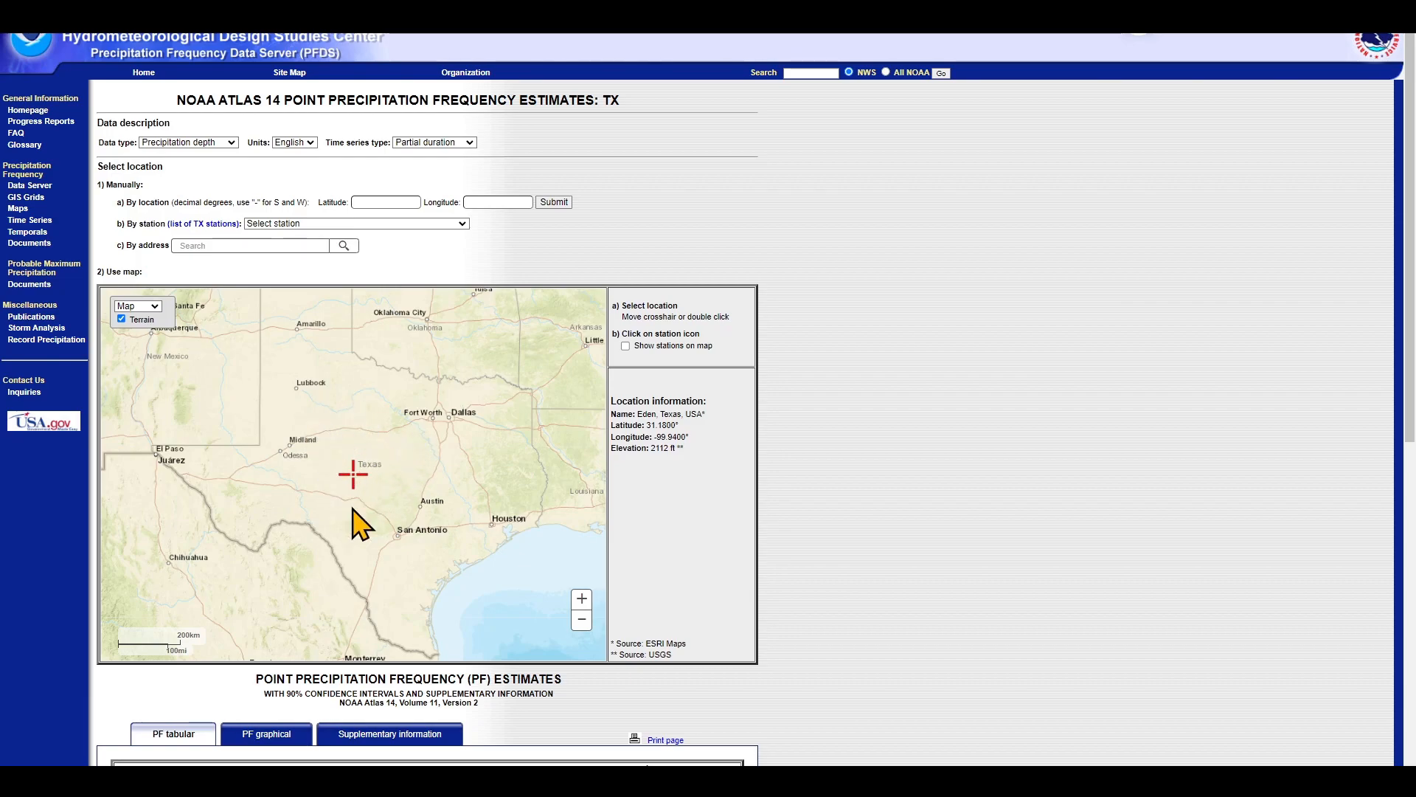
scroll("down", 3)
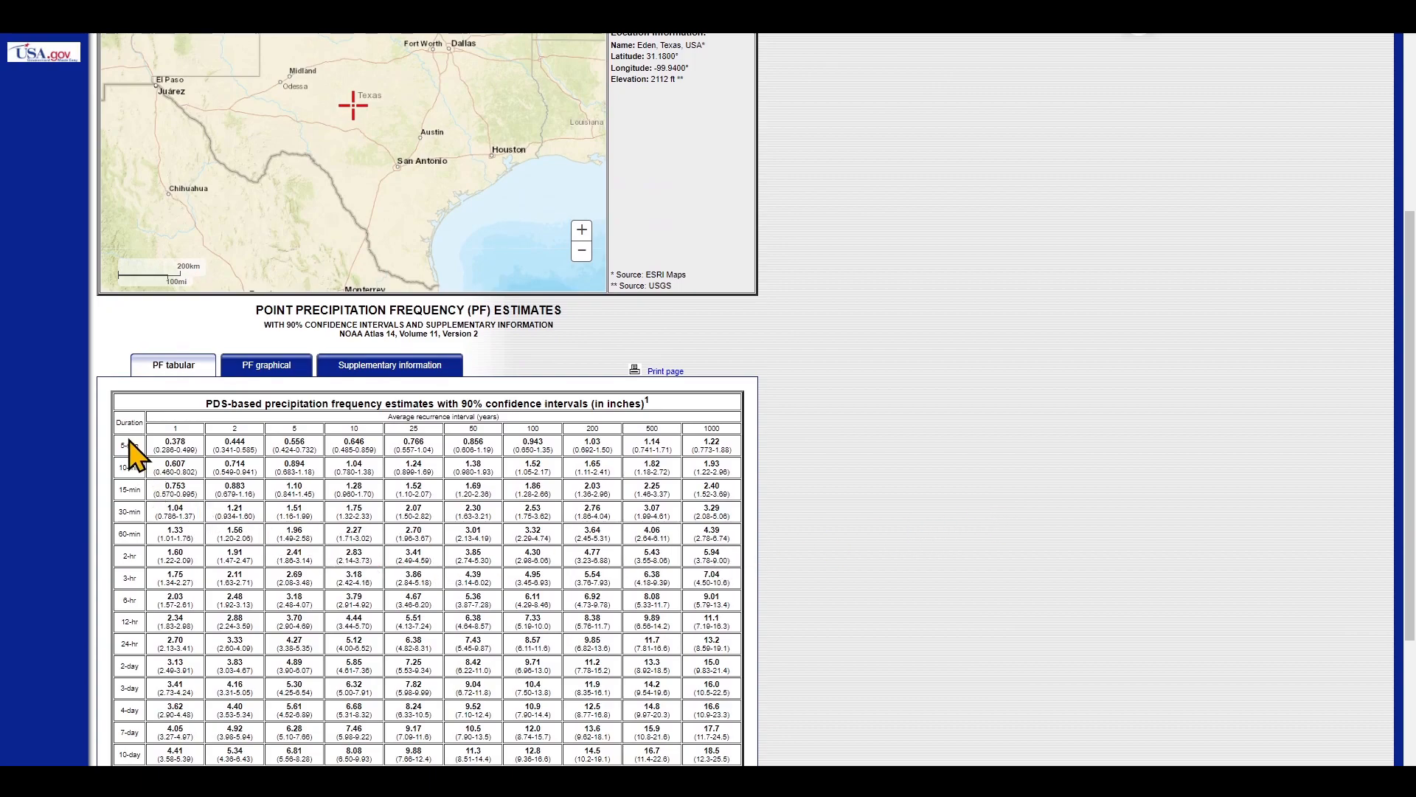
mouse_move(632, 456)
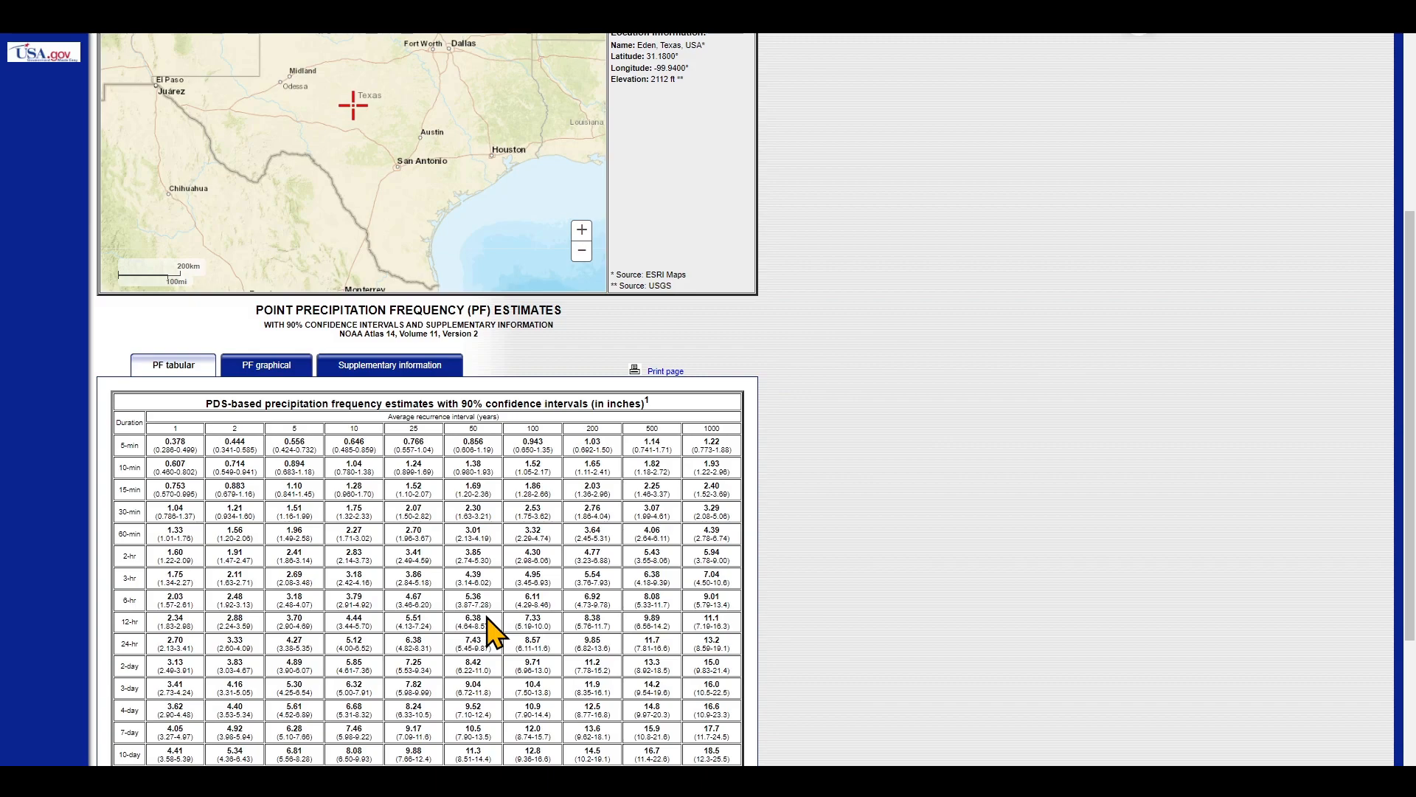
mouse_move(491, 630)
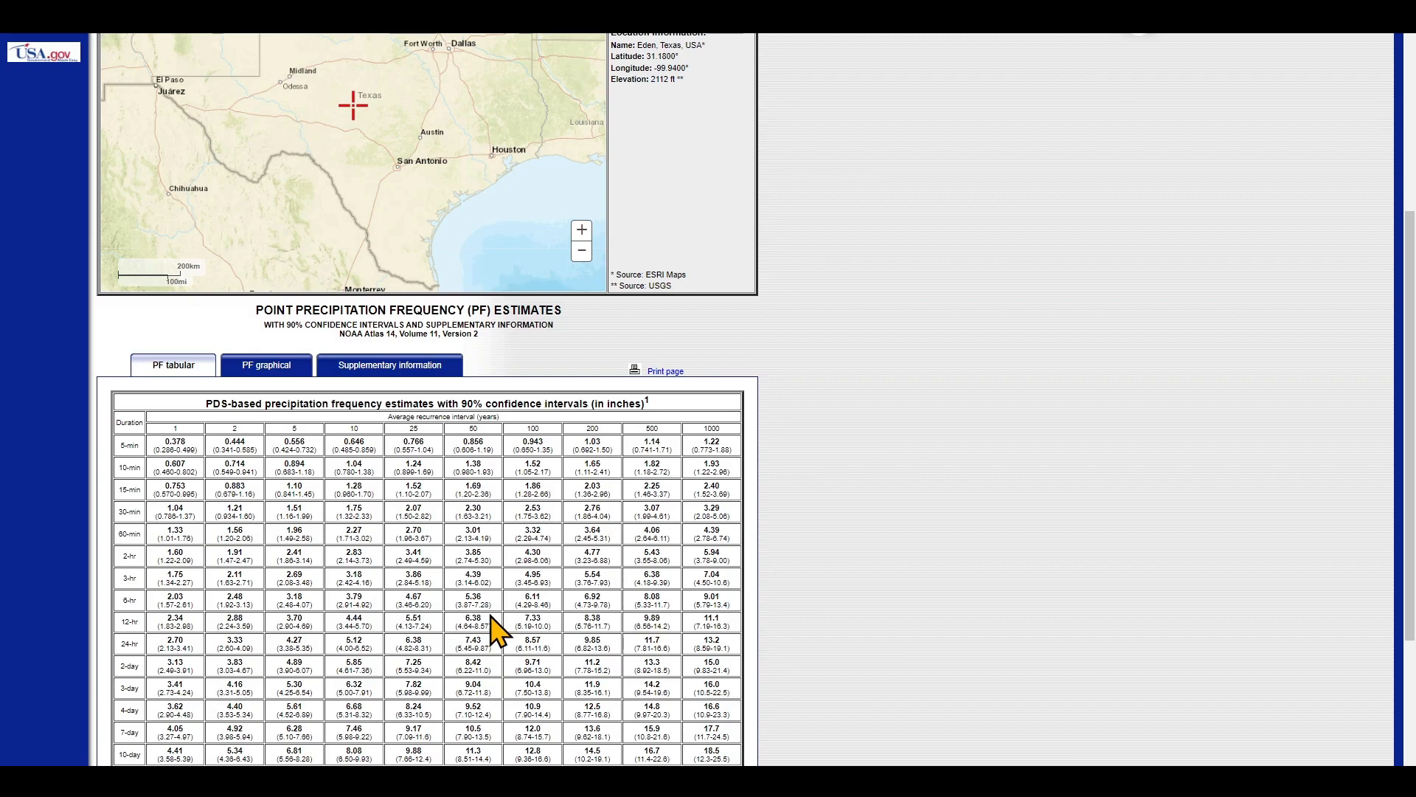
scroll("up", 3)
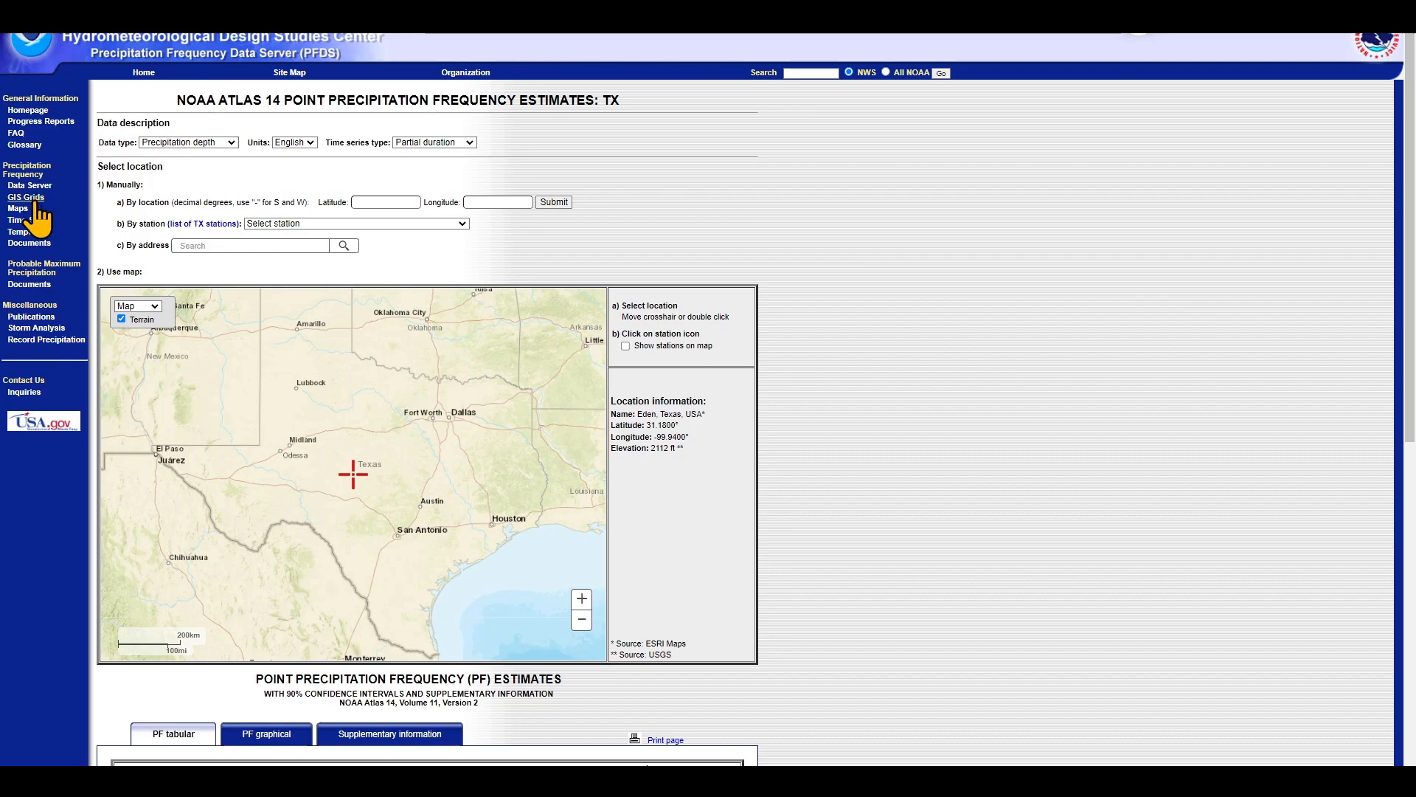
- Download the Southeastern States 100-year, 24-hour GIS grid (se100yr24ha.zip)
left_click(25, 197)
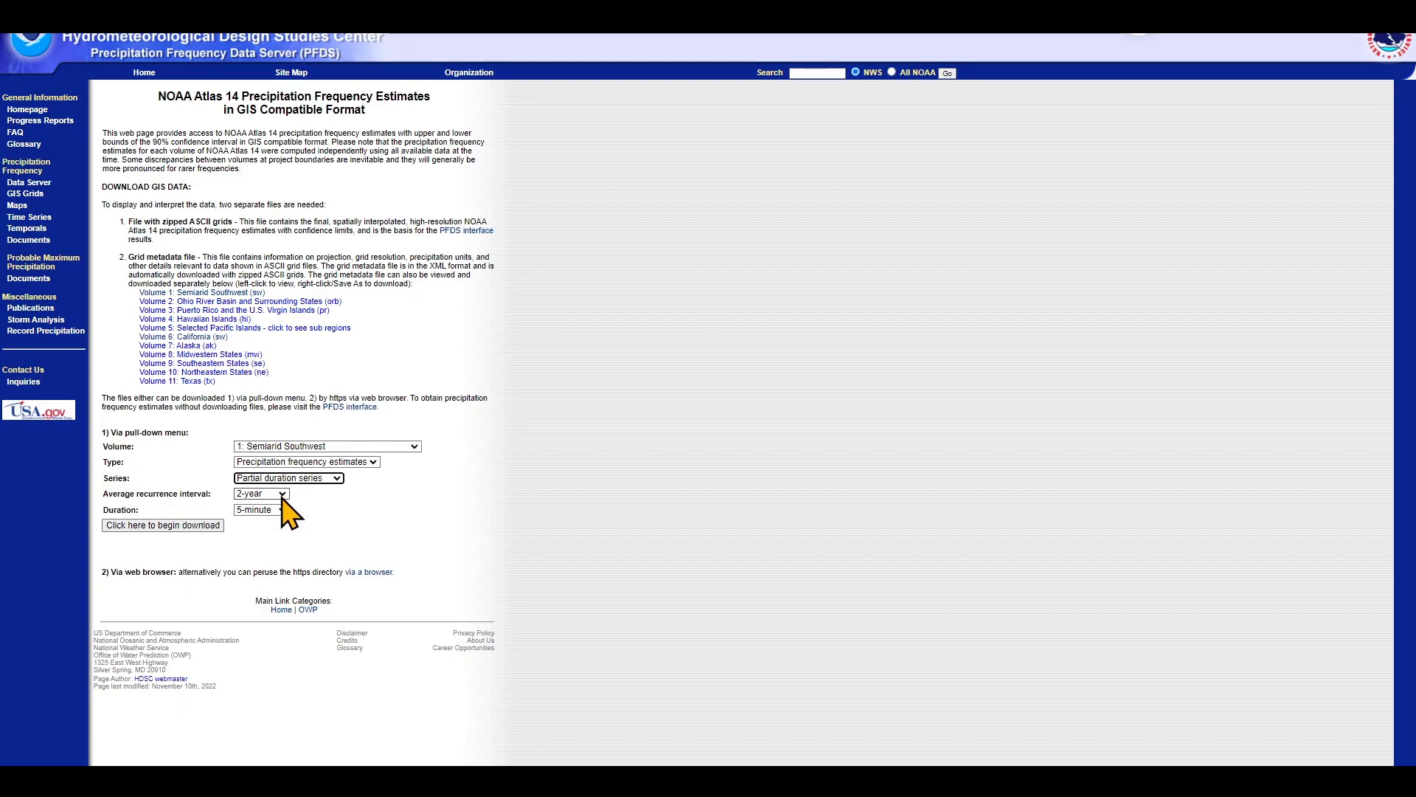
left_click(260, 494)
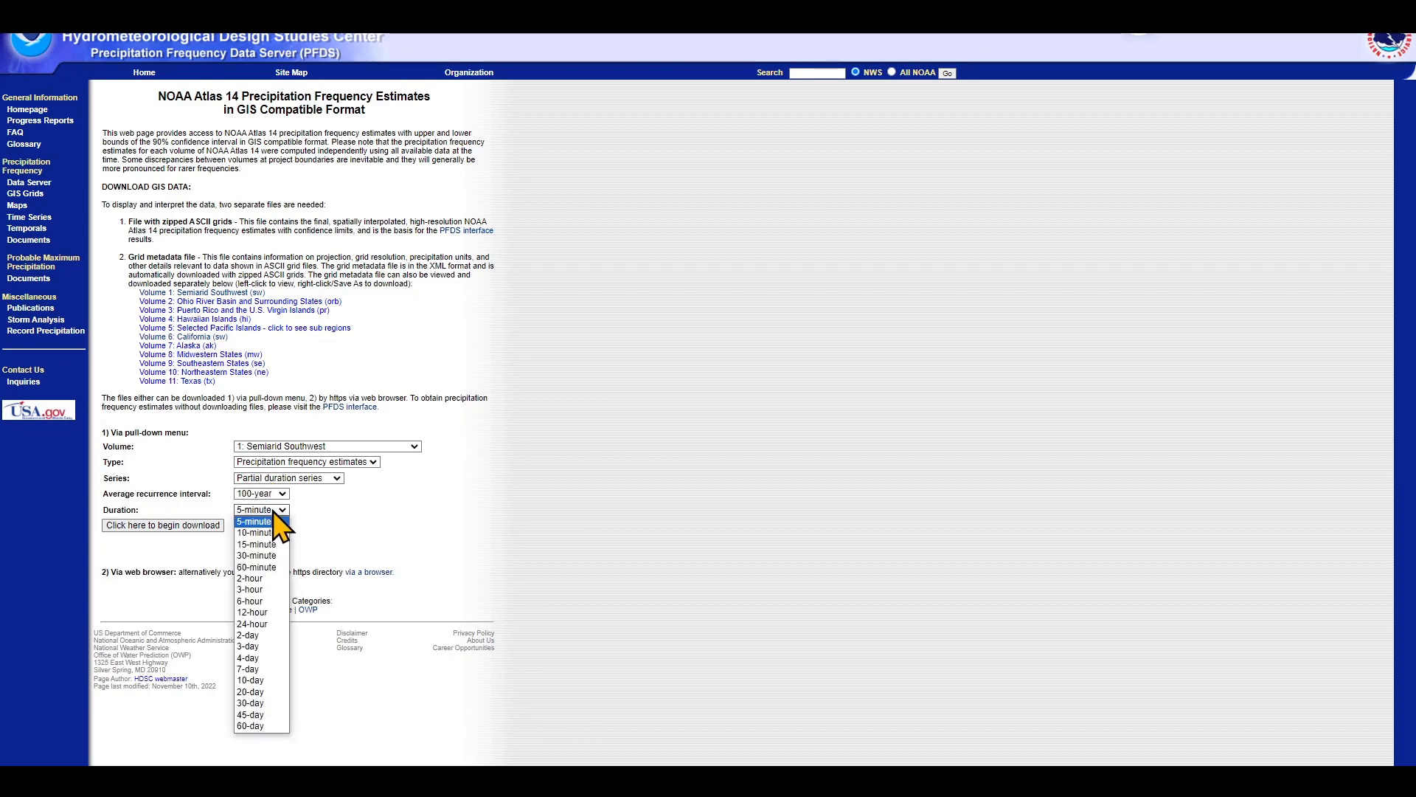
left_click(253, 623)
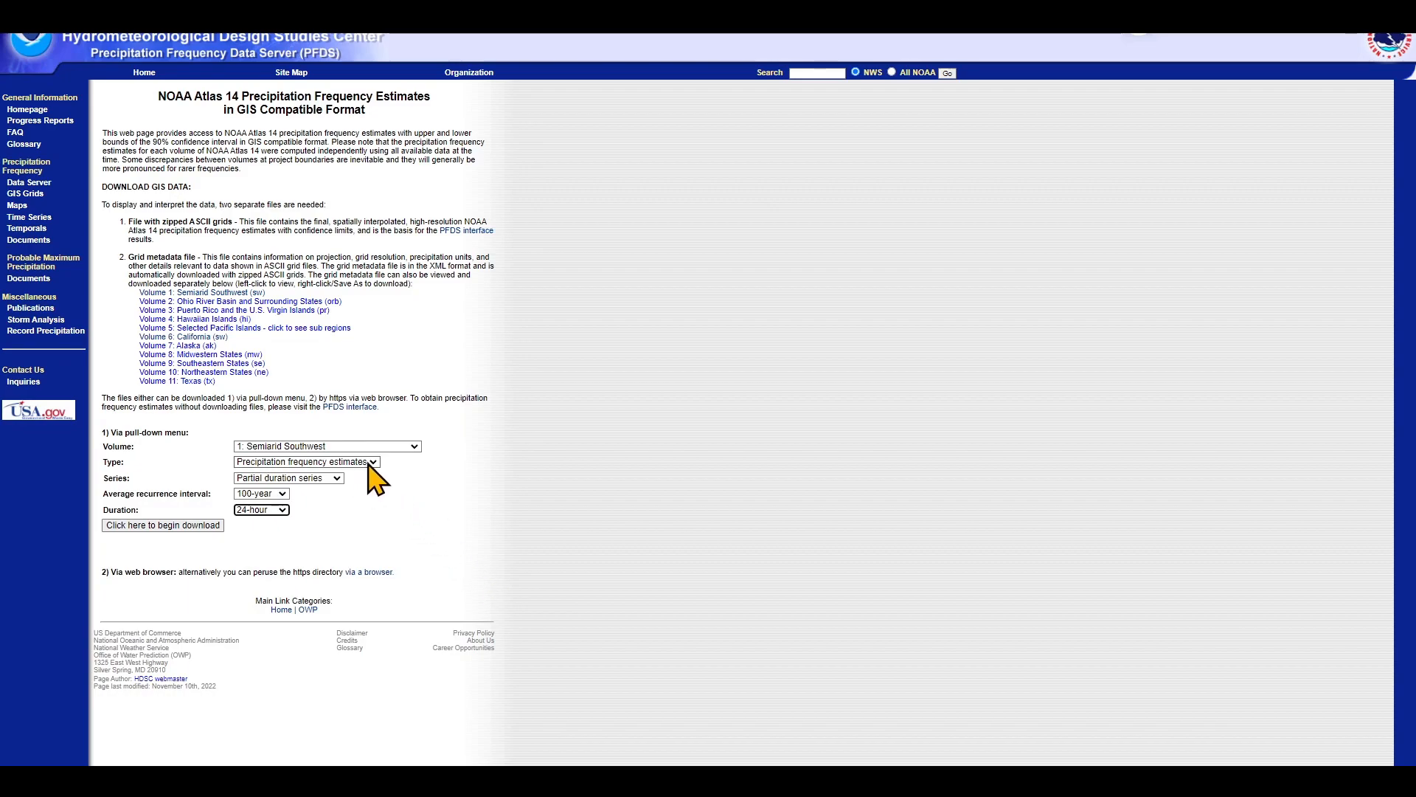
left_click(326, 445)
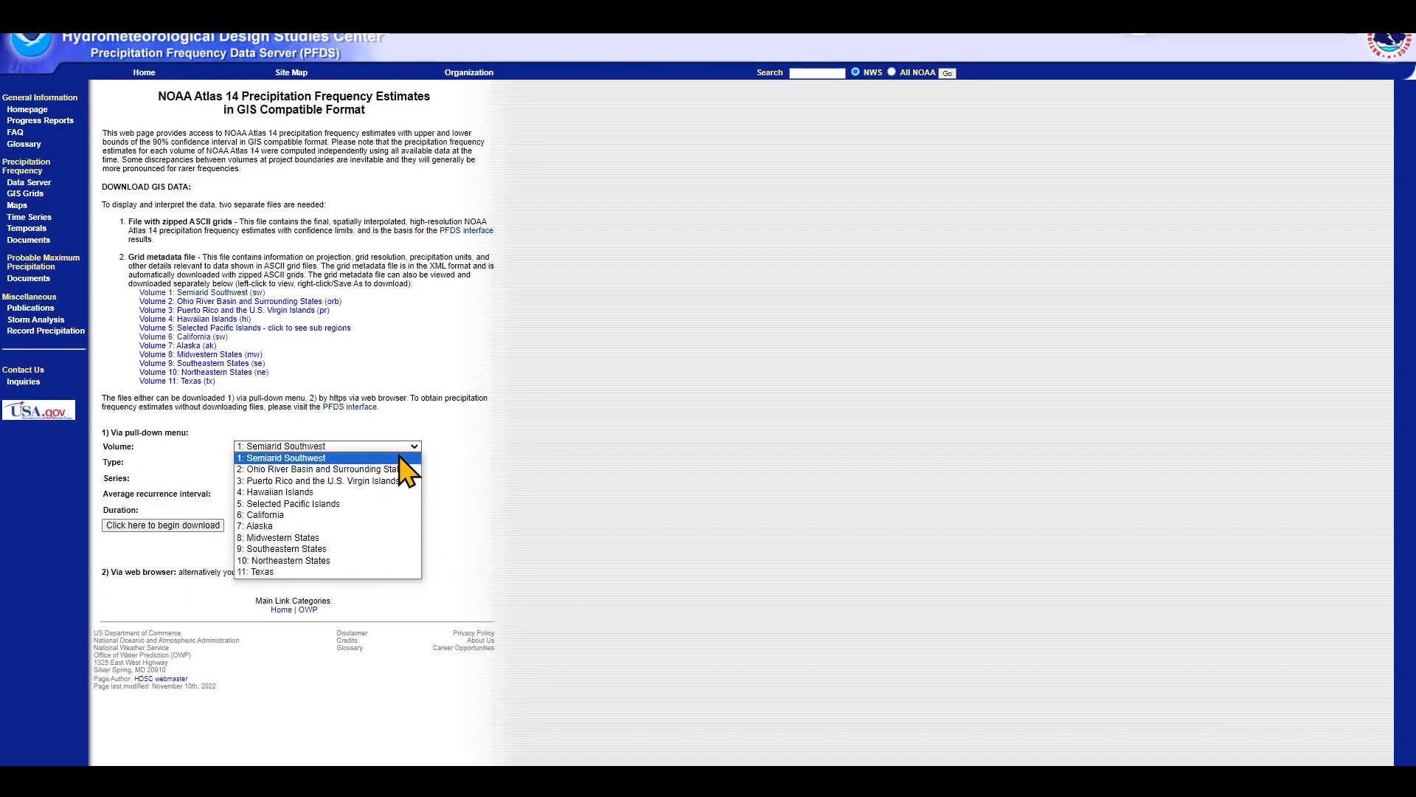
mouse_move(357, 538)
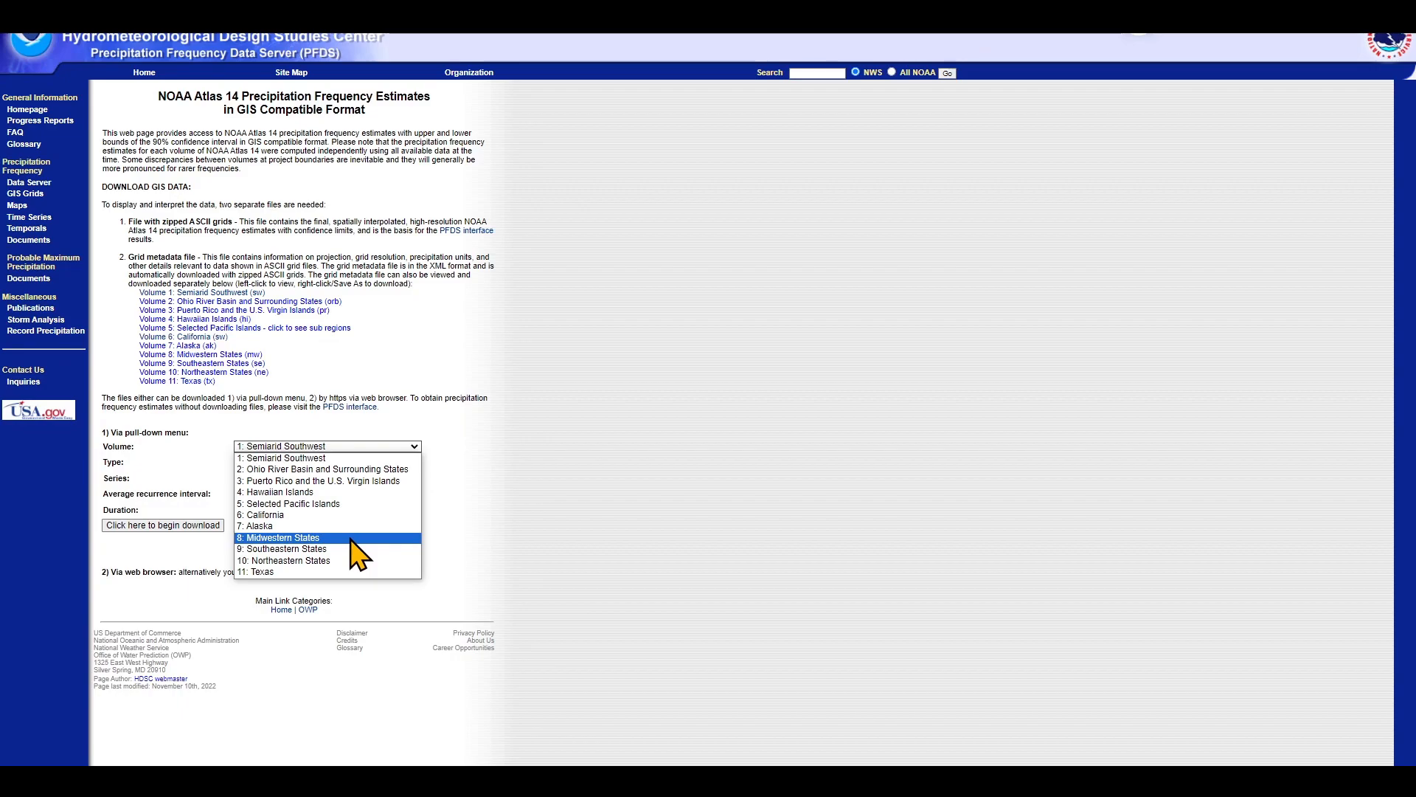
left_click(283, 548)
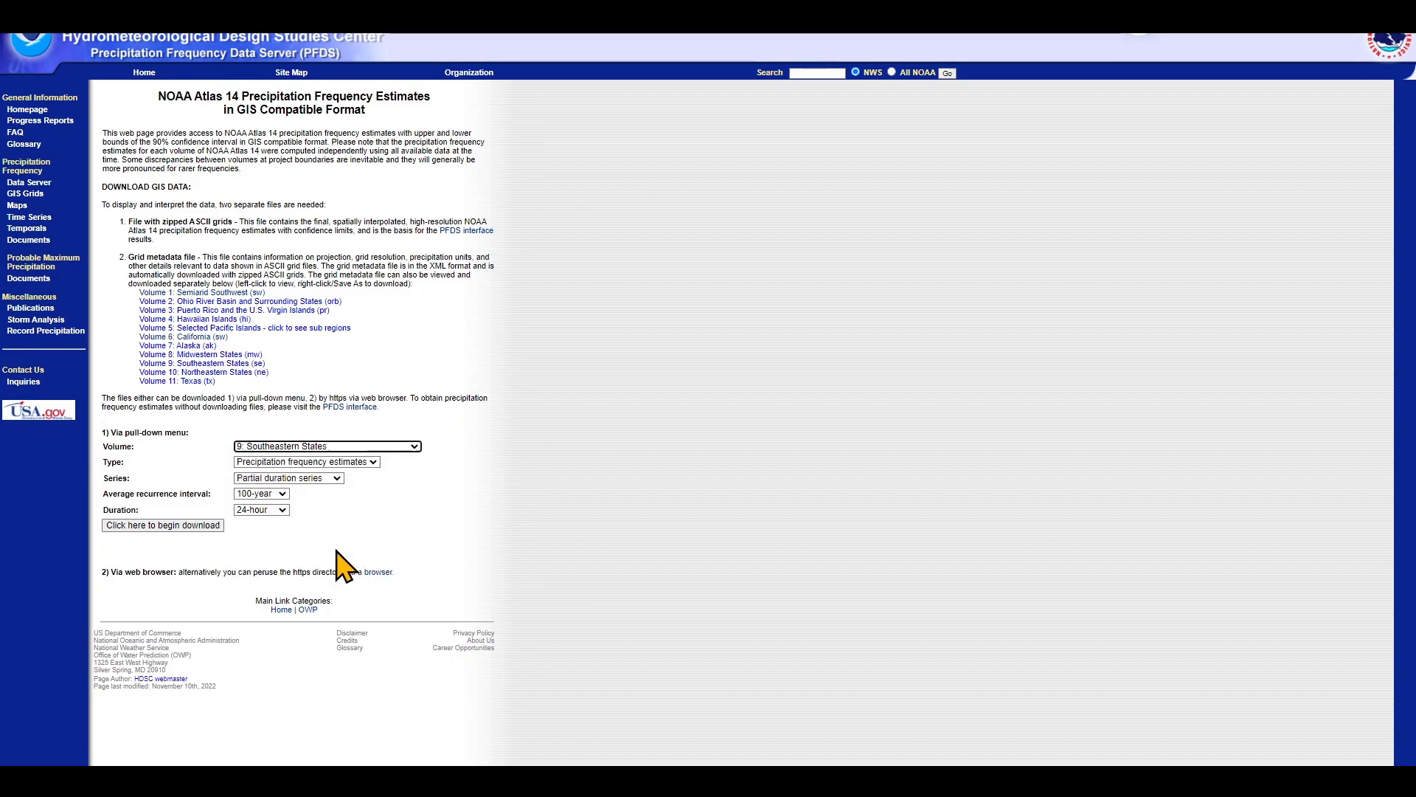
mouse_move(167, 532)
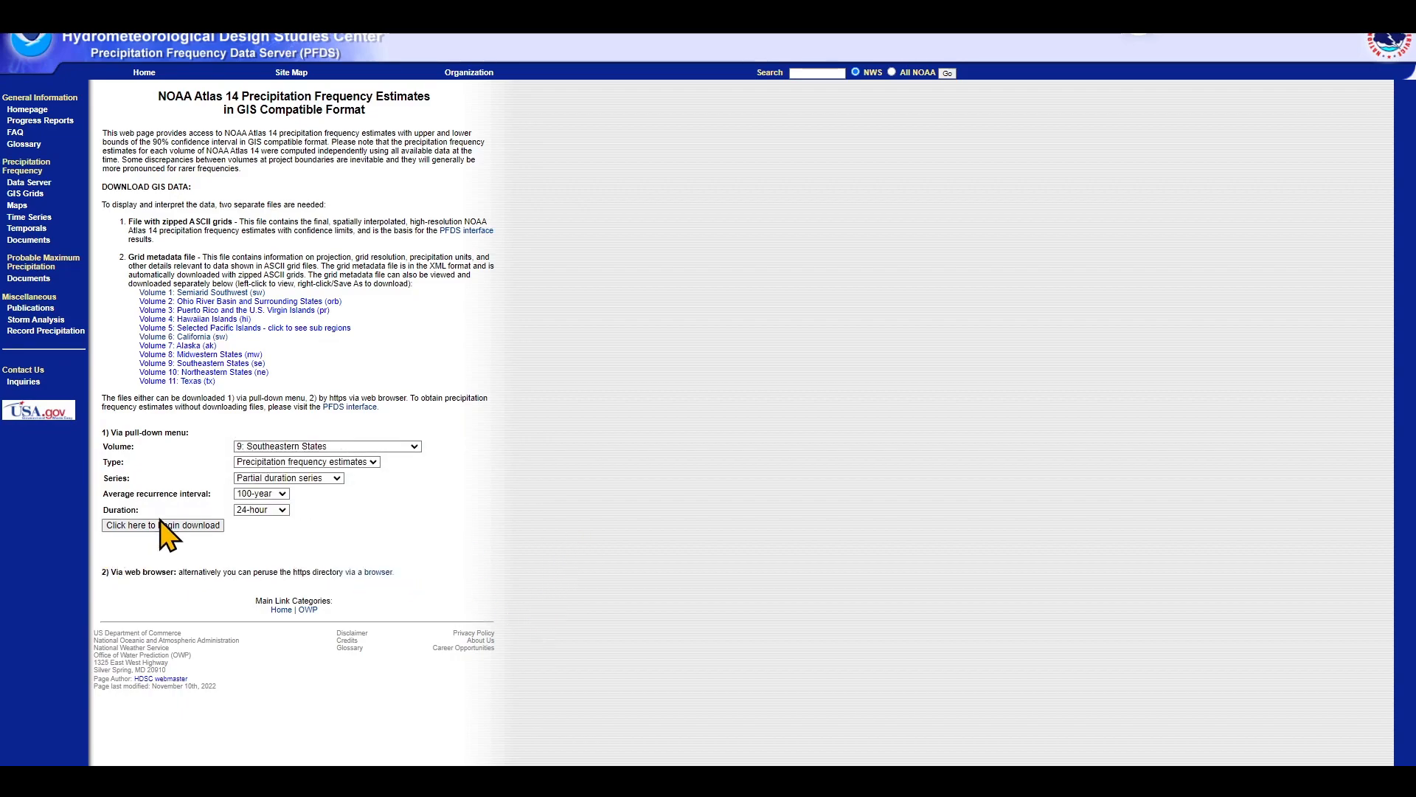
left_click(162, 525)
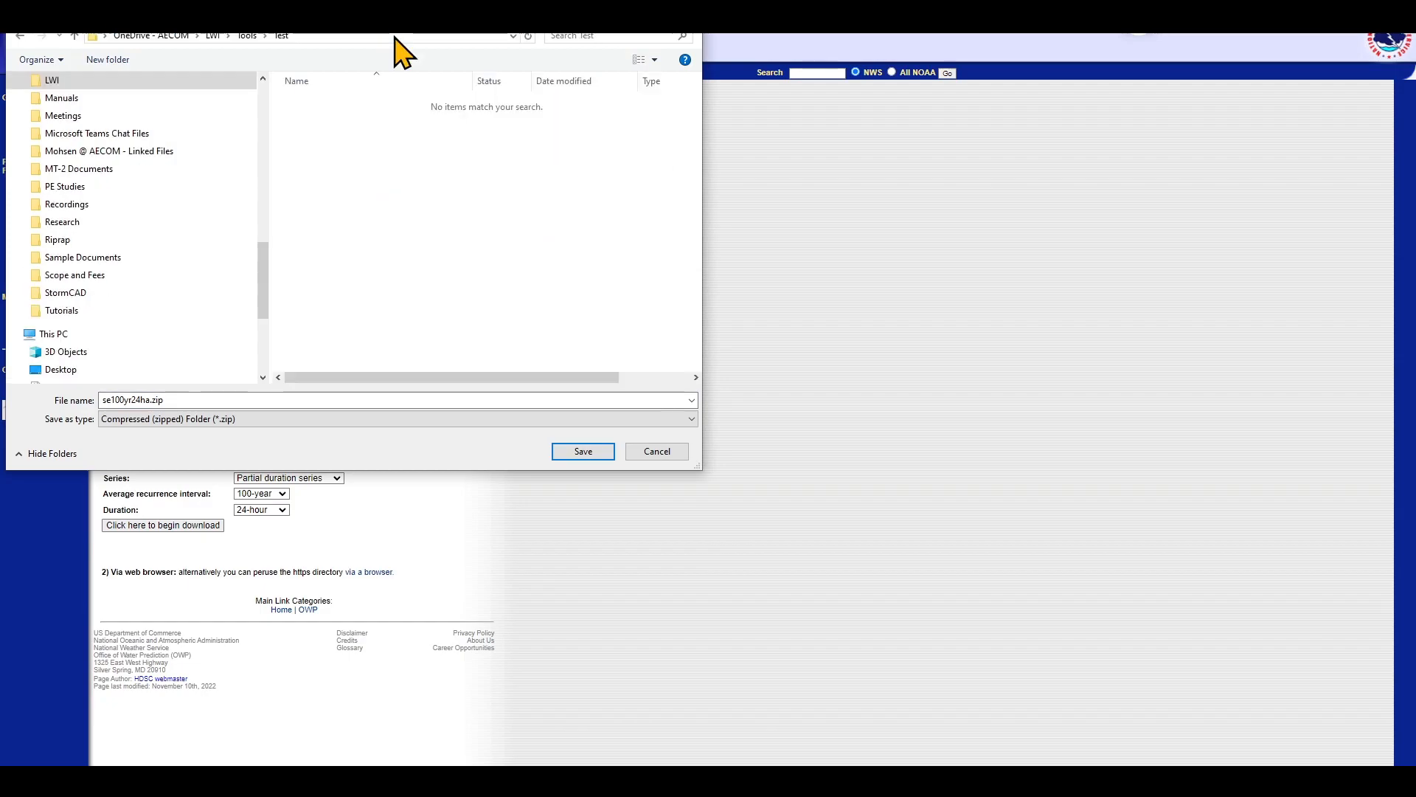
- Save se100yr24ha.zip to Test, extract it, and select its projection file
left_click(582, 450)
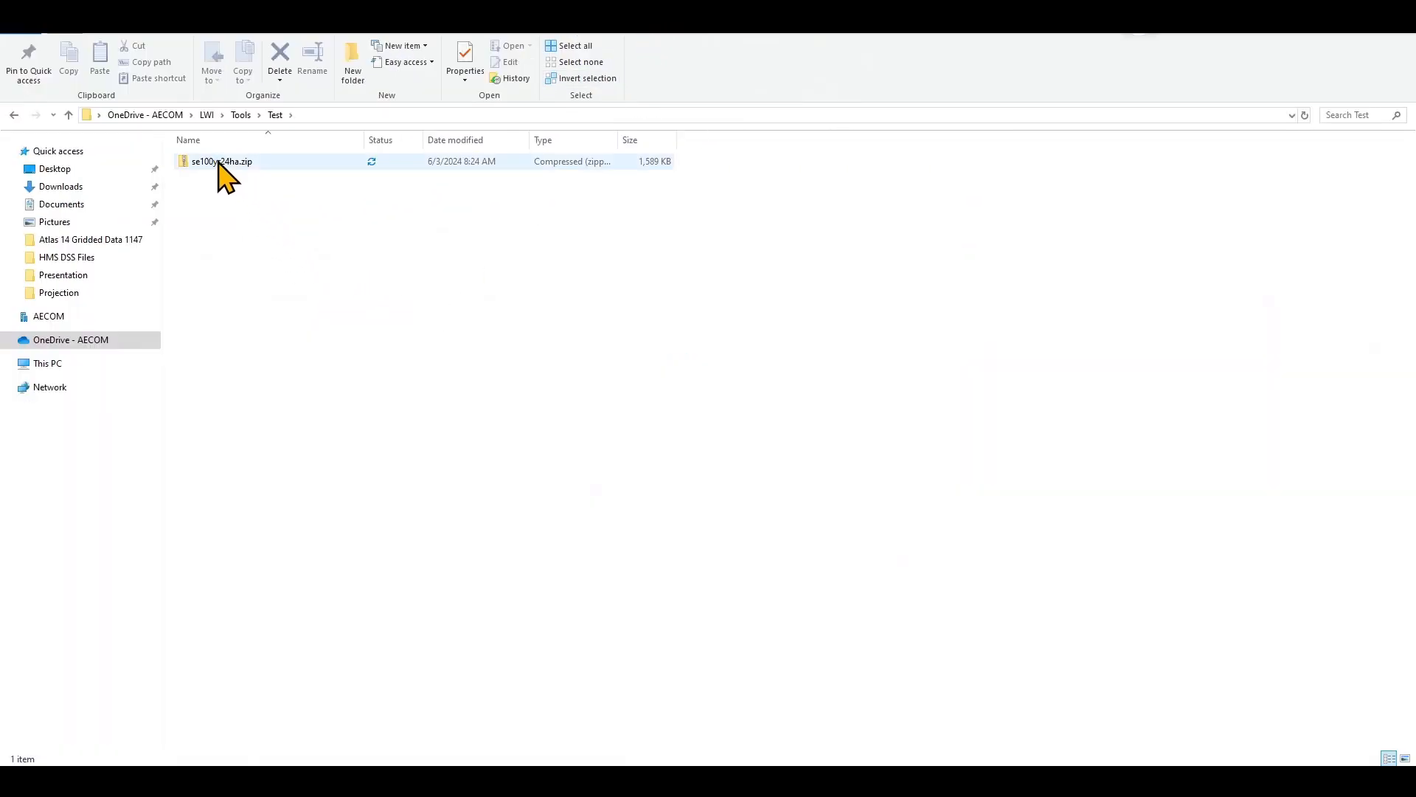
left_click(221, 161)
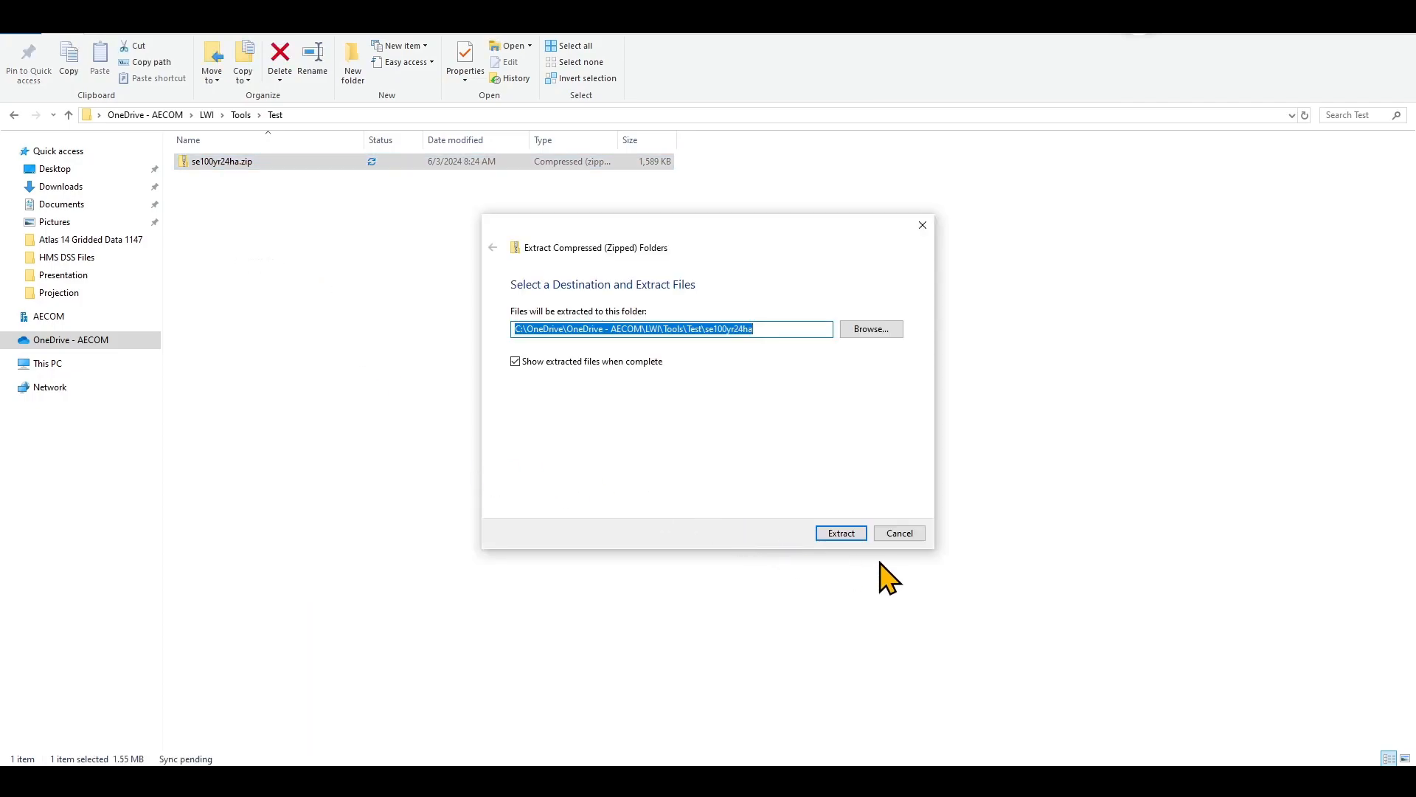
left_click(839, 532)
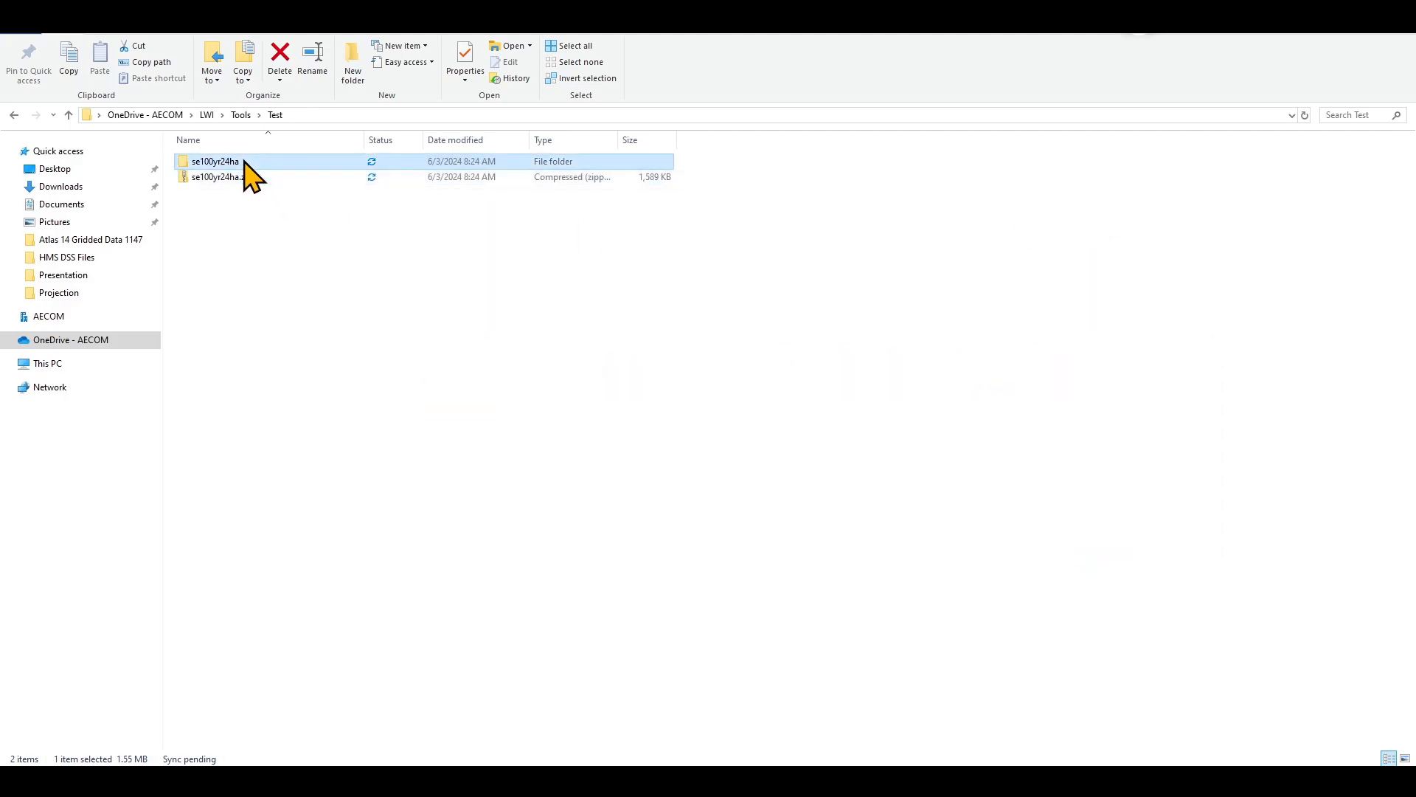
double_click(215, 161)
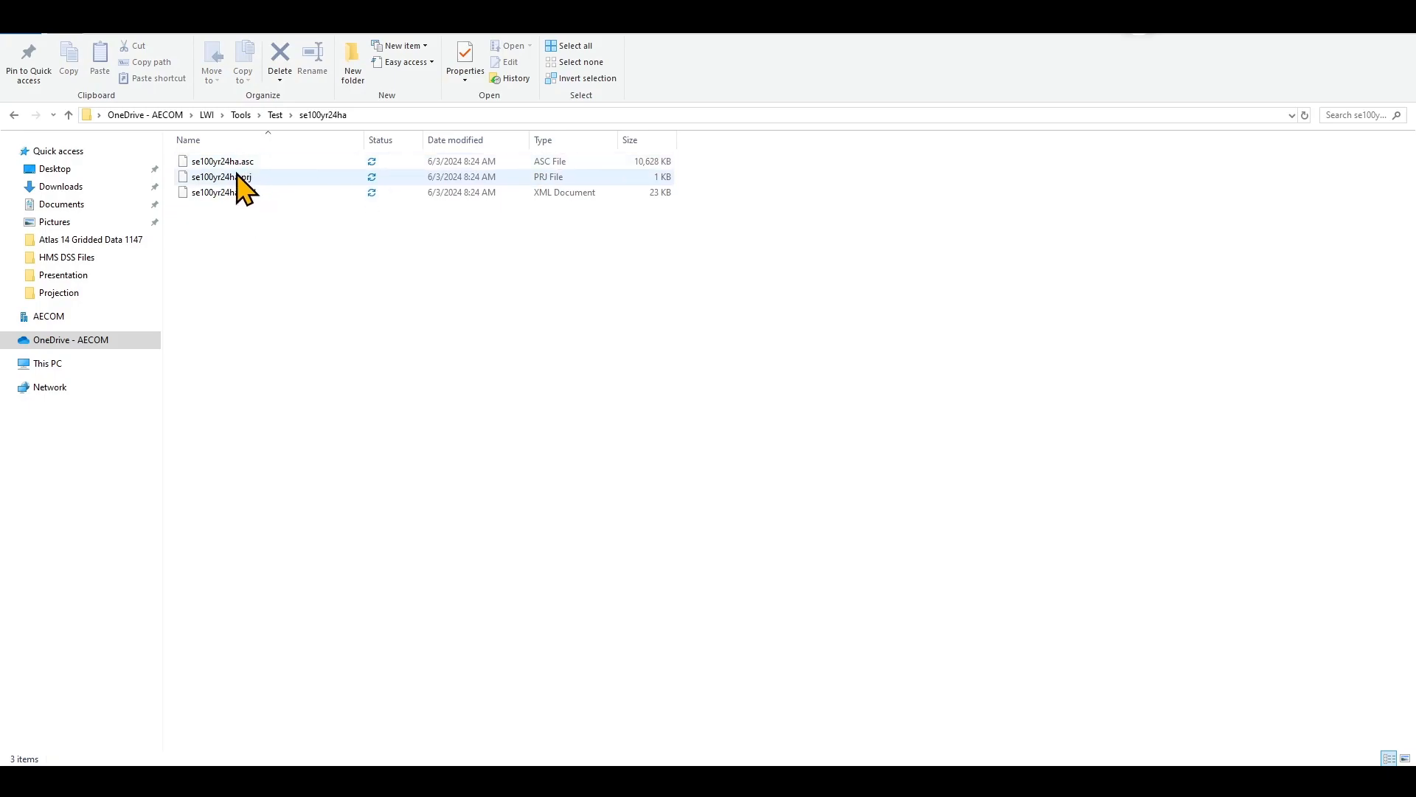
left_click(285, 253)
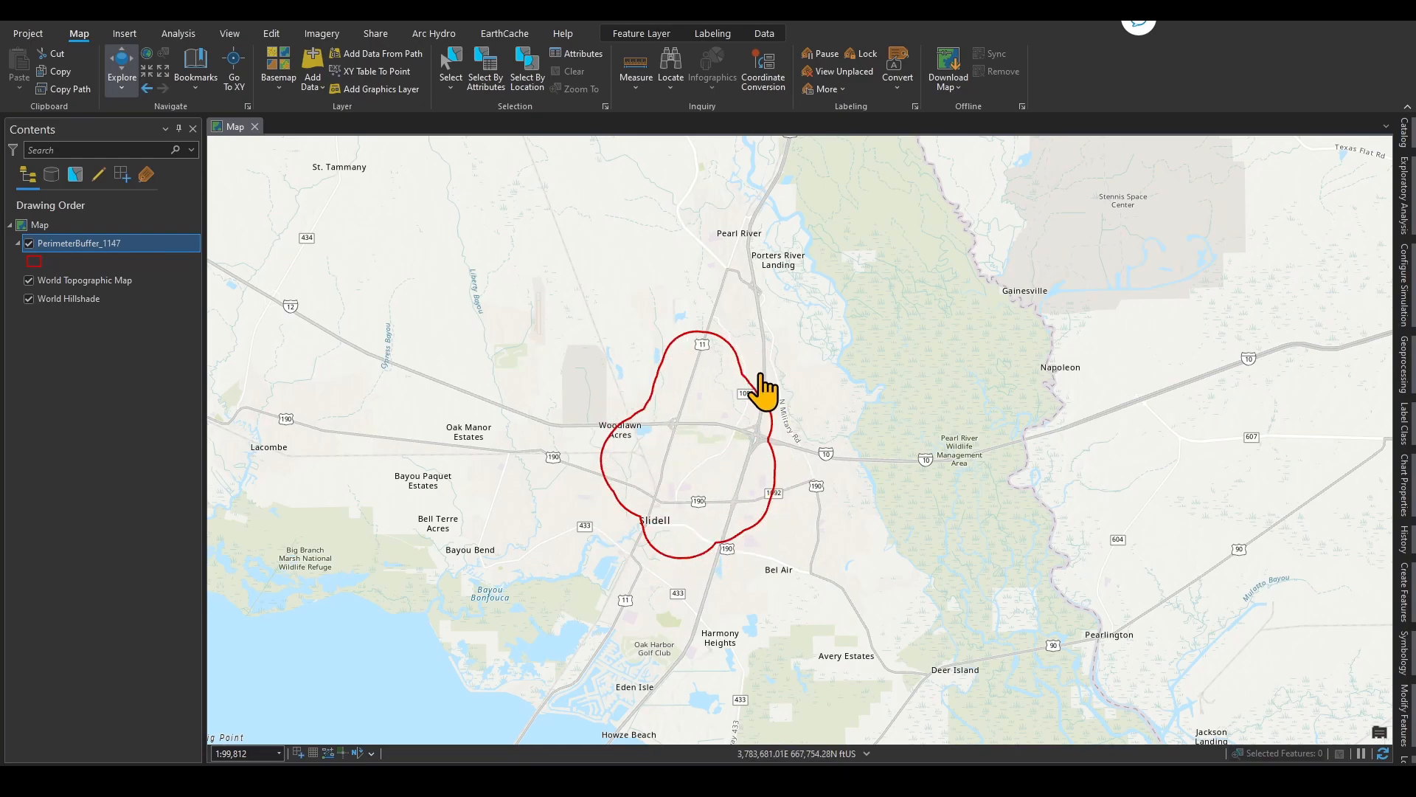
- Add se100yr24ha.asc to the map, building pyramids and statistics
left_click(312, 71)
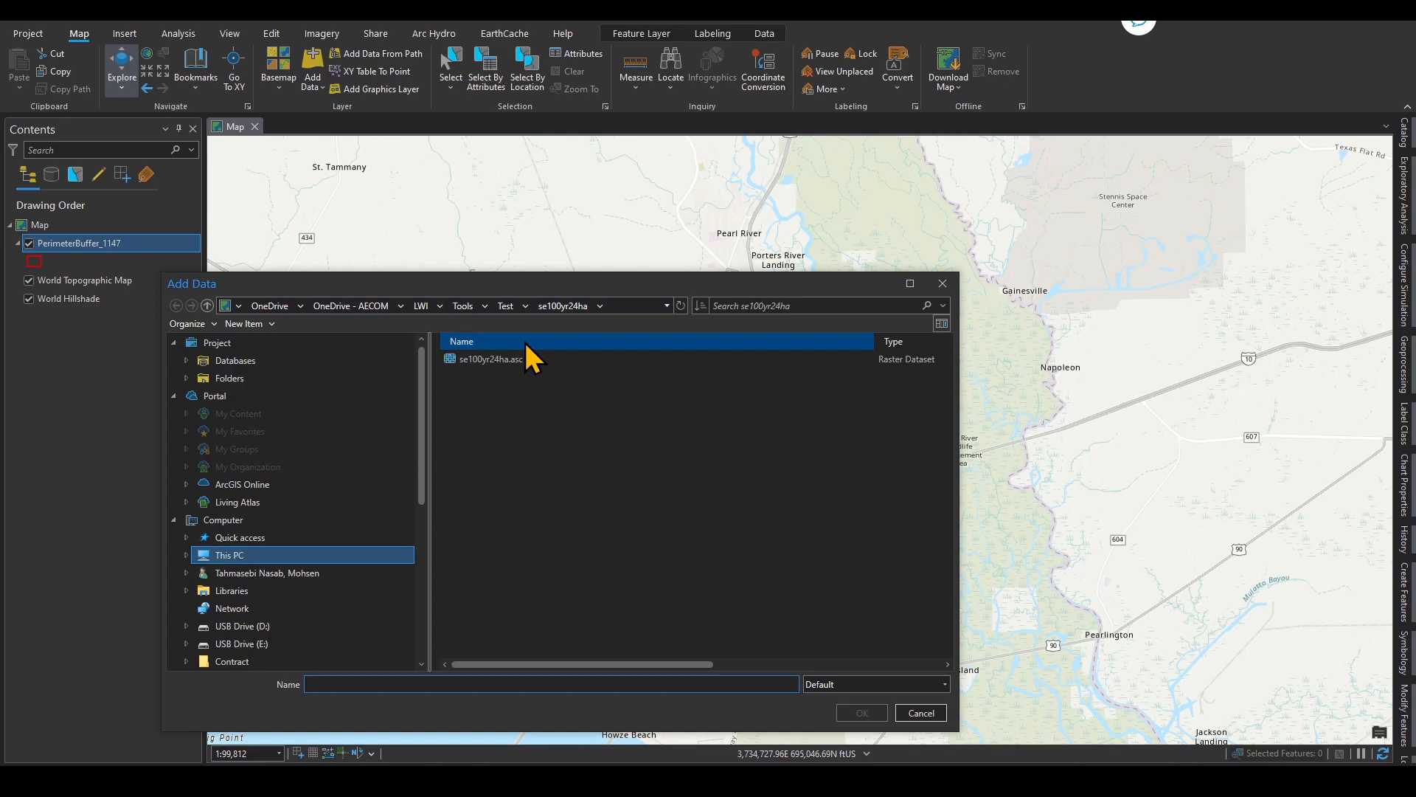
left_click(491, 358)
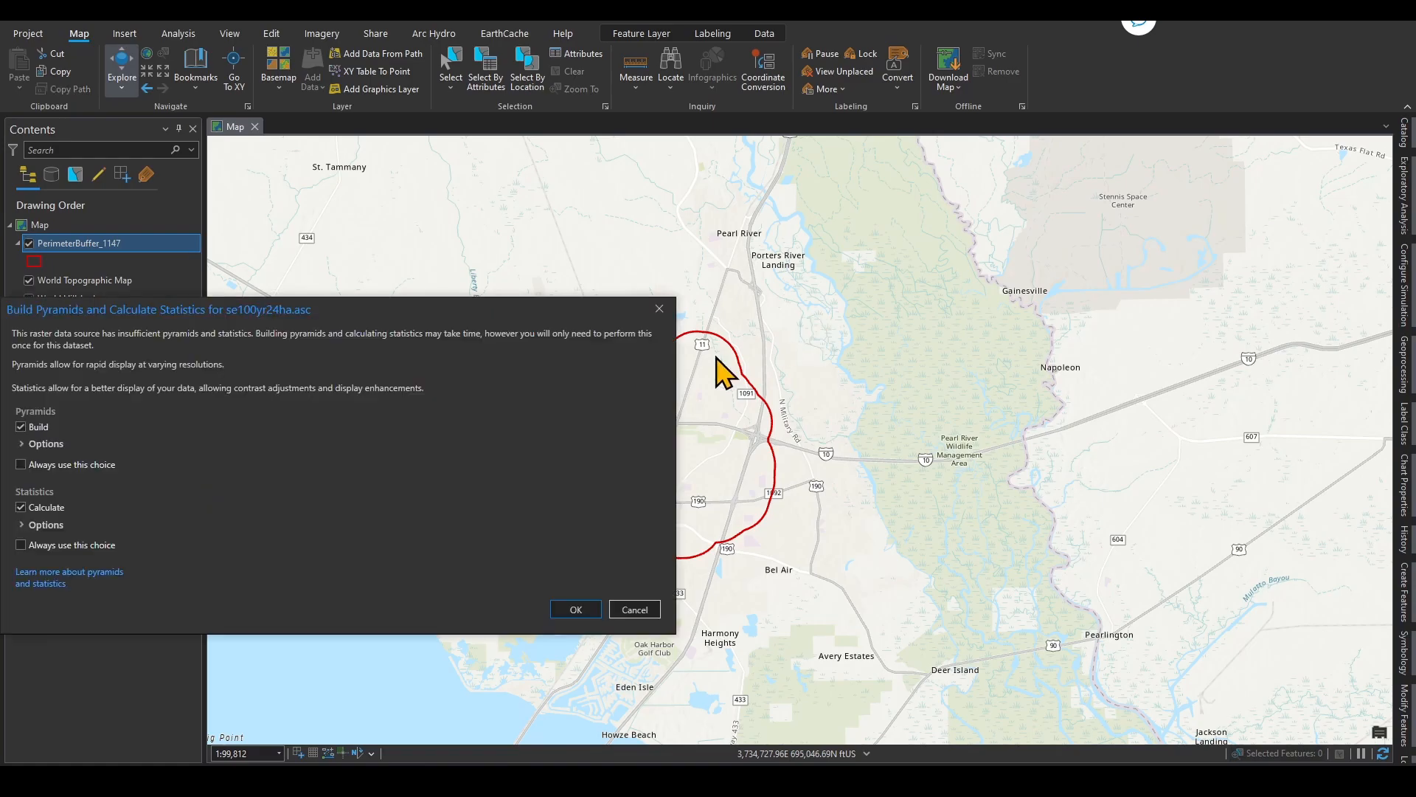
mouse_move(592, 762)
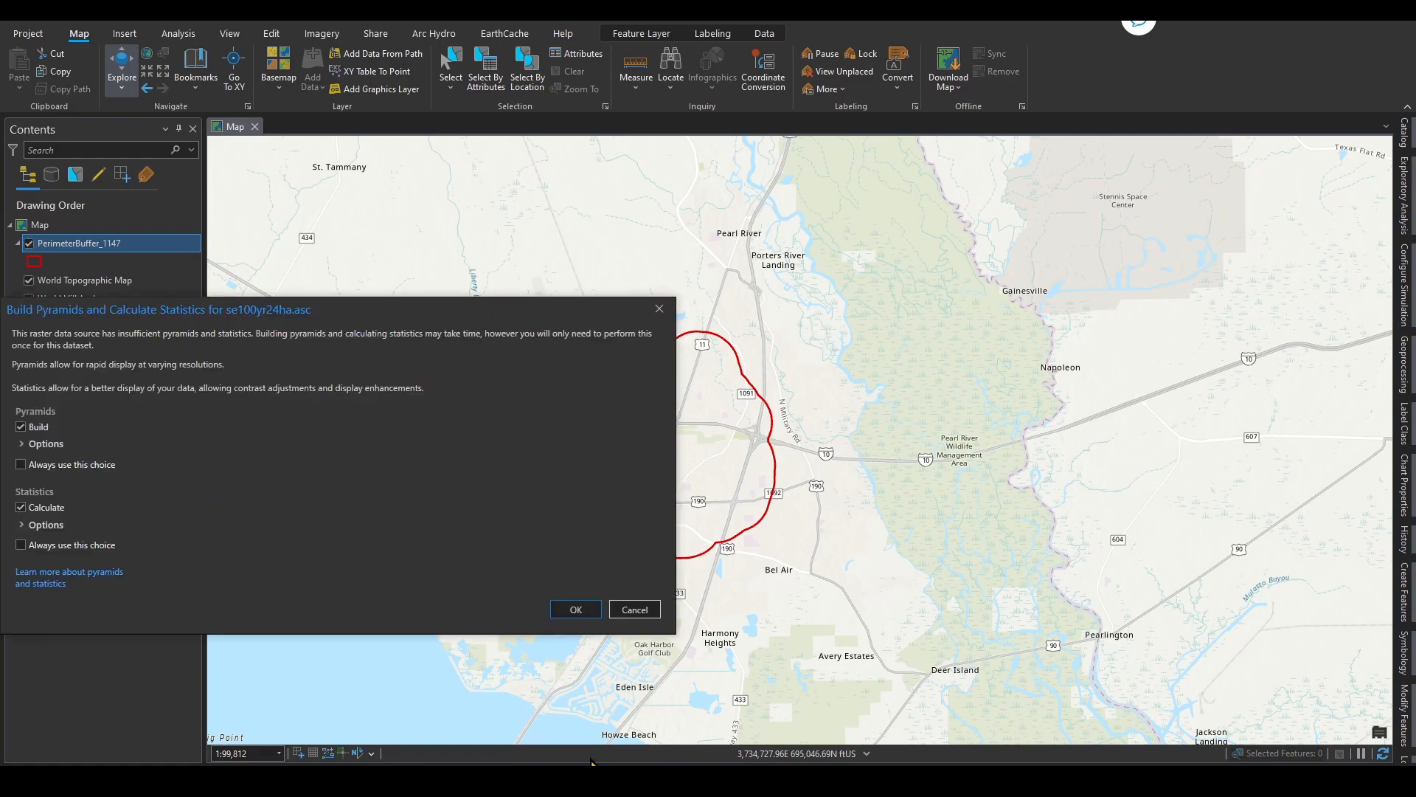
left_click(575, 609)
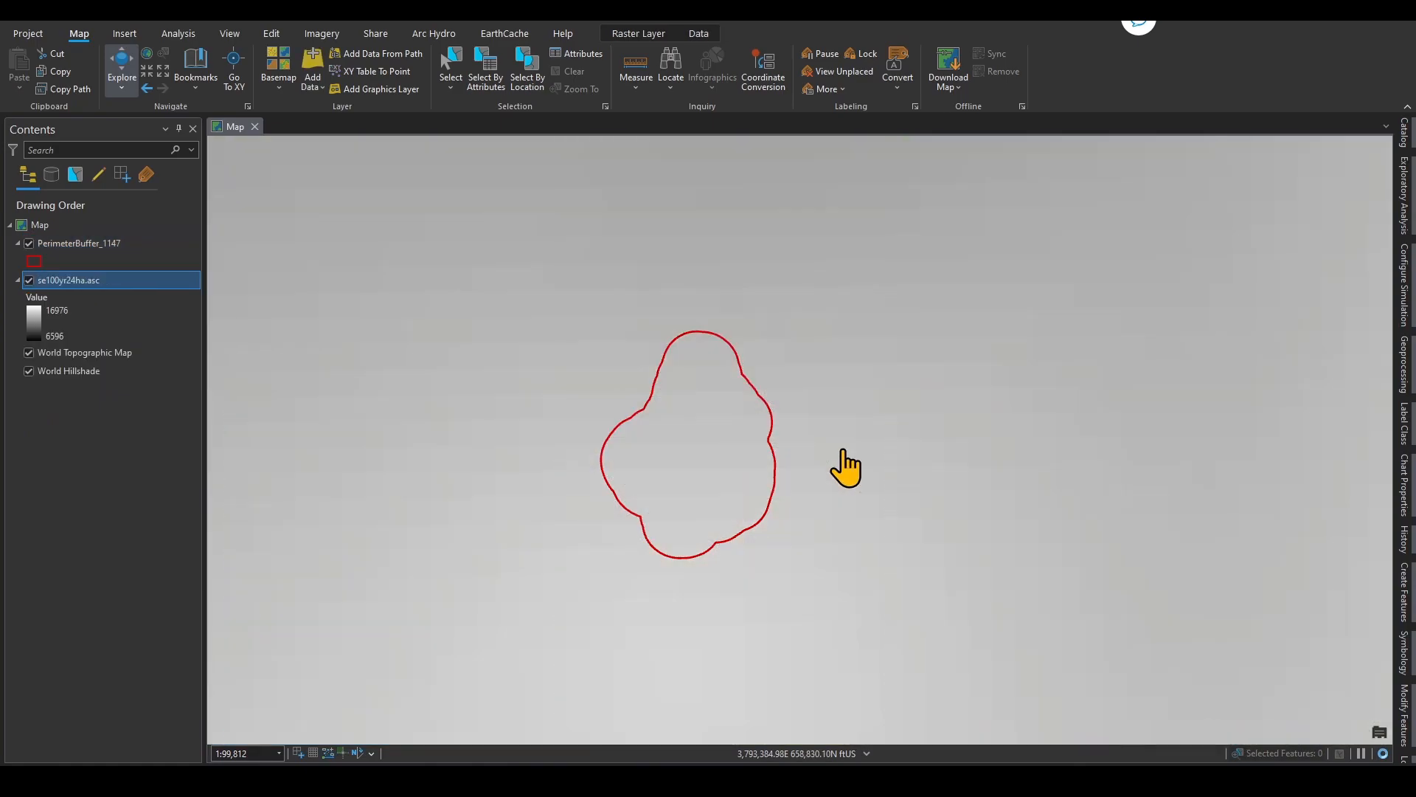
- Remove the se100yr24ha.asc layer and locate the Atlas 14 Grid Processor in Catalog
scroll("down", 3)
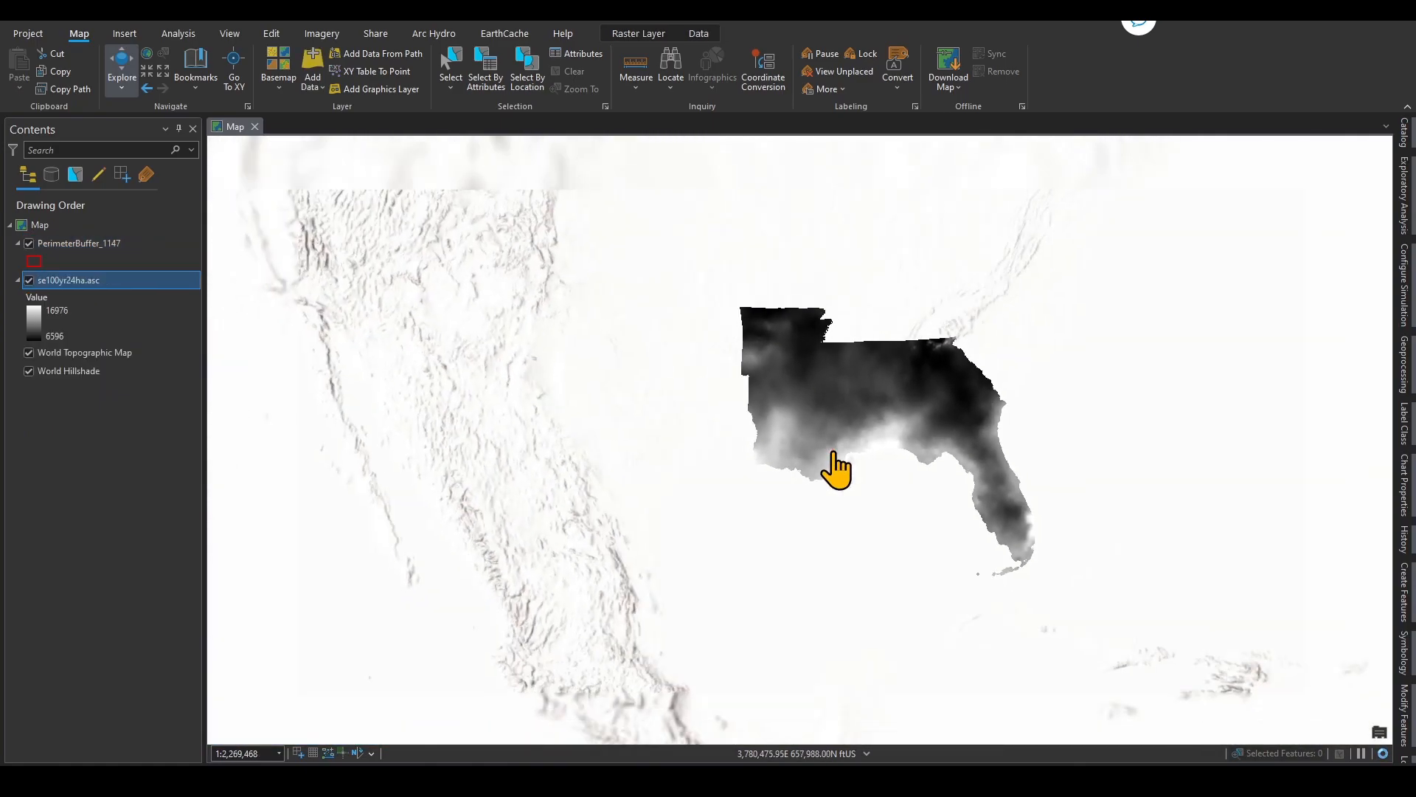
scroll("down", 3)
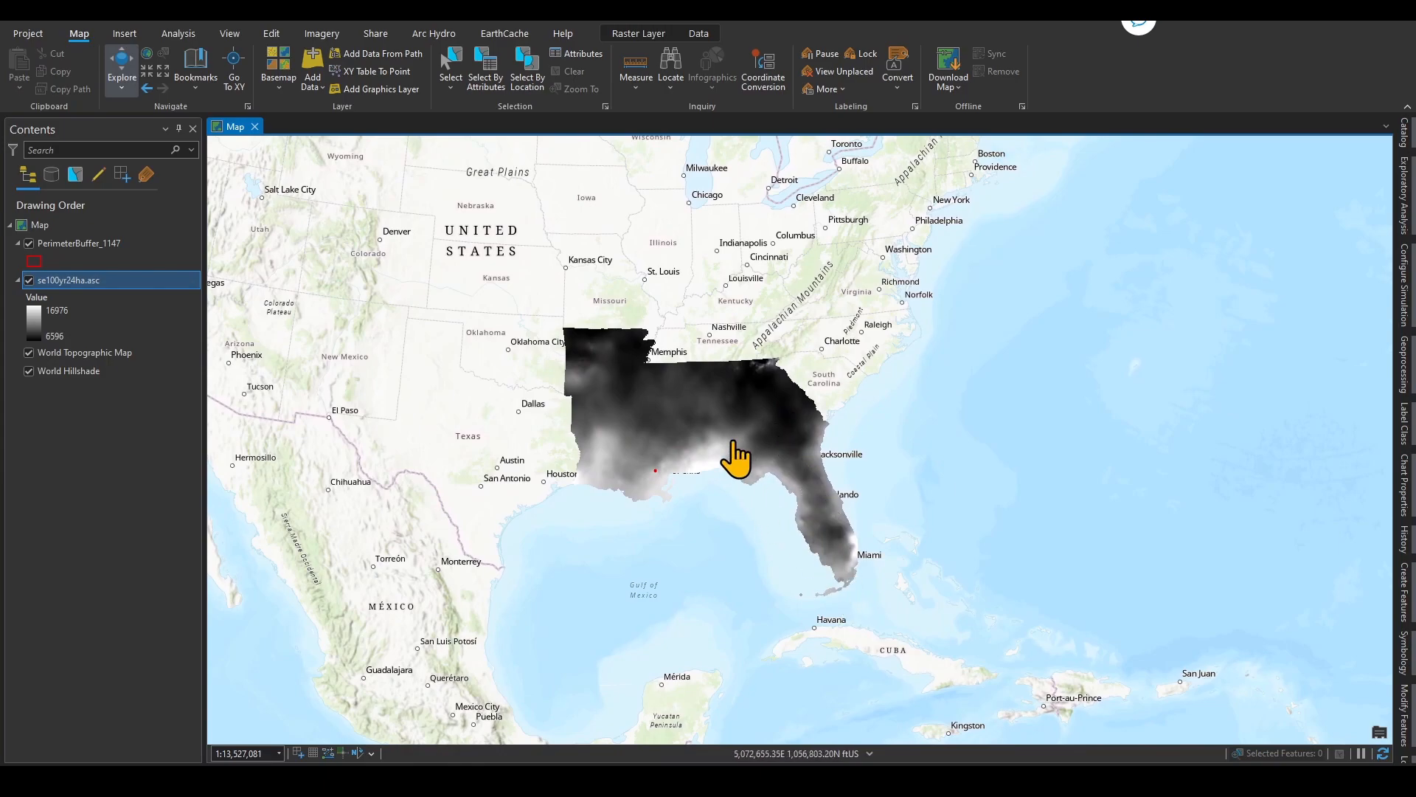
mouse_move(652, 497)
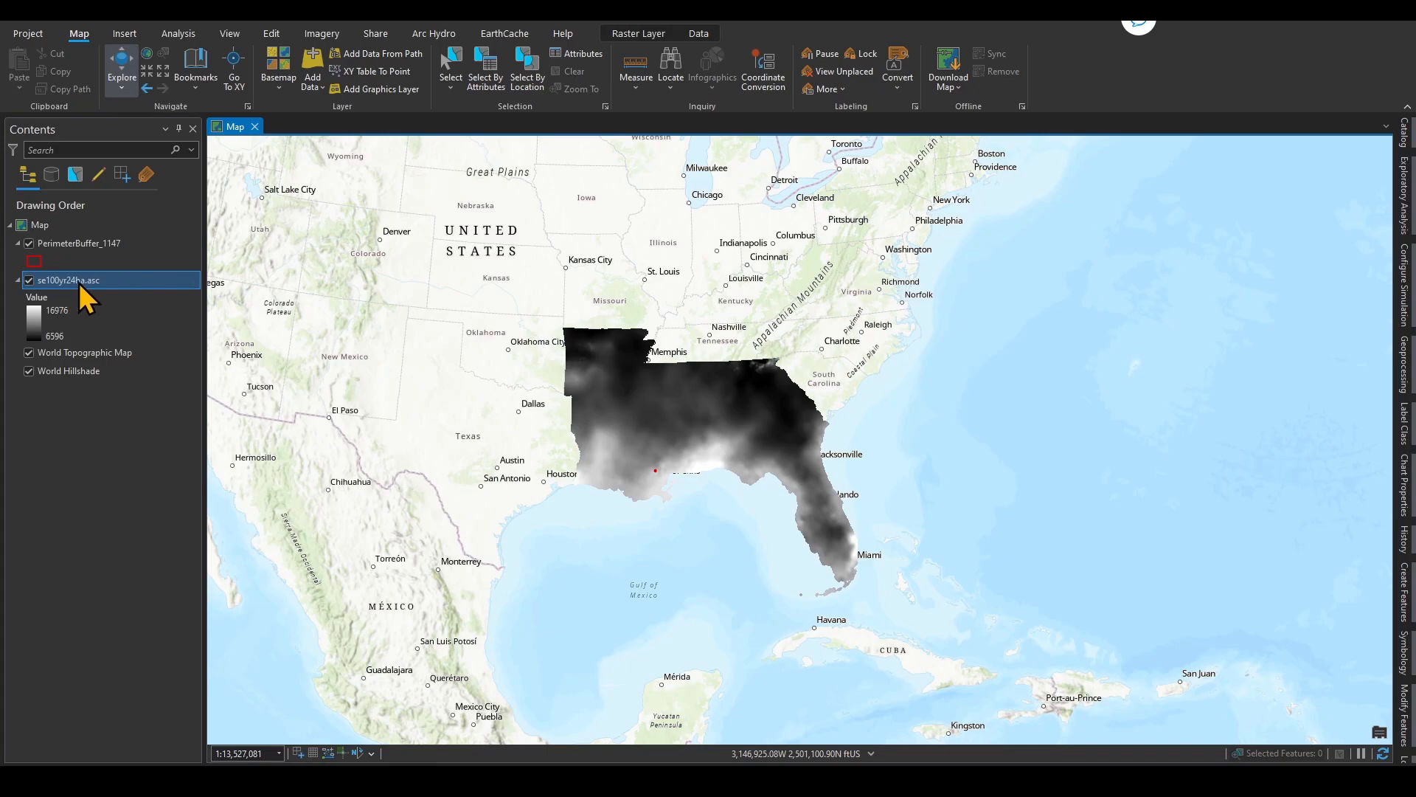
left_click(81, 323)
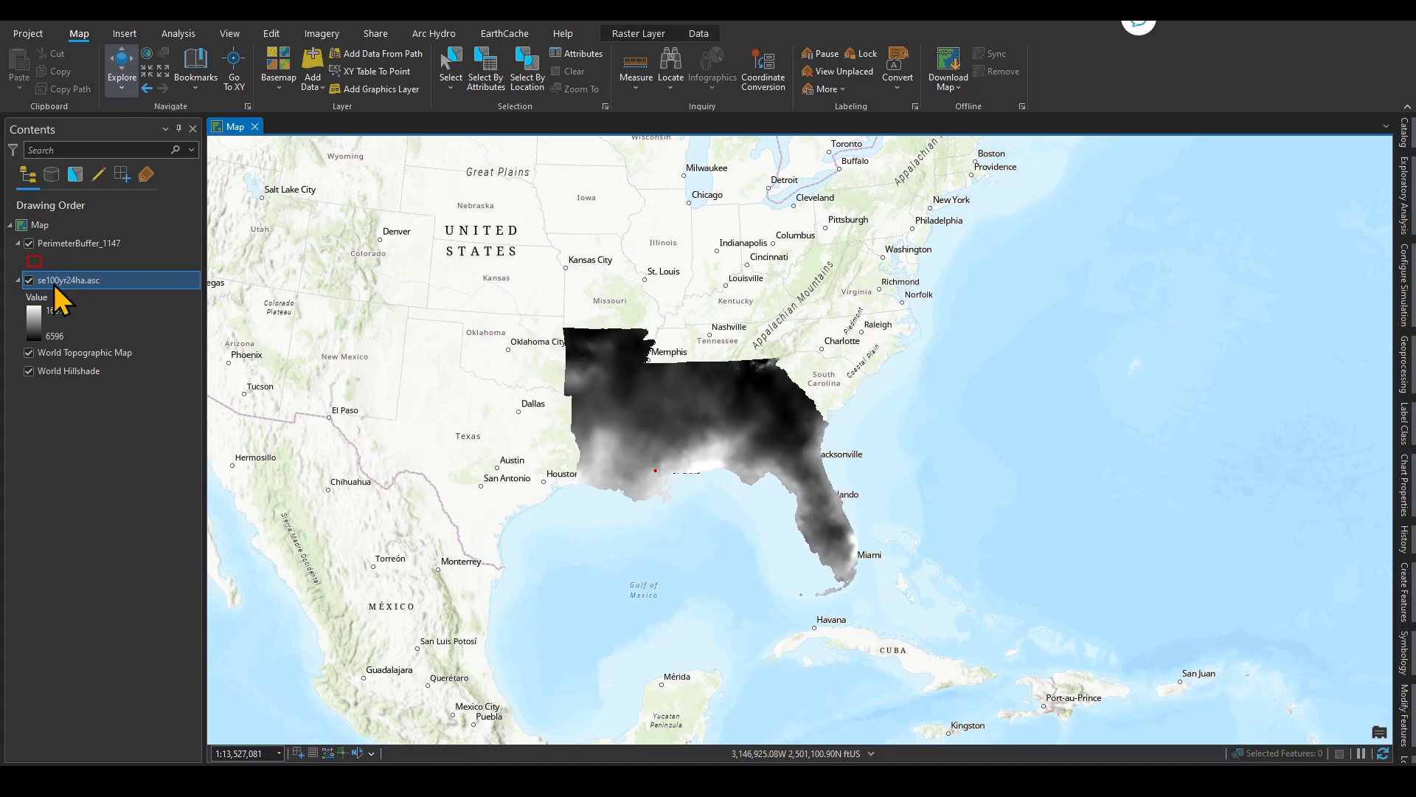
mouse_move(86, 311)
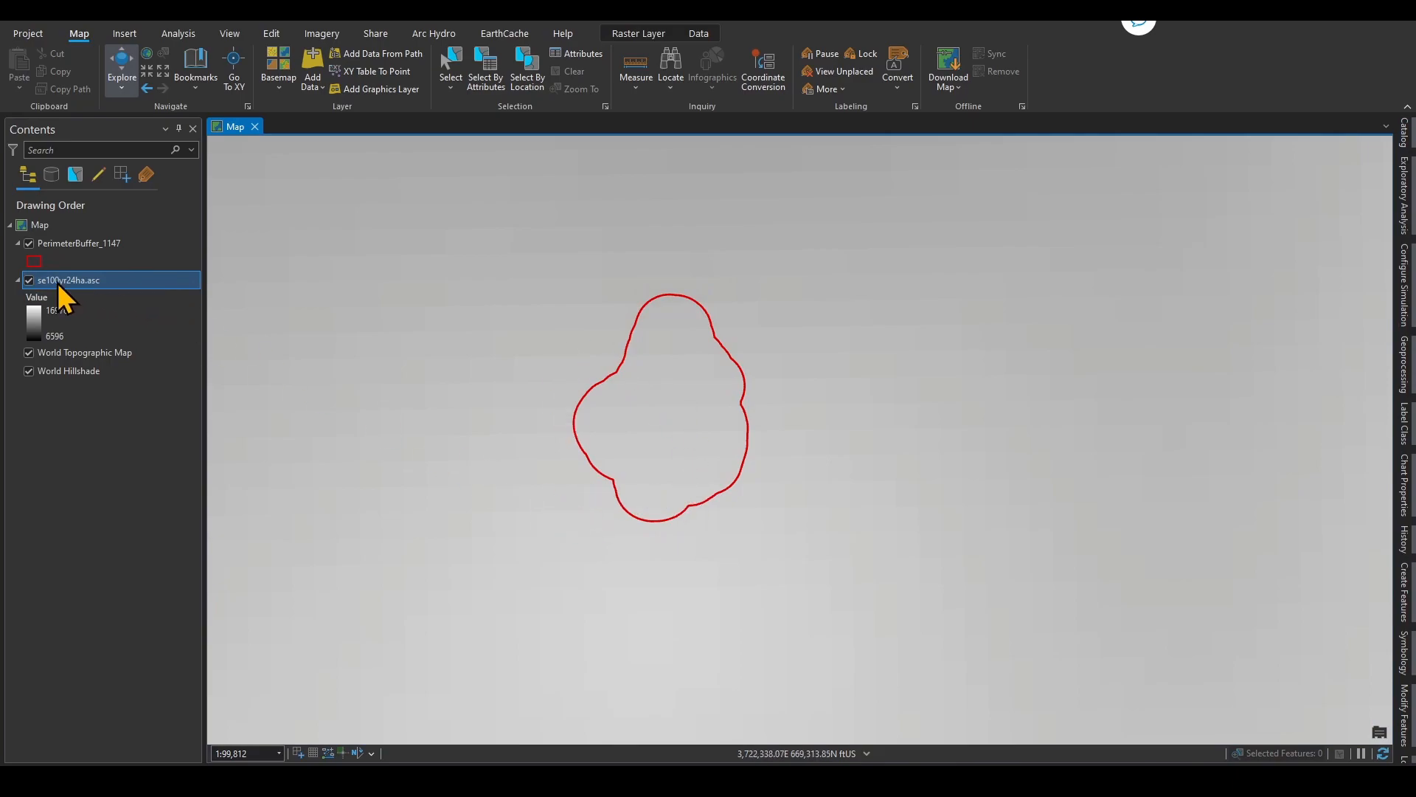
right_click(68, 280)
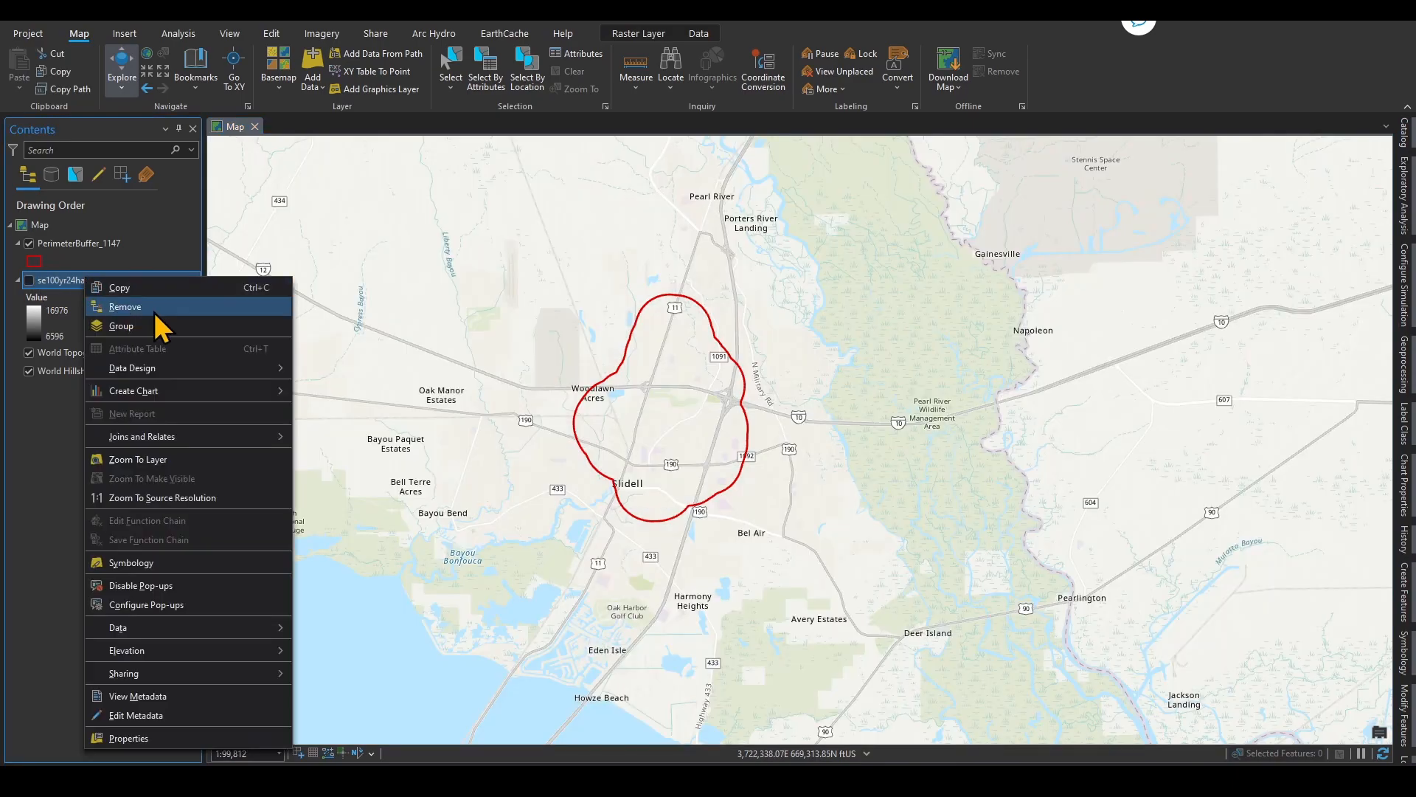
left_click(124, 306)
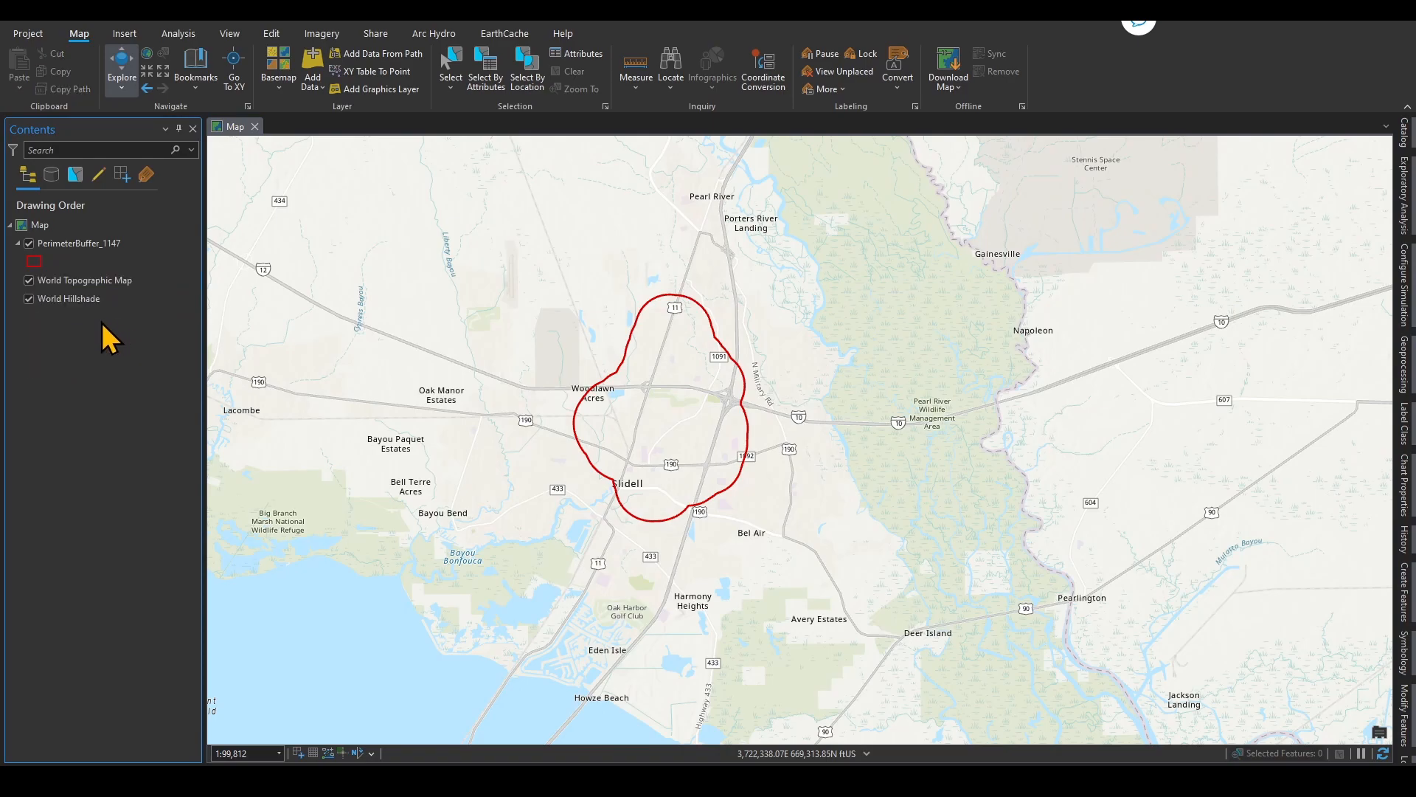
mouse_move(870, 427)
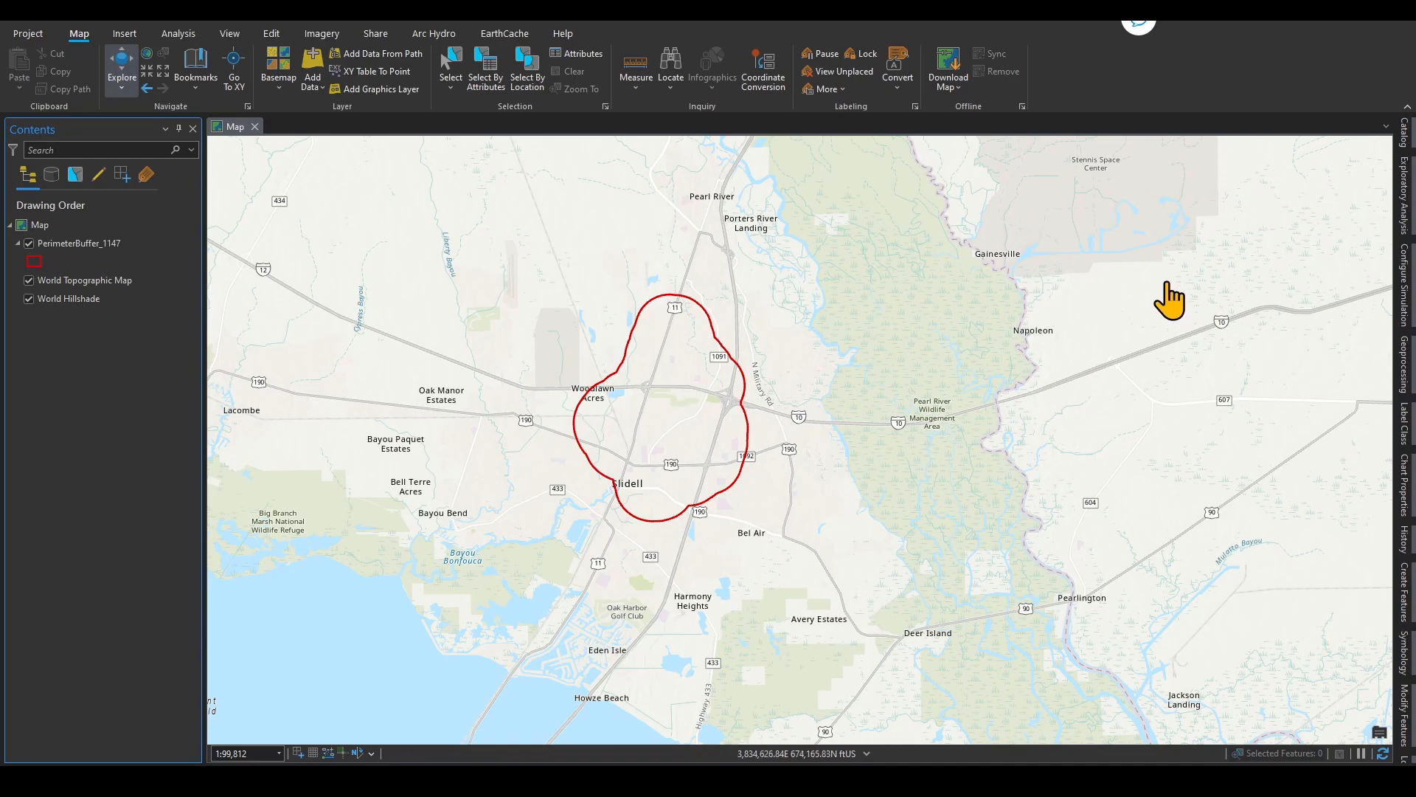
mouse_move(1247, 293)
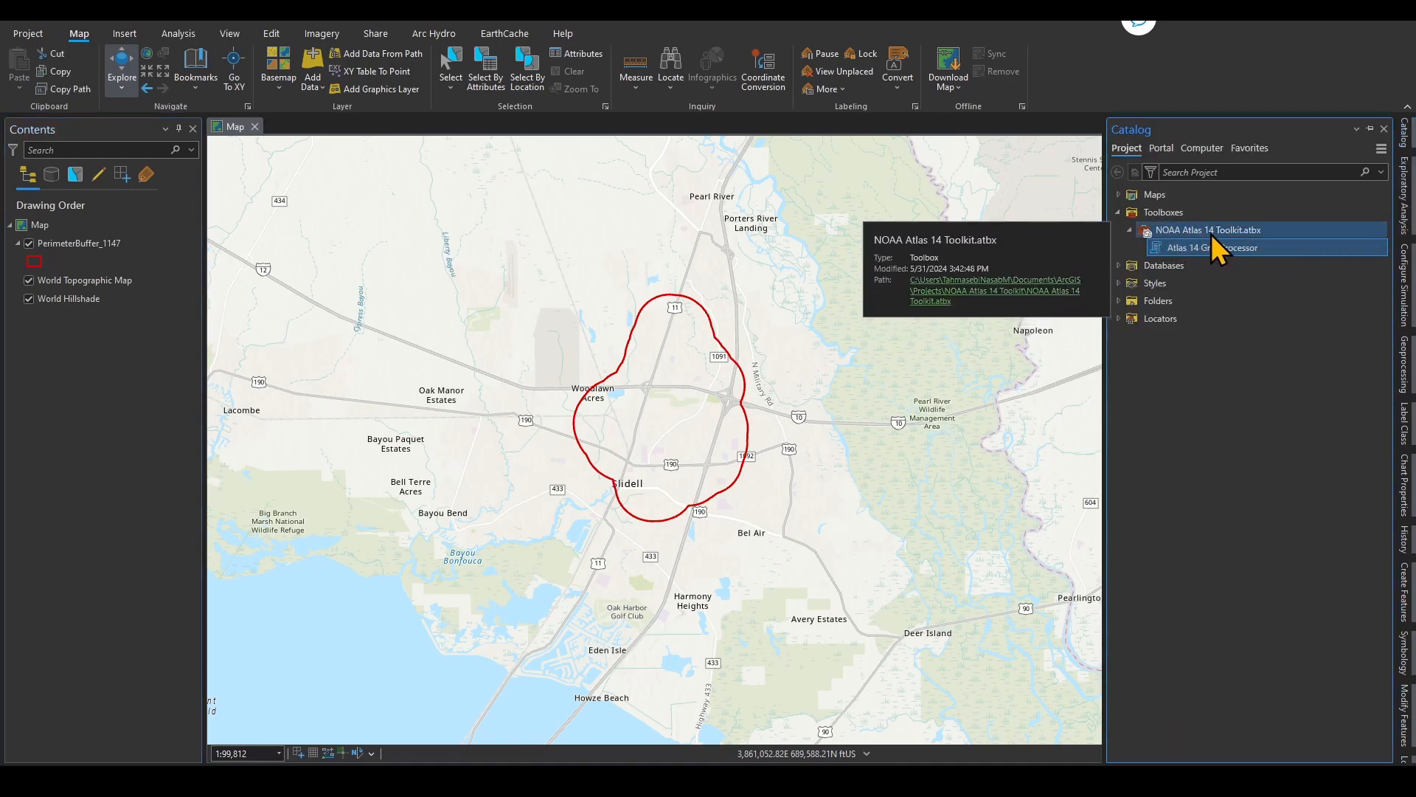
left_click(1212, 246)
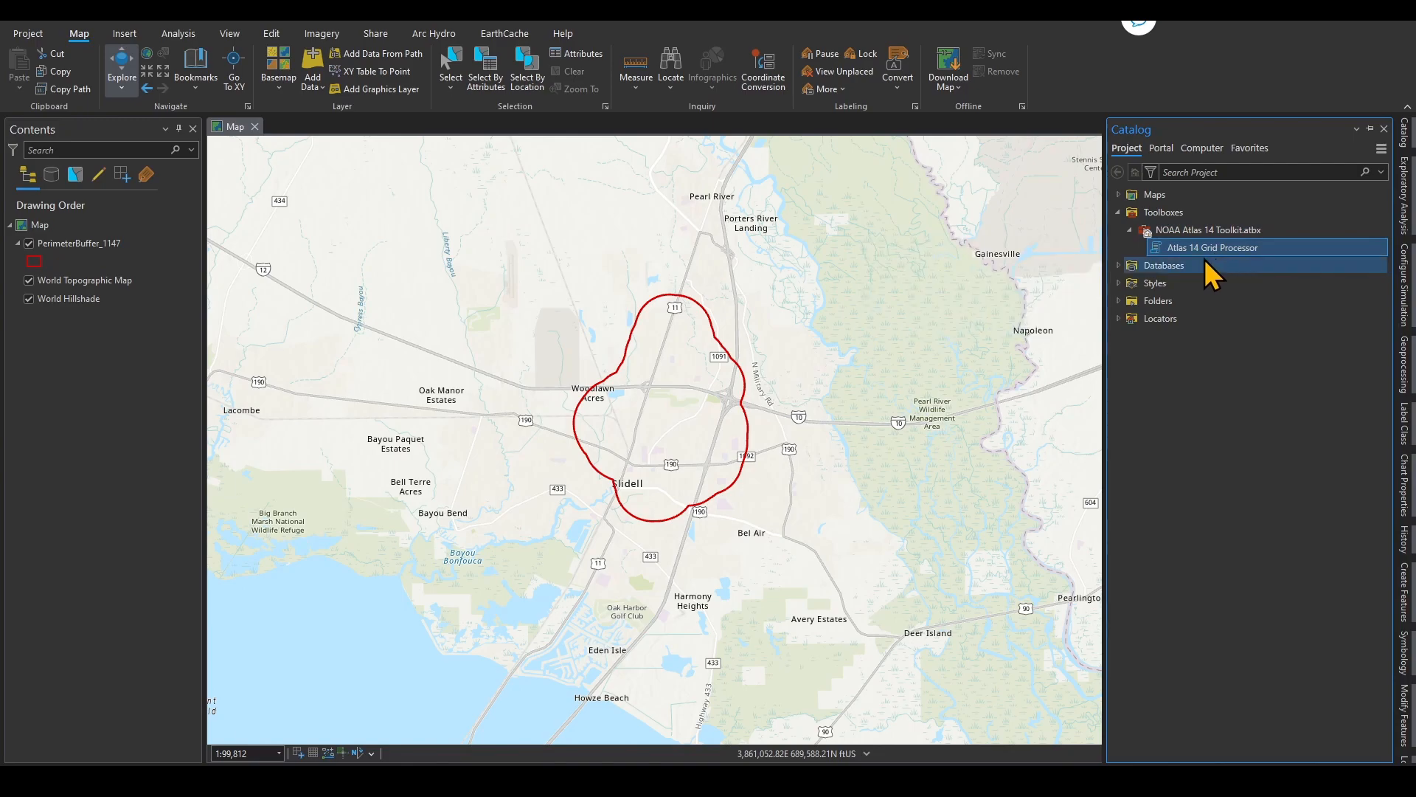
mouse_move(1213, 251)
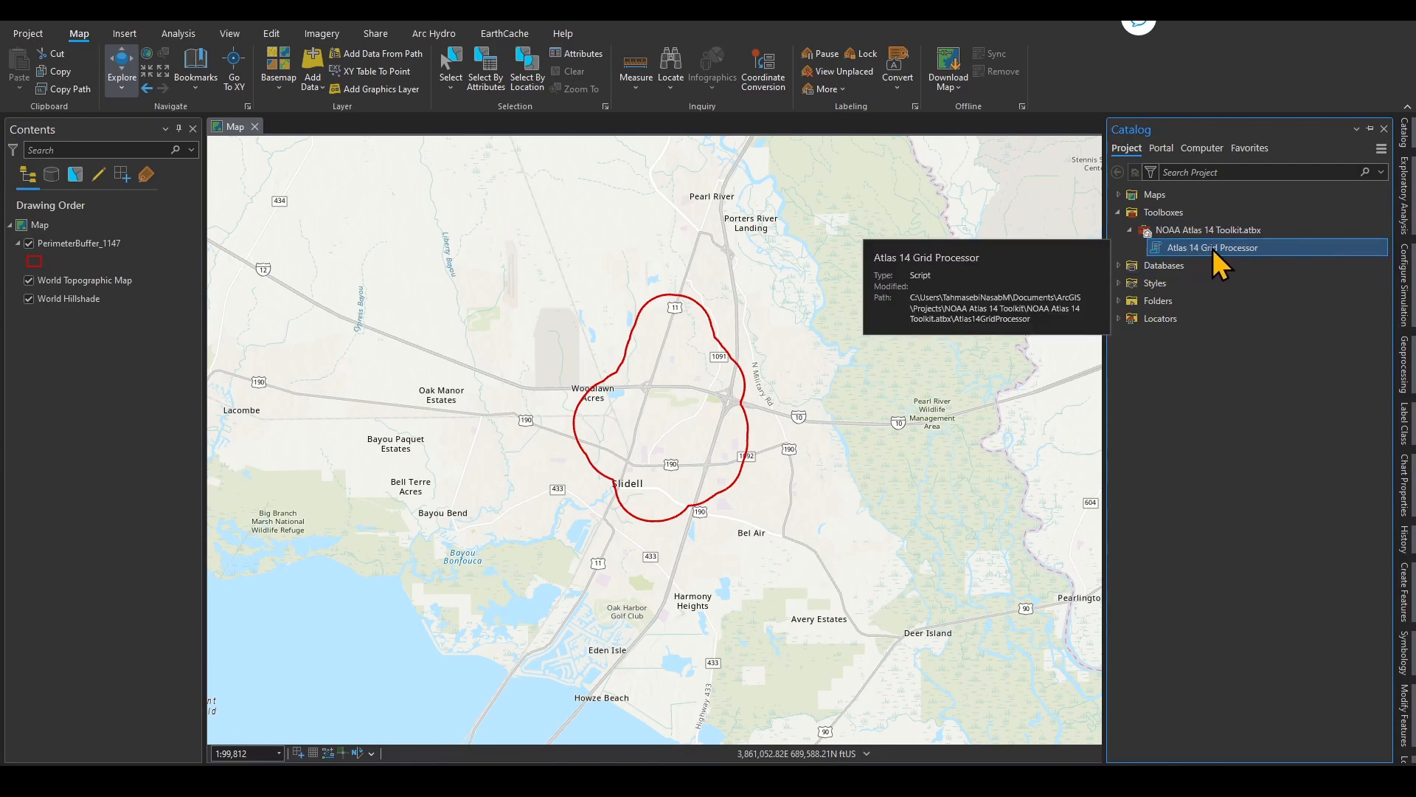
right_click(1212, 246)
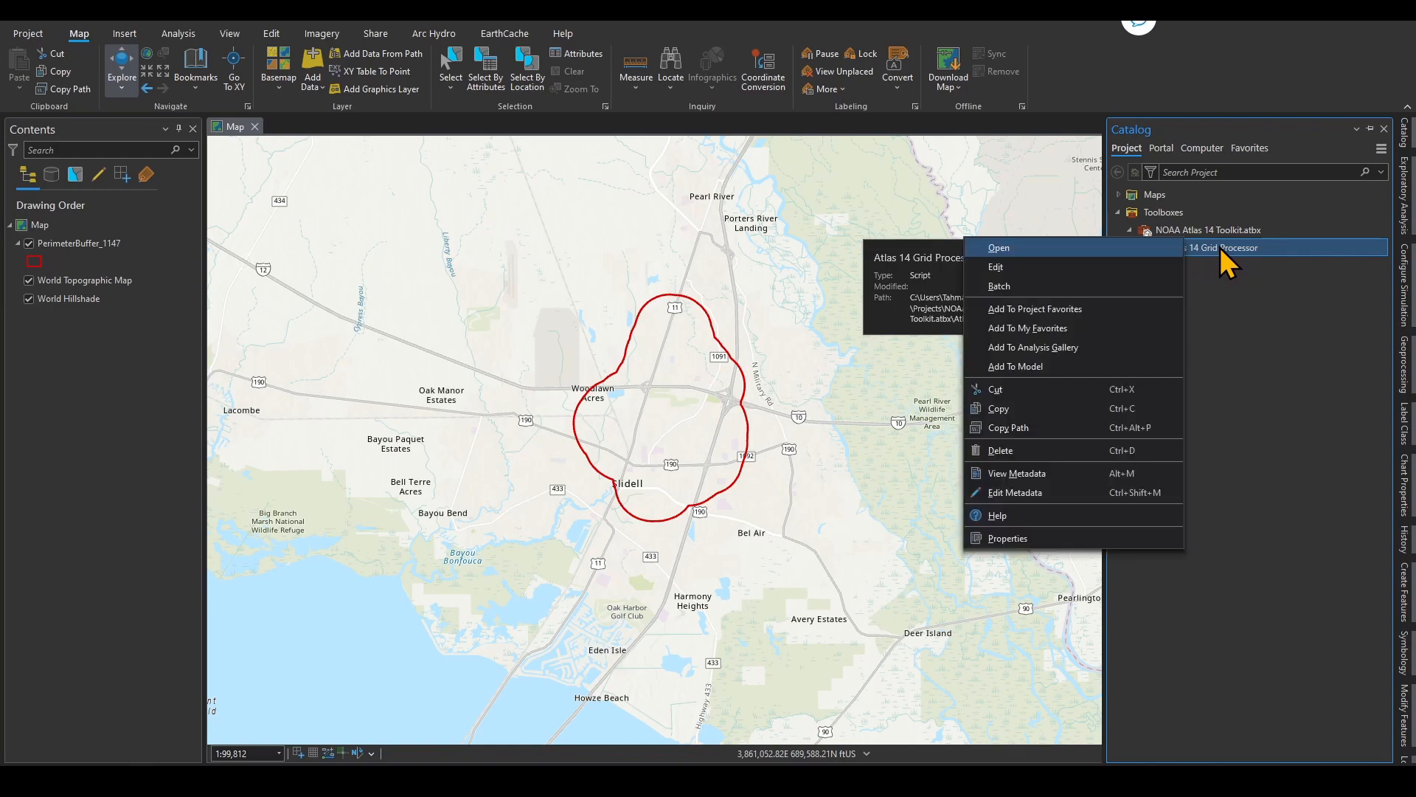
- Launch the Grid Processor and browse the HDSC /pub/hdsc/data/se/ directory listing
left_click(998, 247)
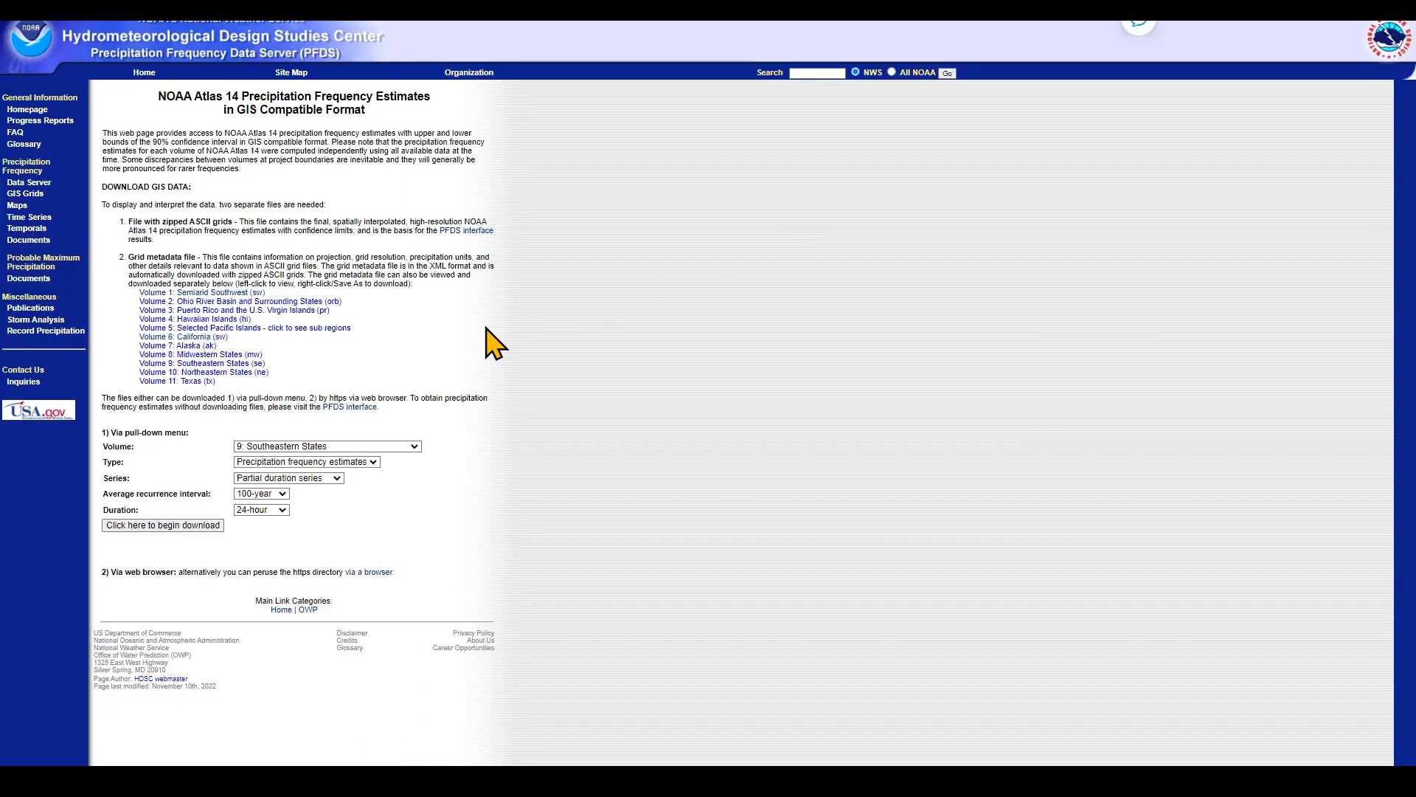
mouse_move(294, 212)
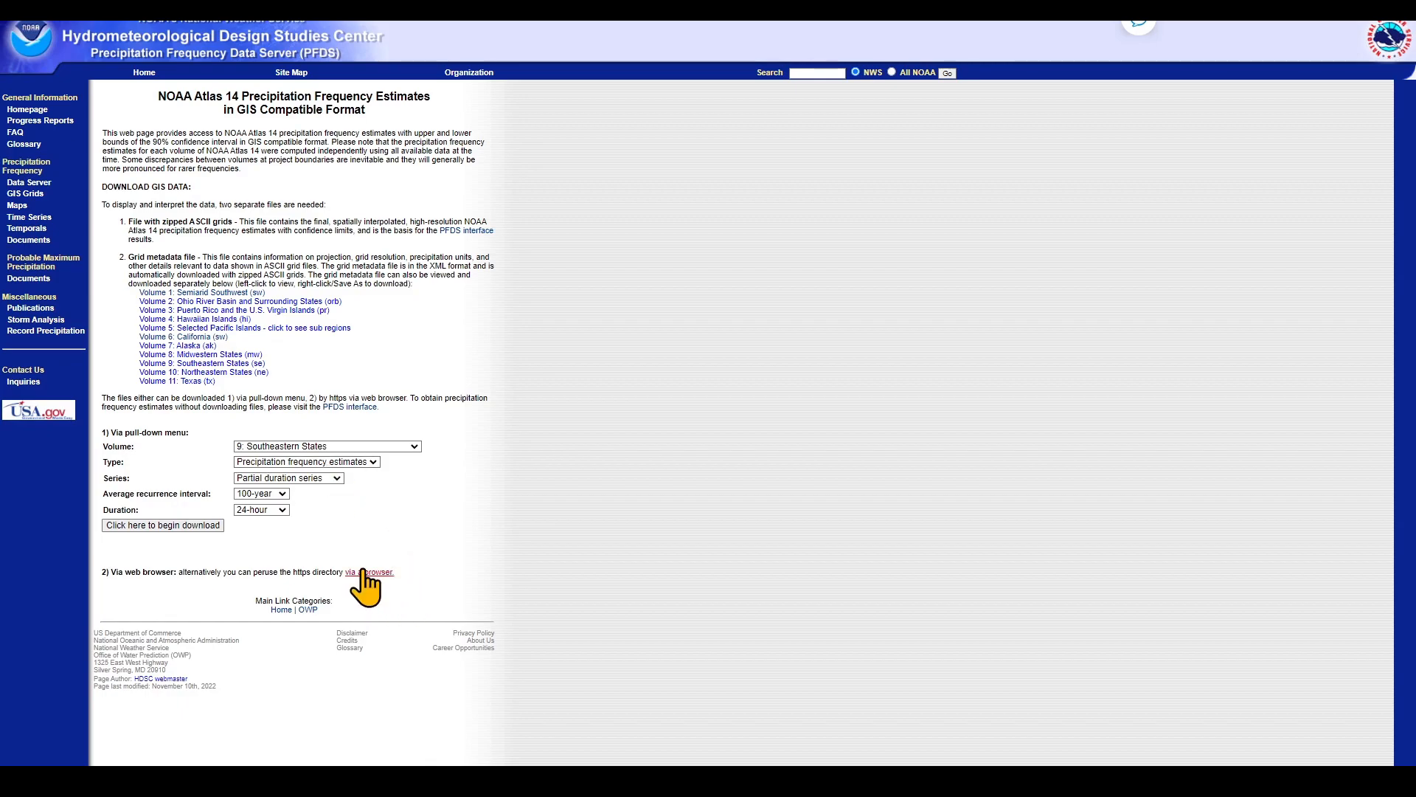
left_click(371, 572)
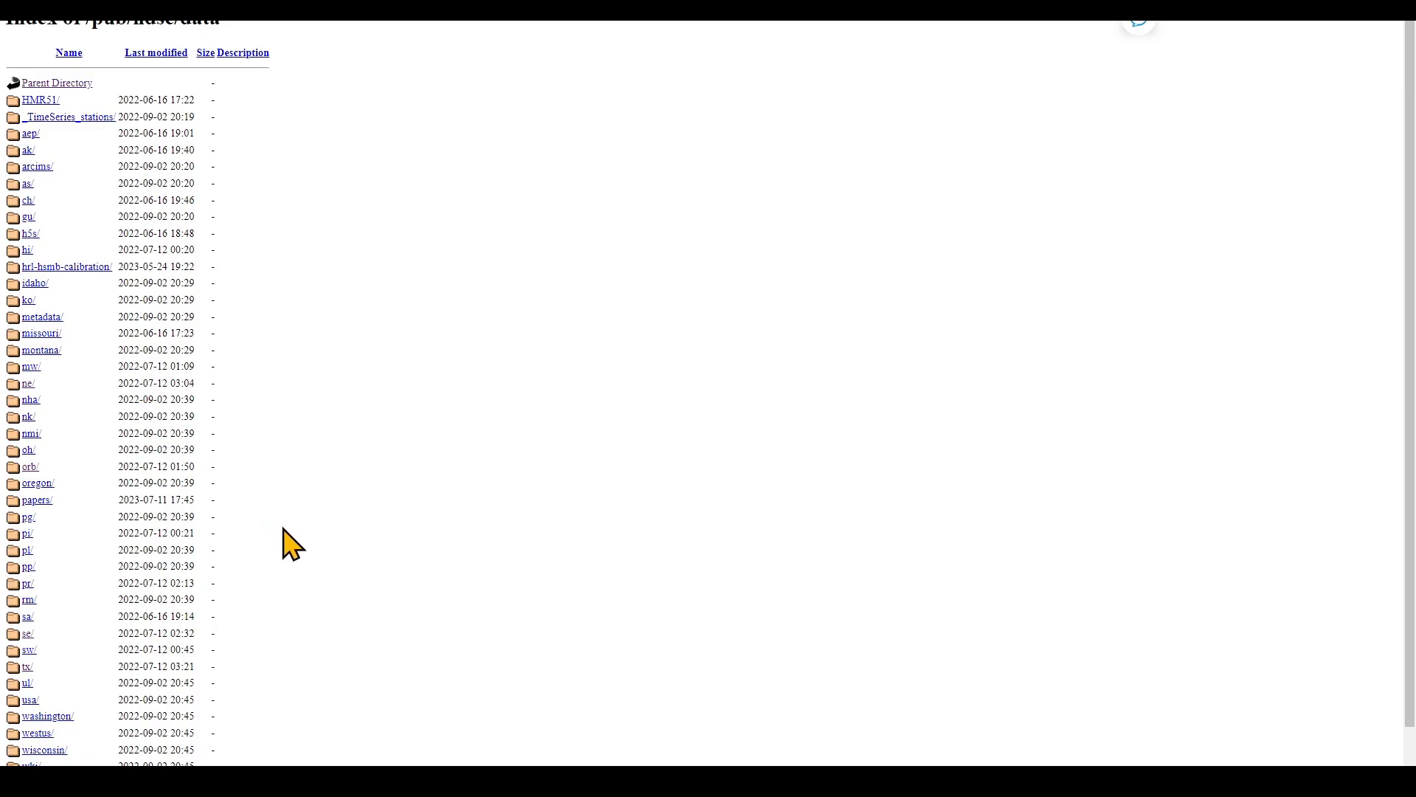
mouse_move(71, 667)
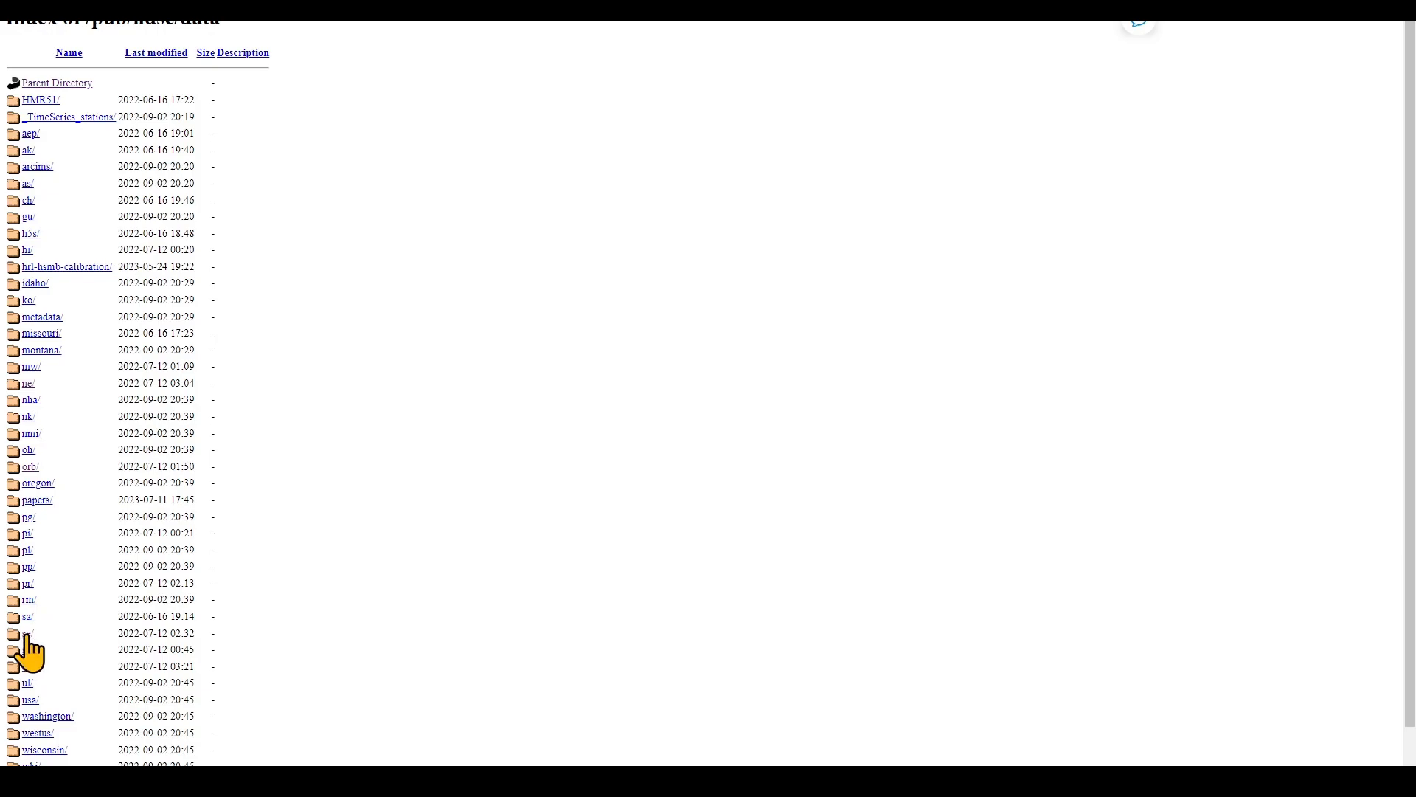
left_click(28, 632)
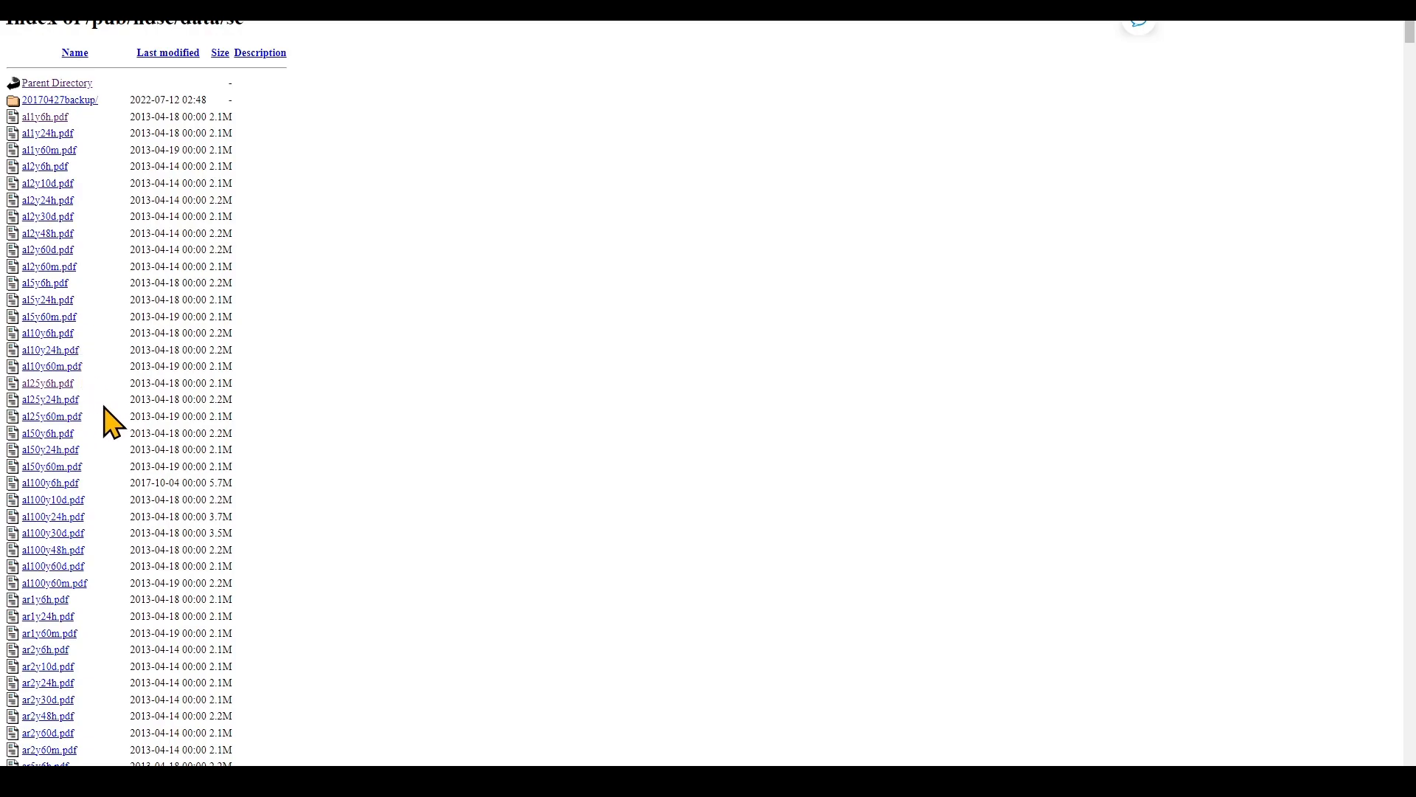
mouse_move(106, 474)
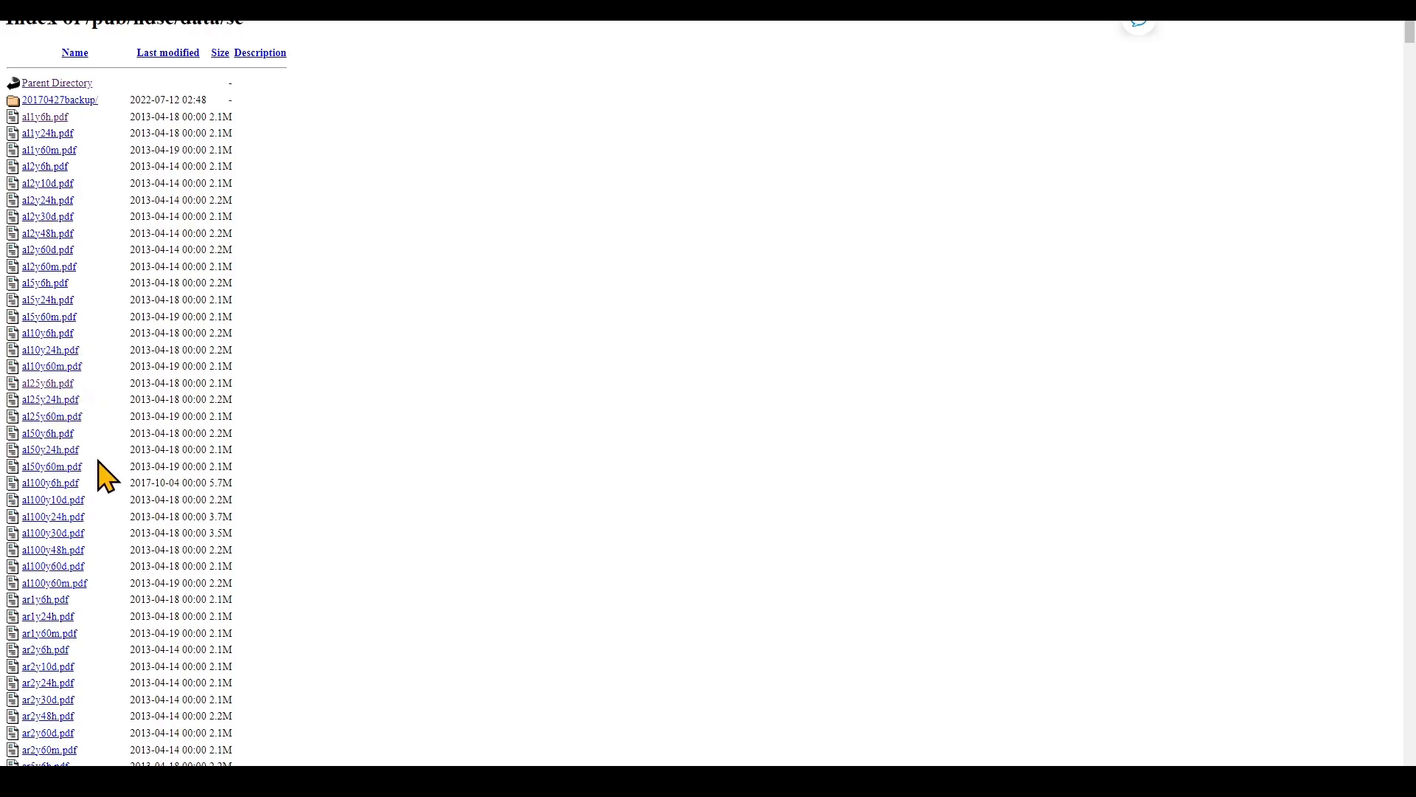
scroll("down", 3)
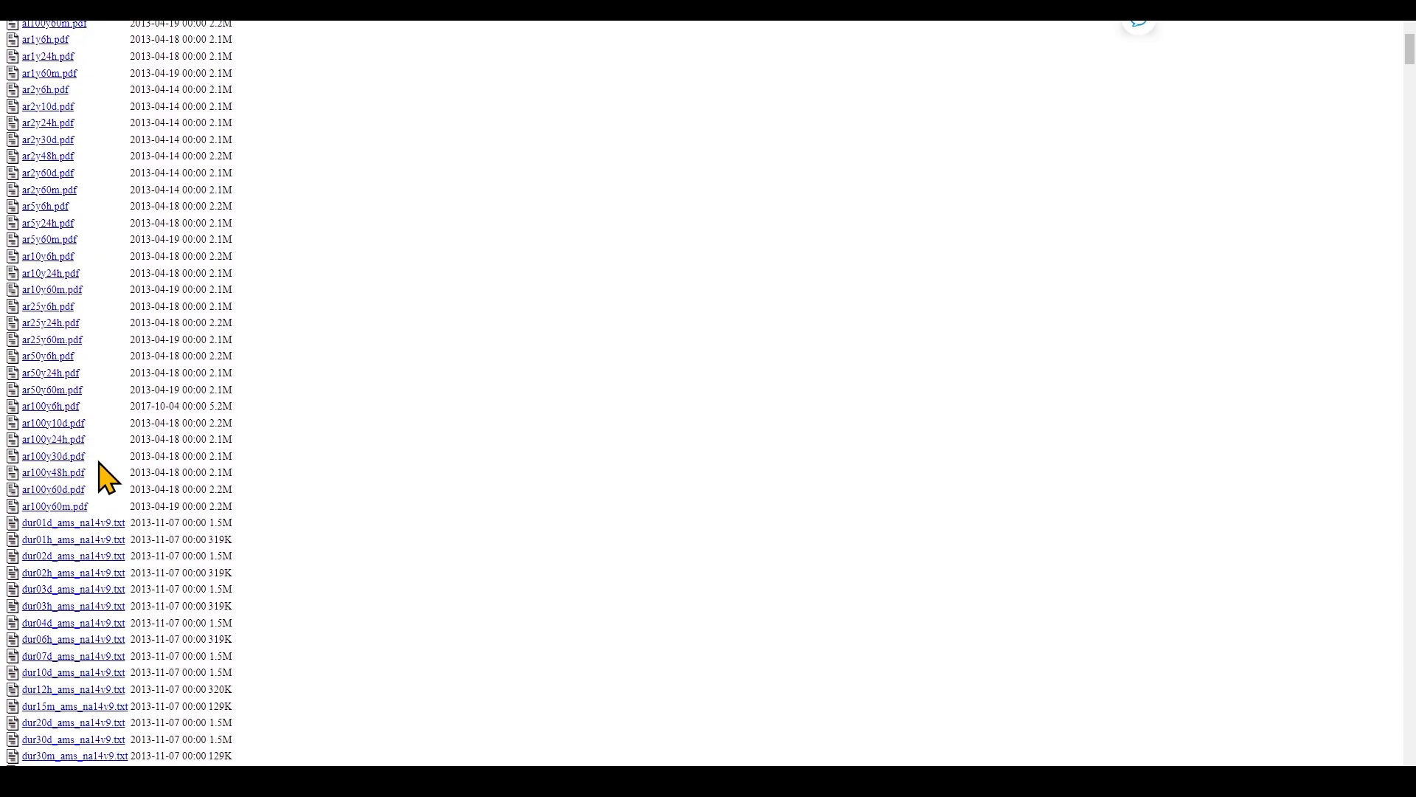
scroll("down", 3)
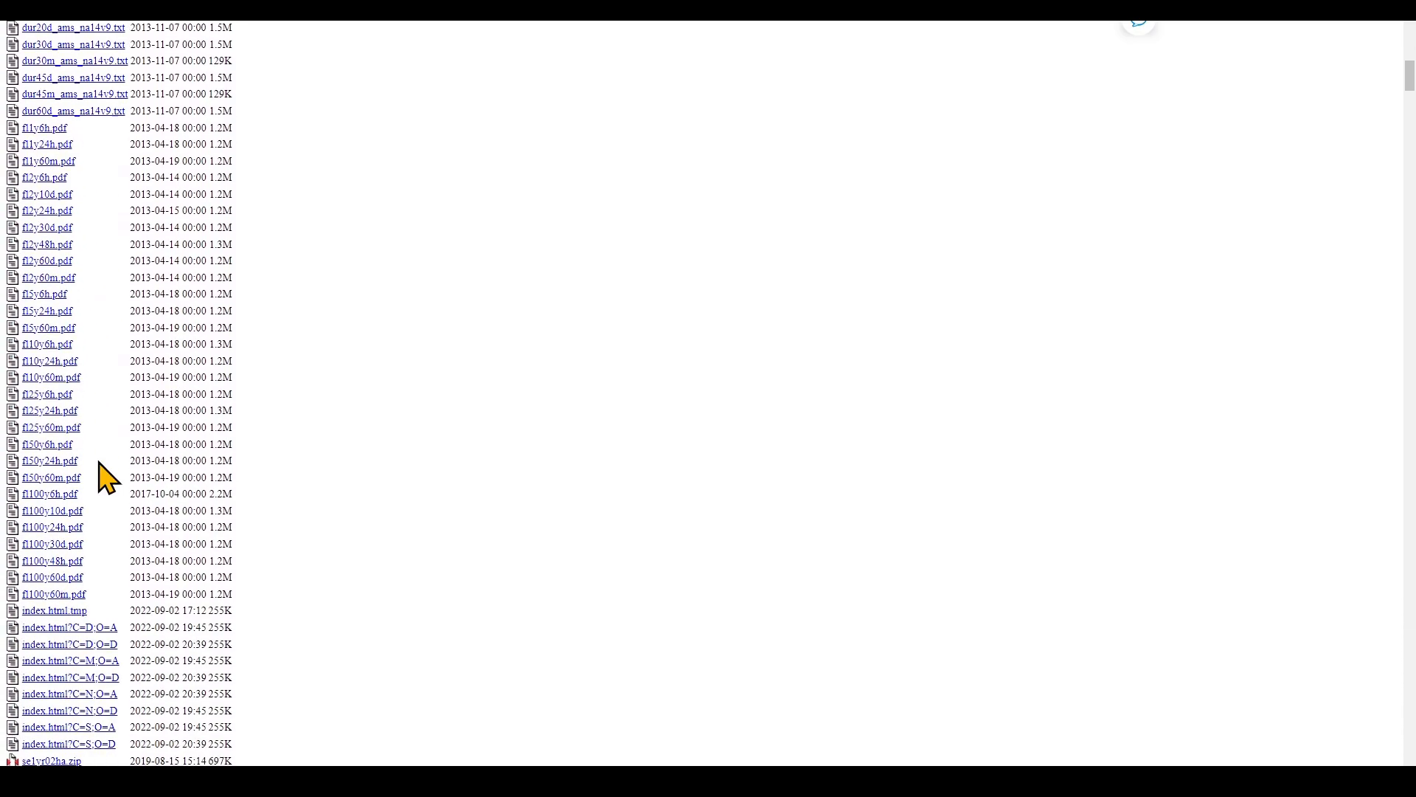
scroll("down", 3)
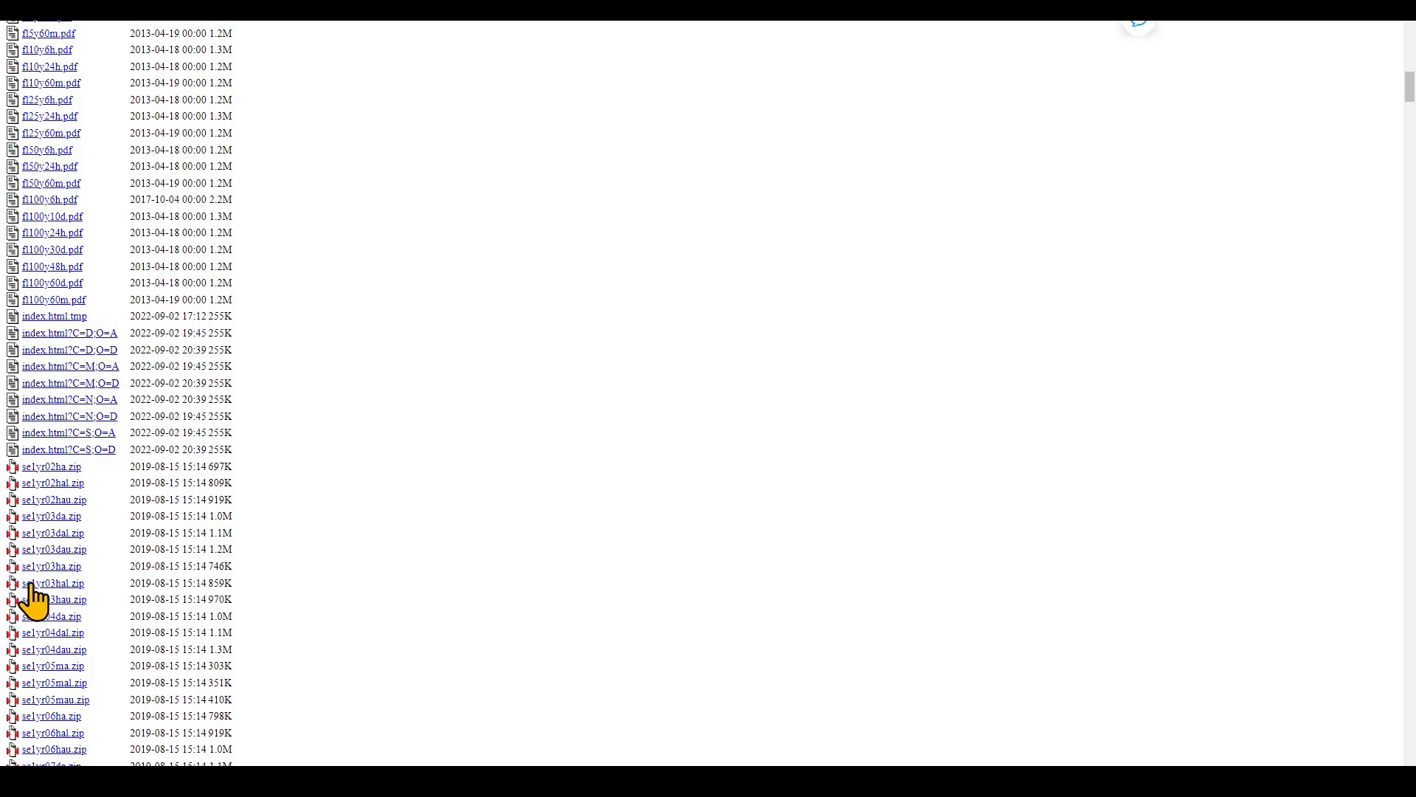
mouse_move(126, 621)
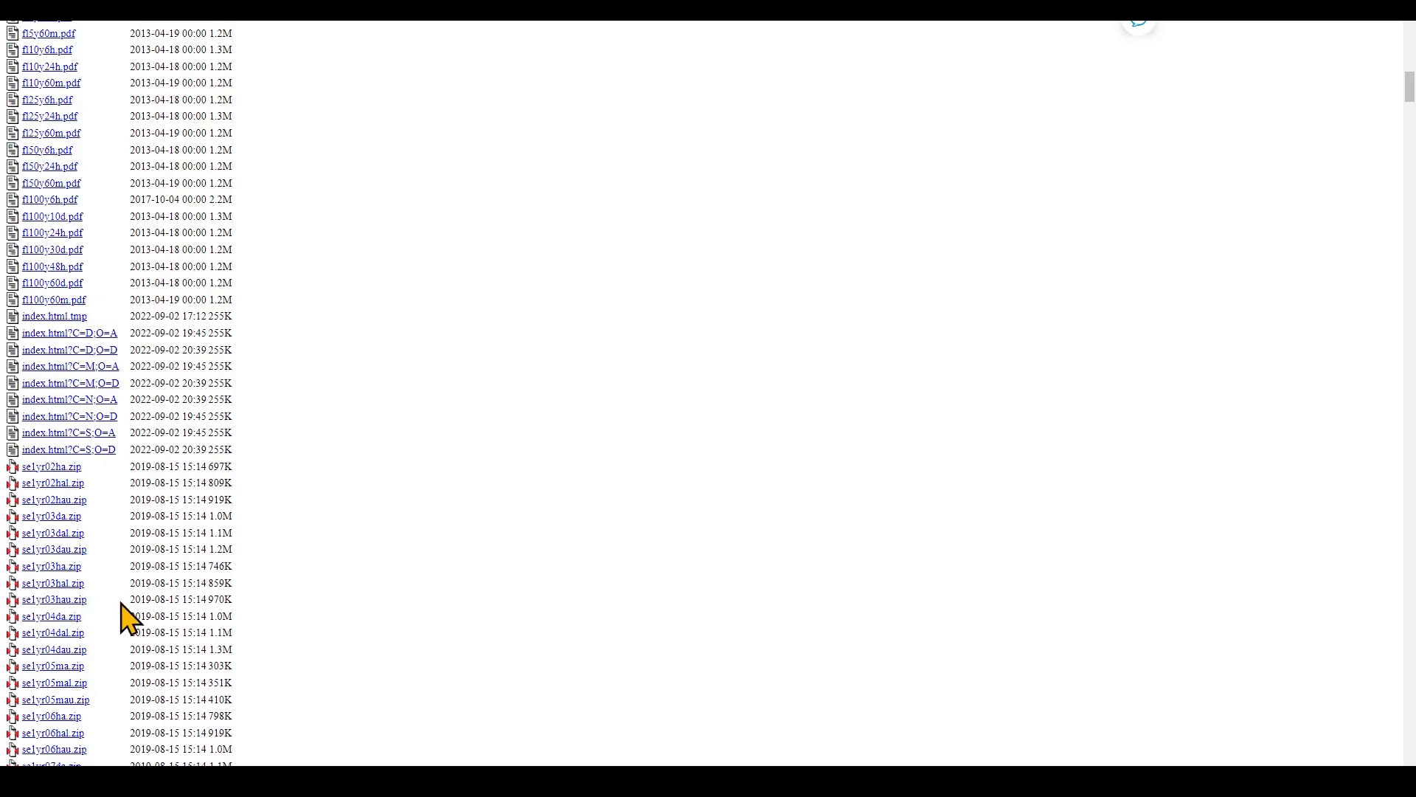
scroll("down", 3)
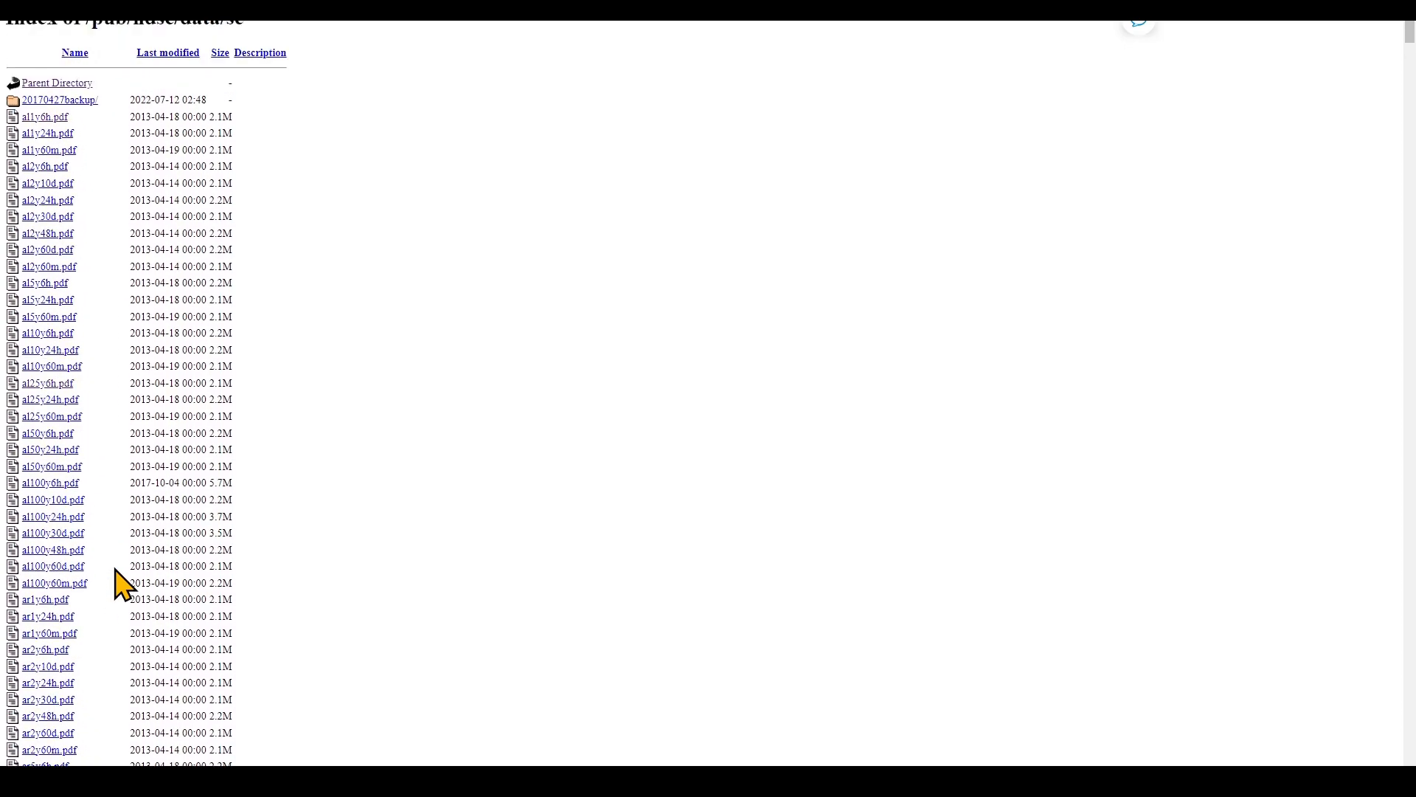
mouse_move(157, 187)
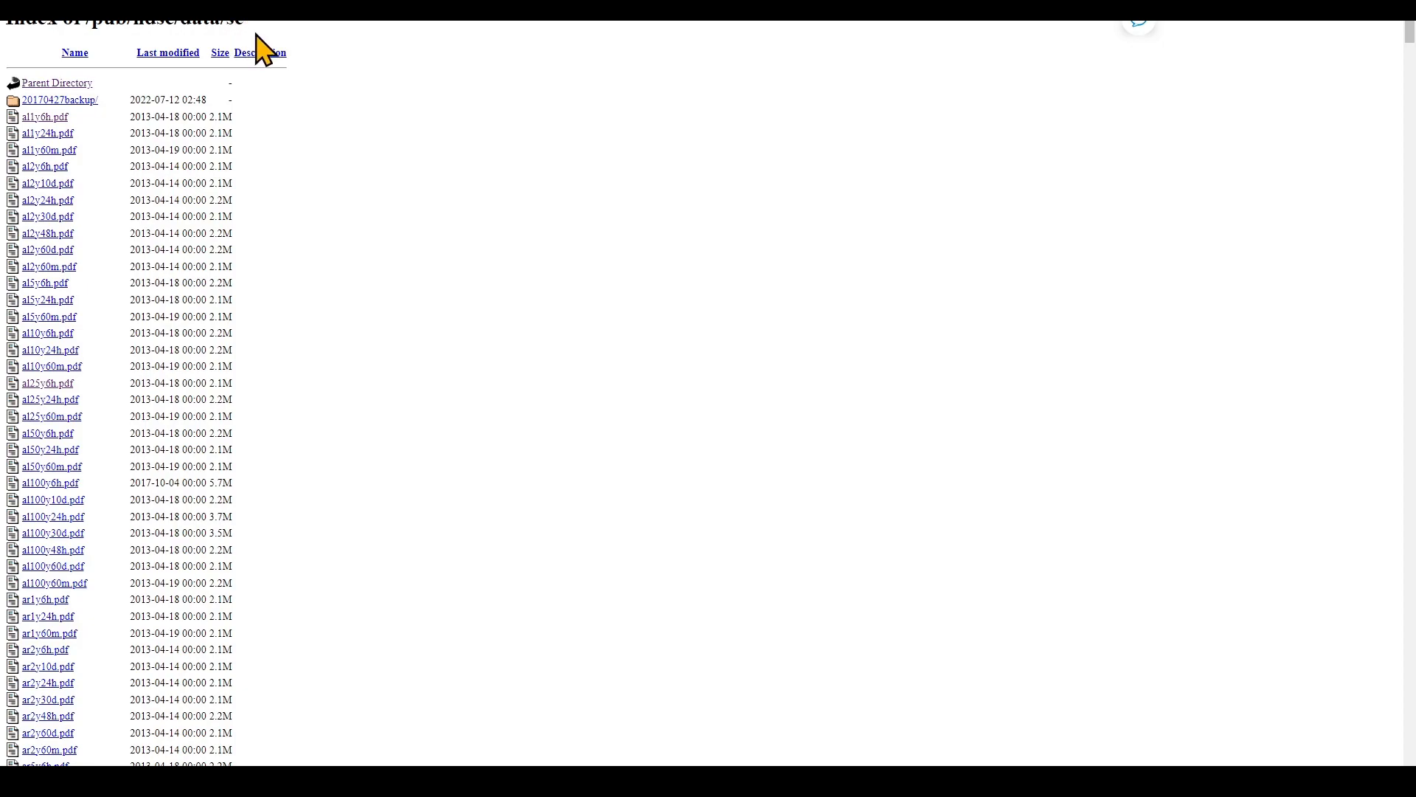
mouse_move(251, 80)
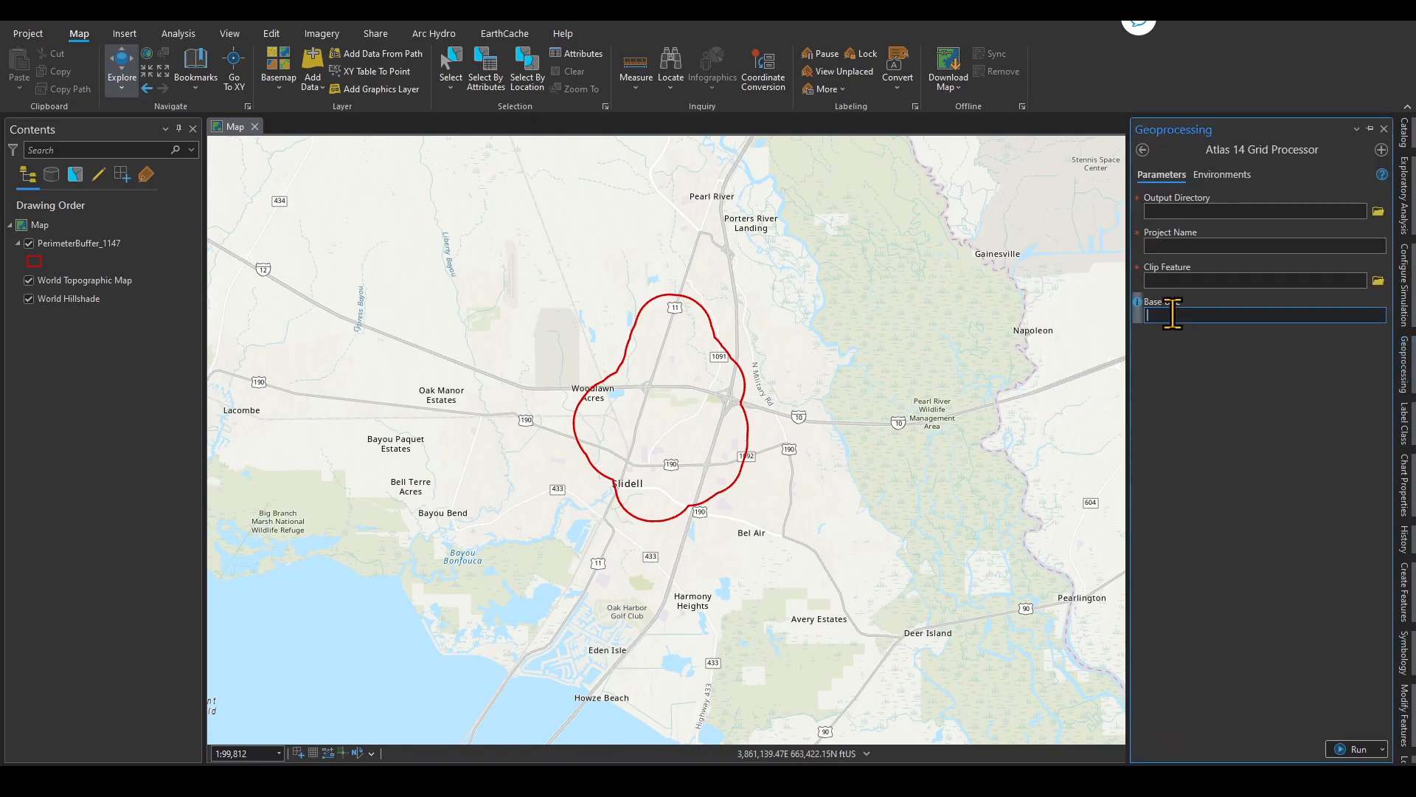
type("https://hdsc.nws.noaa.gov/pub/hdsc/data/se/")
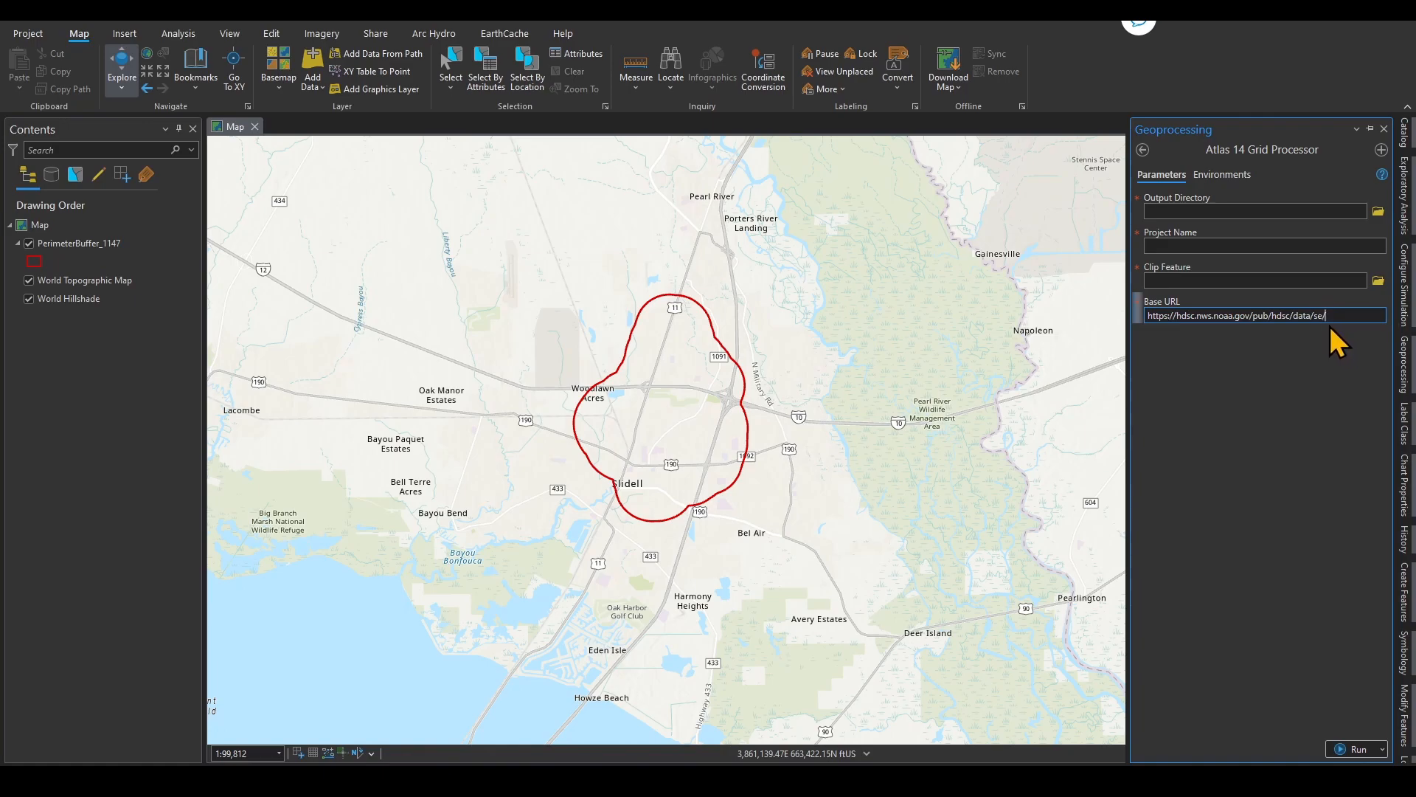
left_click(80, 243)
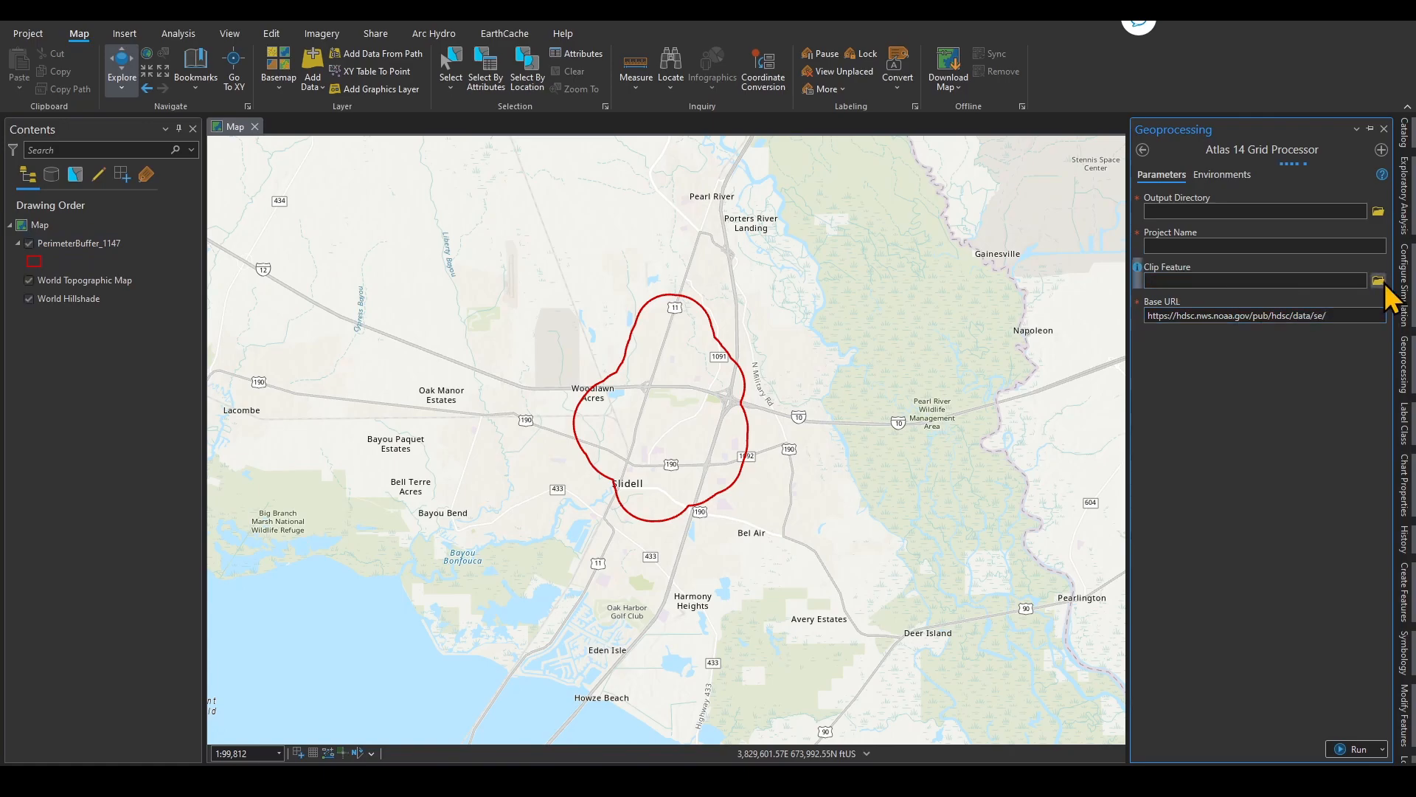
- Set Clip Feature to PerimeterBuffer_1147.shp from the Shapefile folder
left_click(1377, 281)
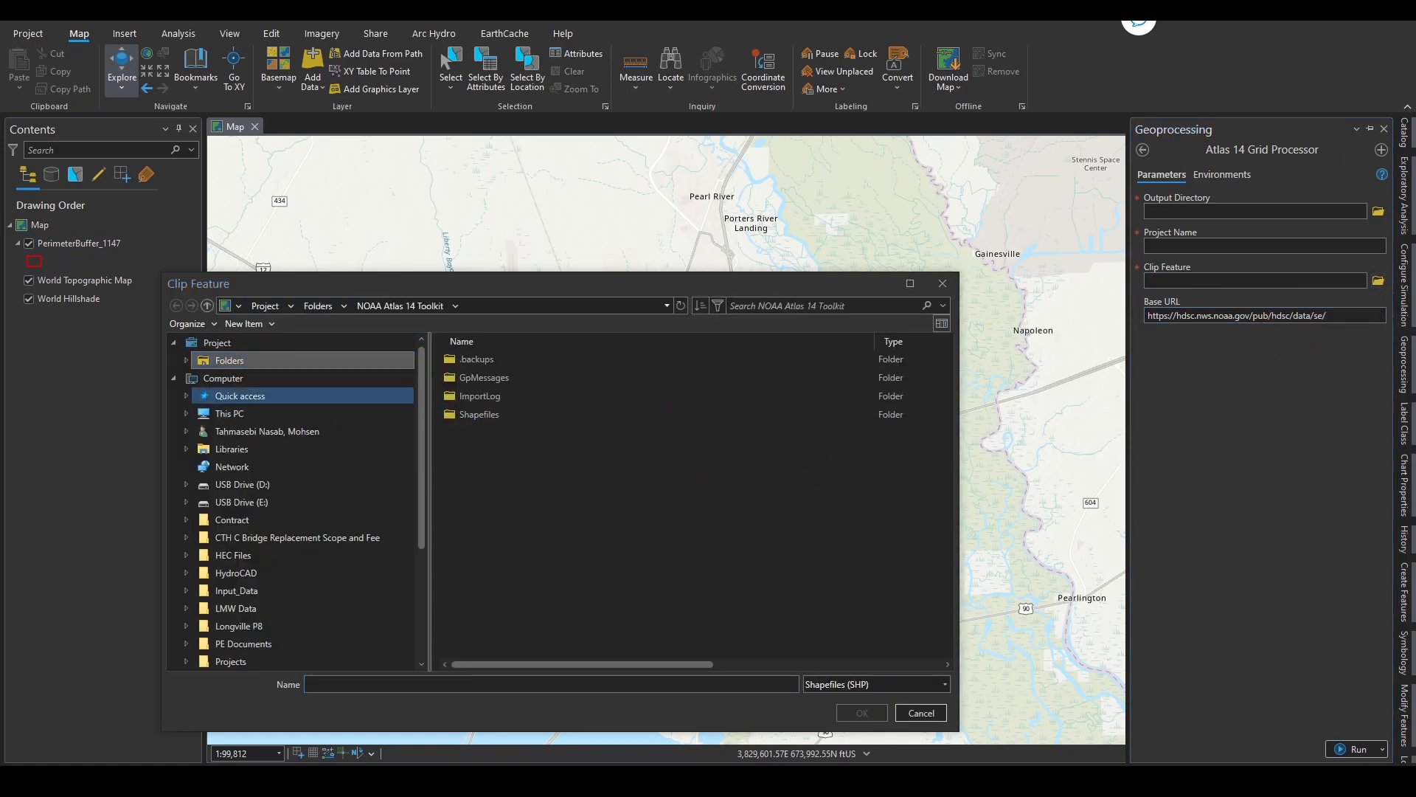
left_click(229, 413)
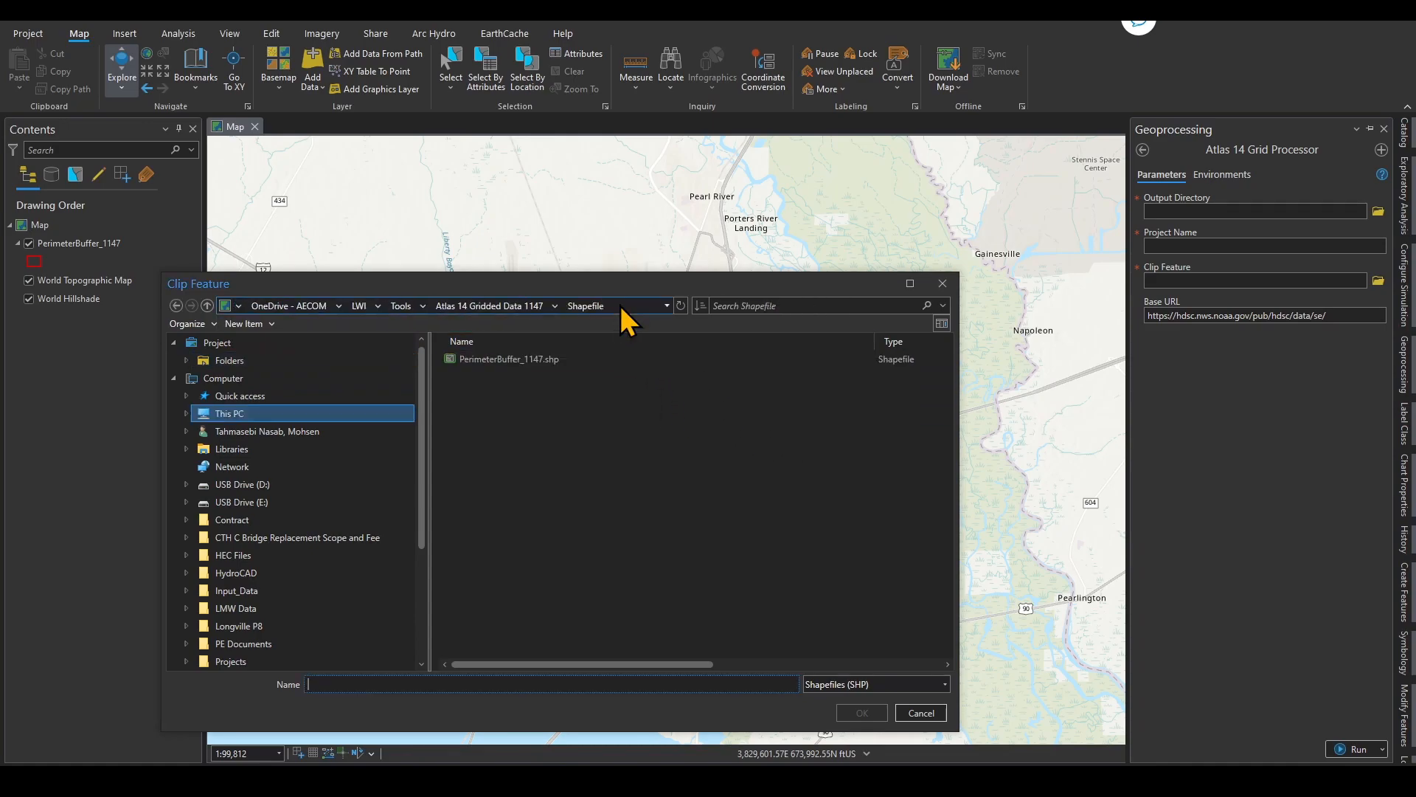
left_click(509, 359)
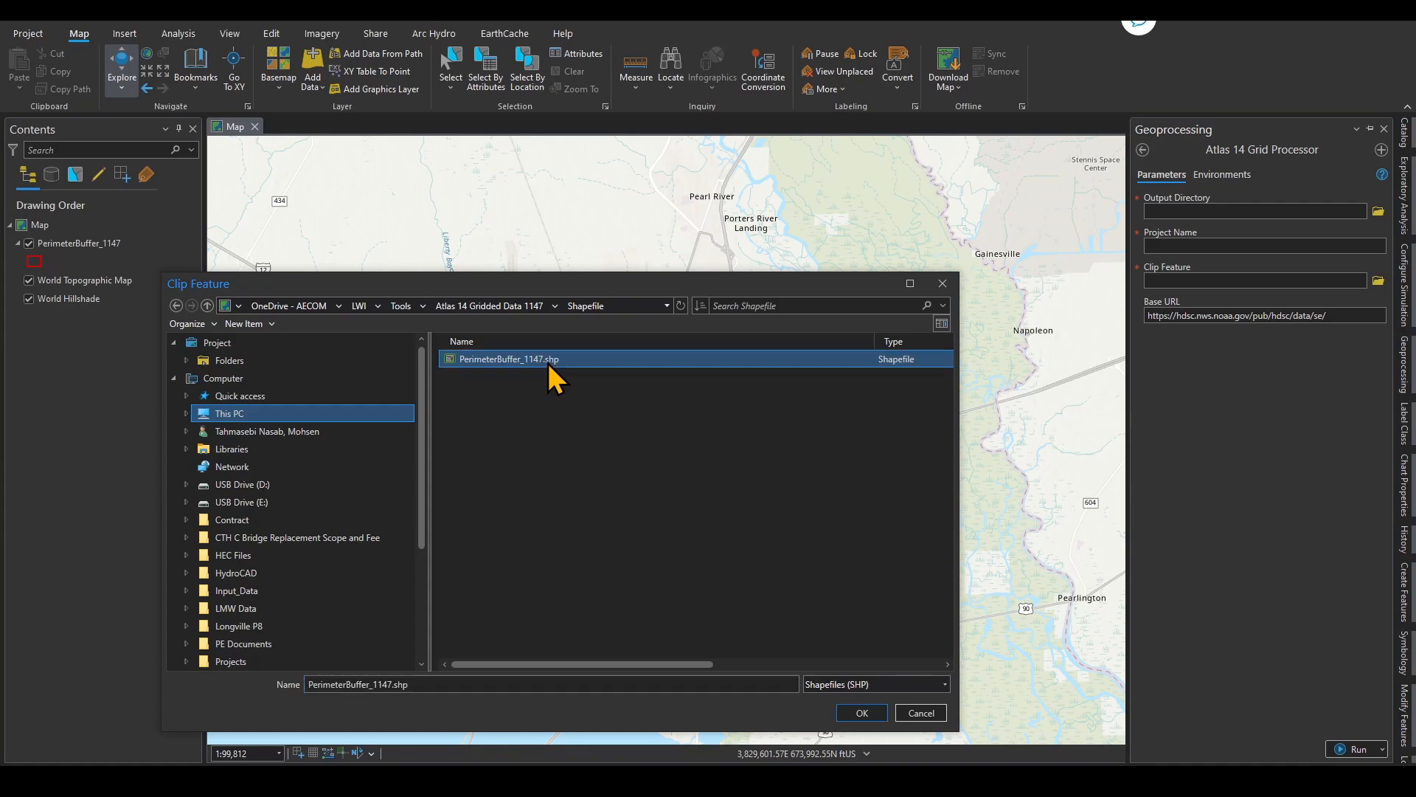
left_click(859, 713)
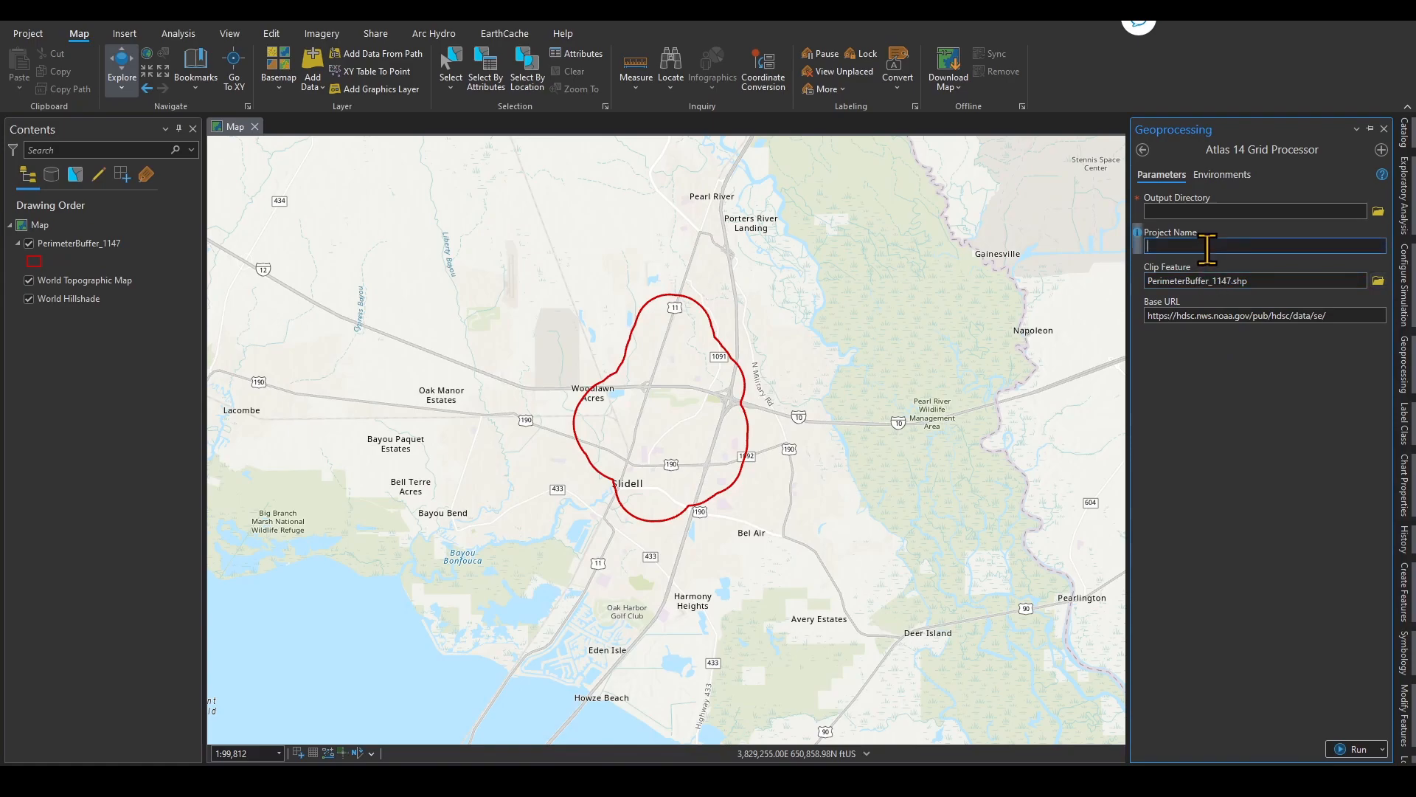
- Set Project Name 'Project' and Output Directory to the Test folder, then run
type("Project")
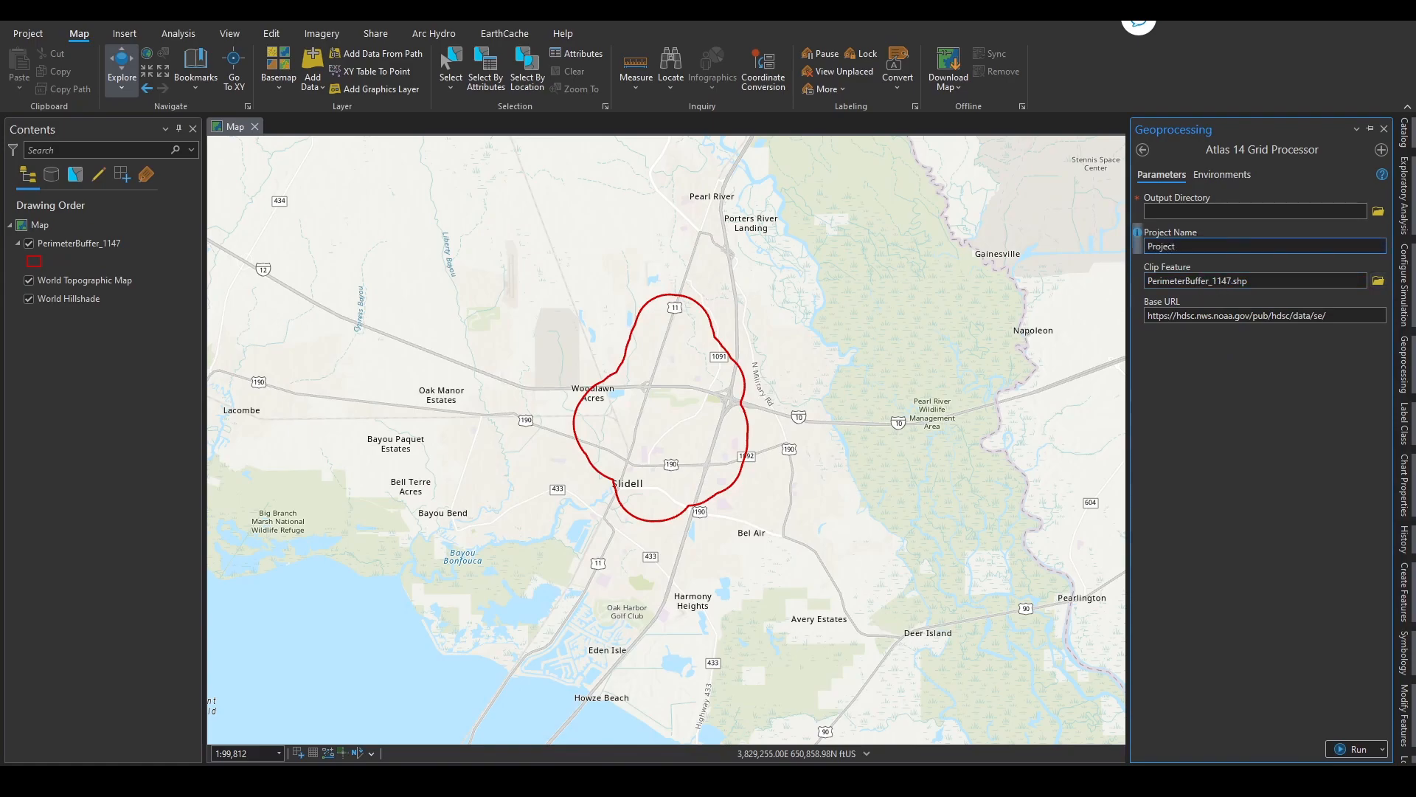
left_click(1264, 245)
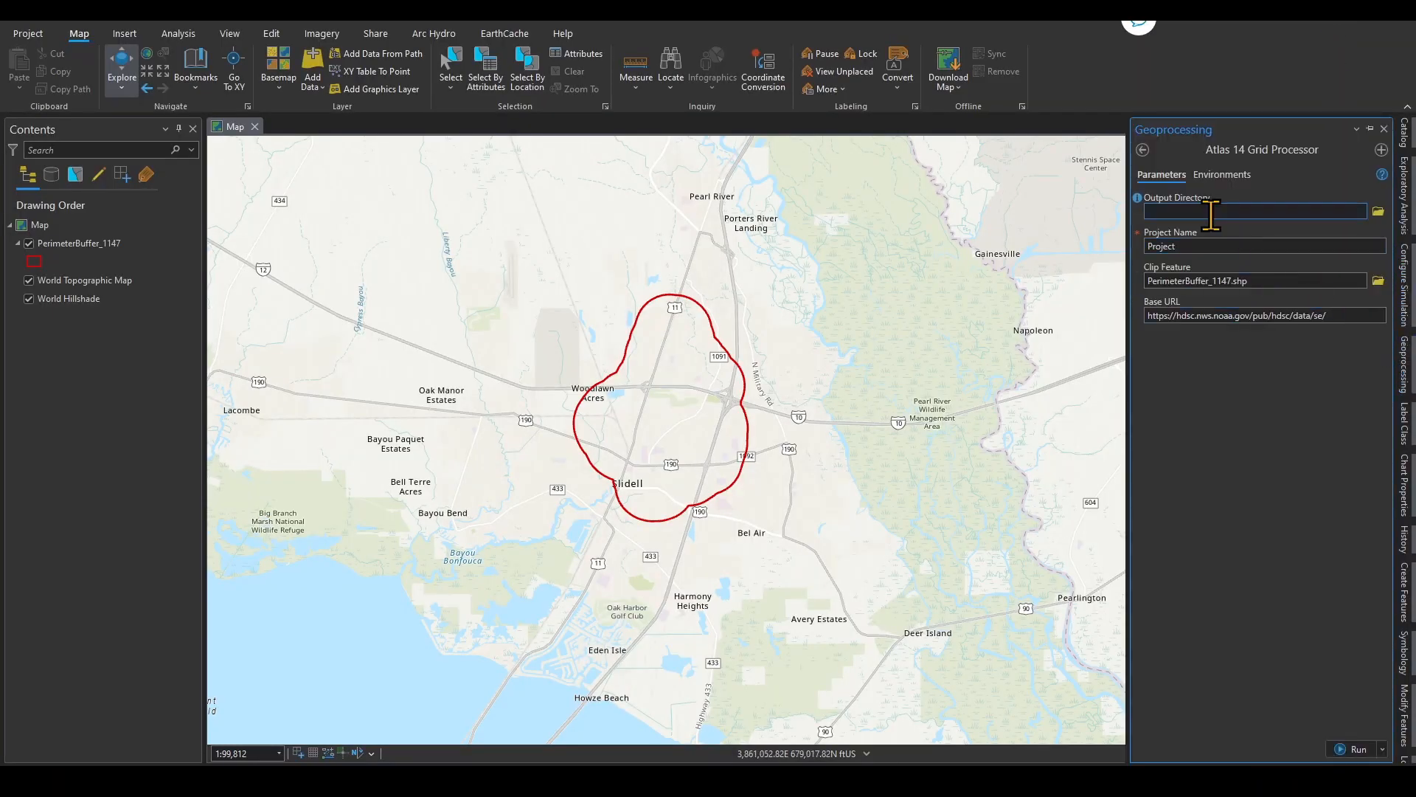
type("C:\\OneDrive\\OneDrive - AECOM\\LWI\\Tools\\Test")
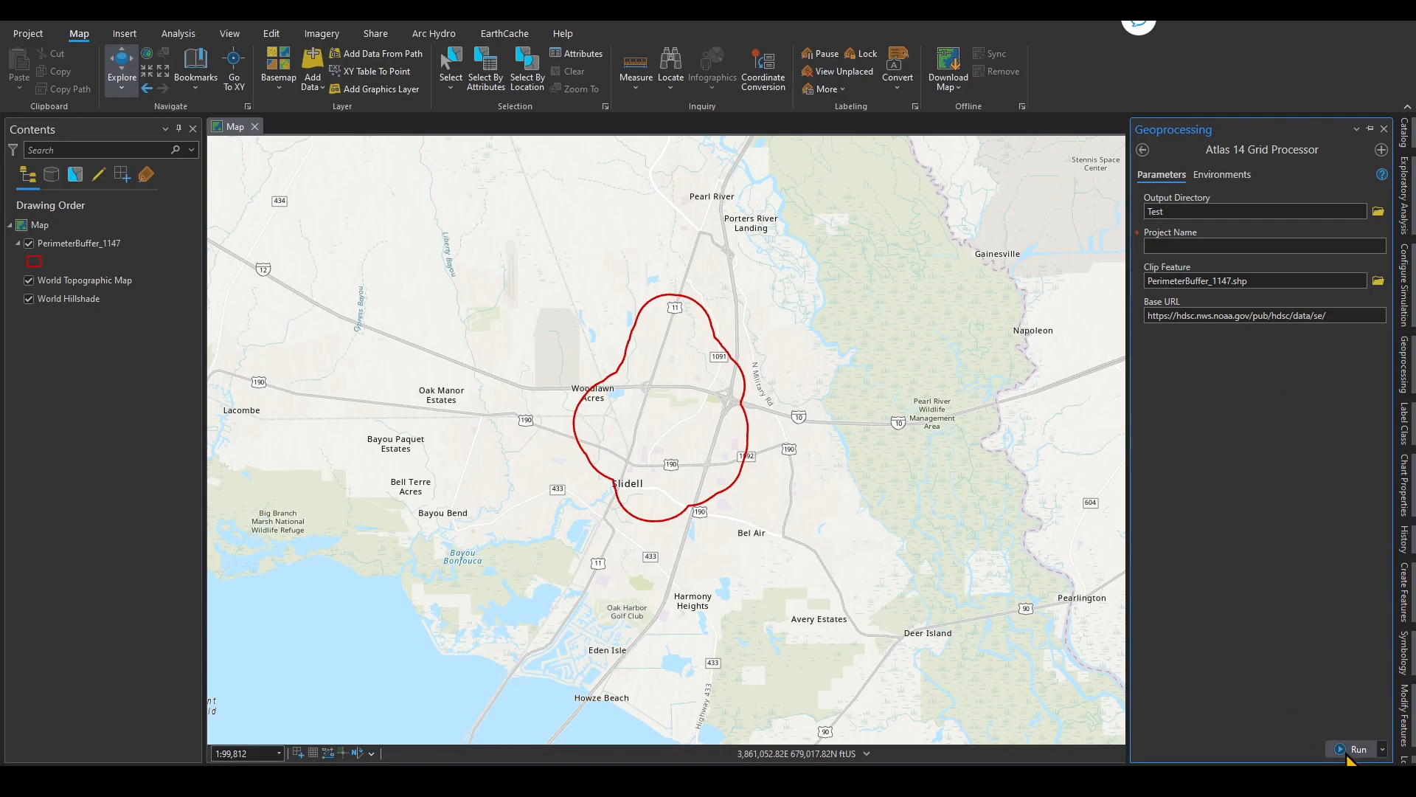
left_click(1358, 748)
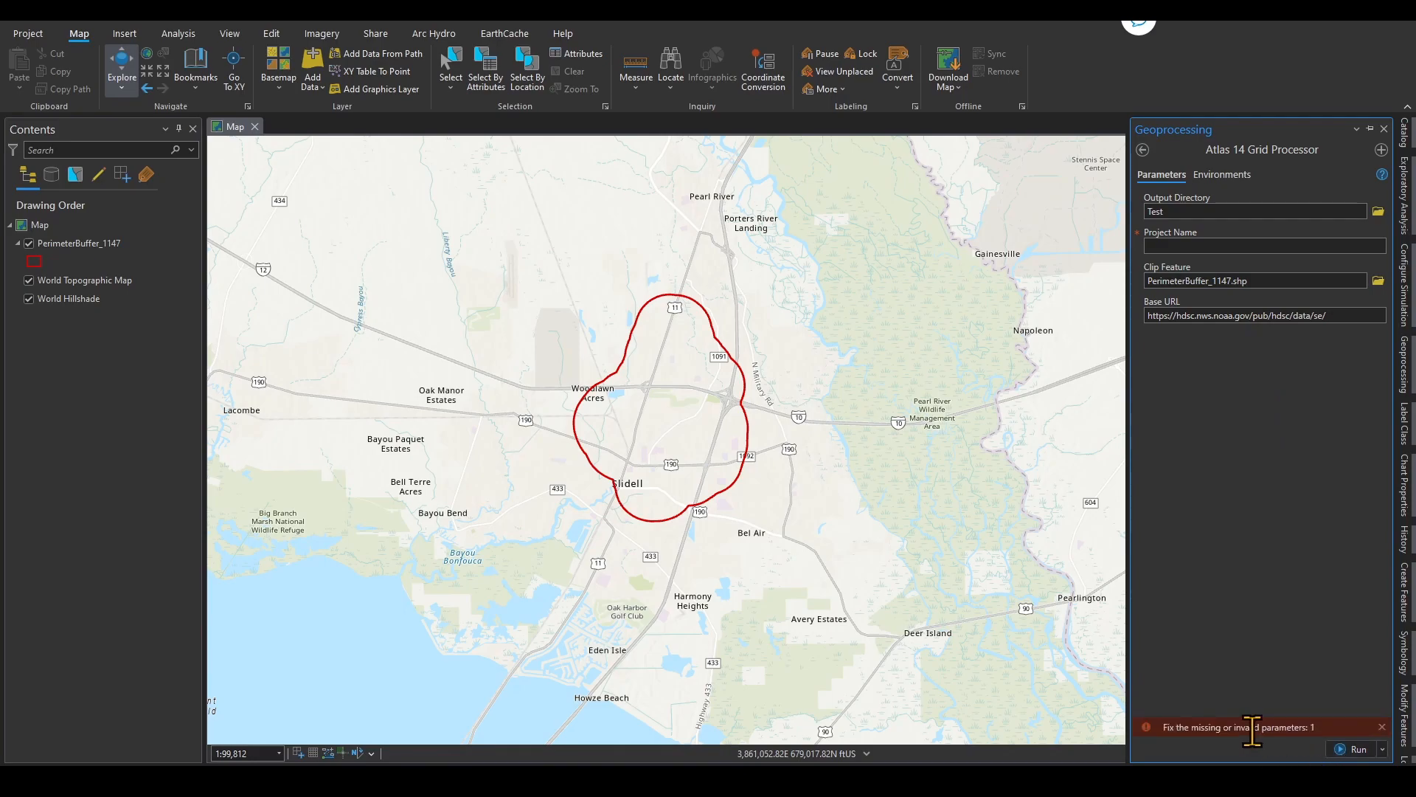
mouse_move(1187, 267)
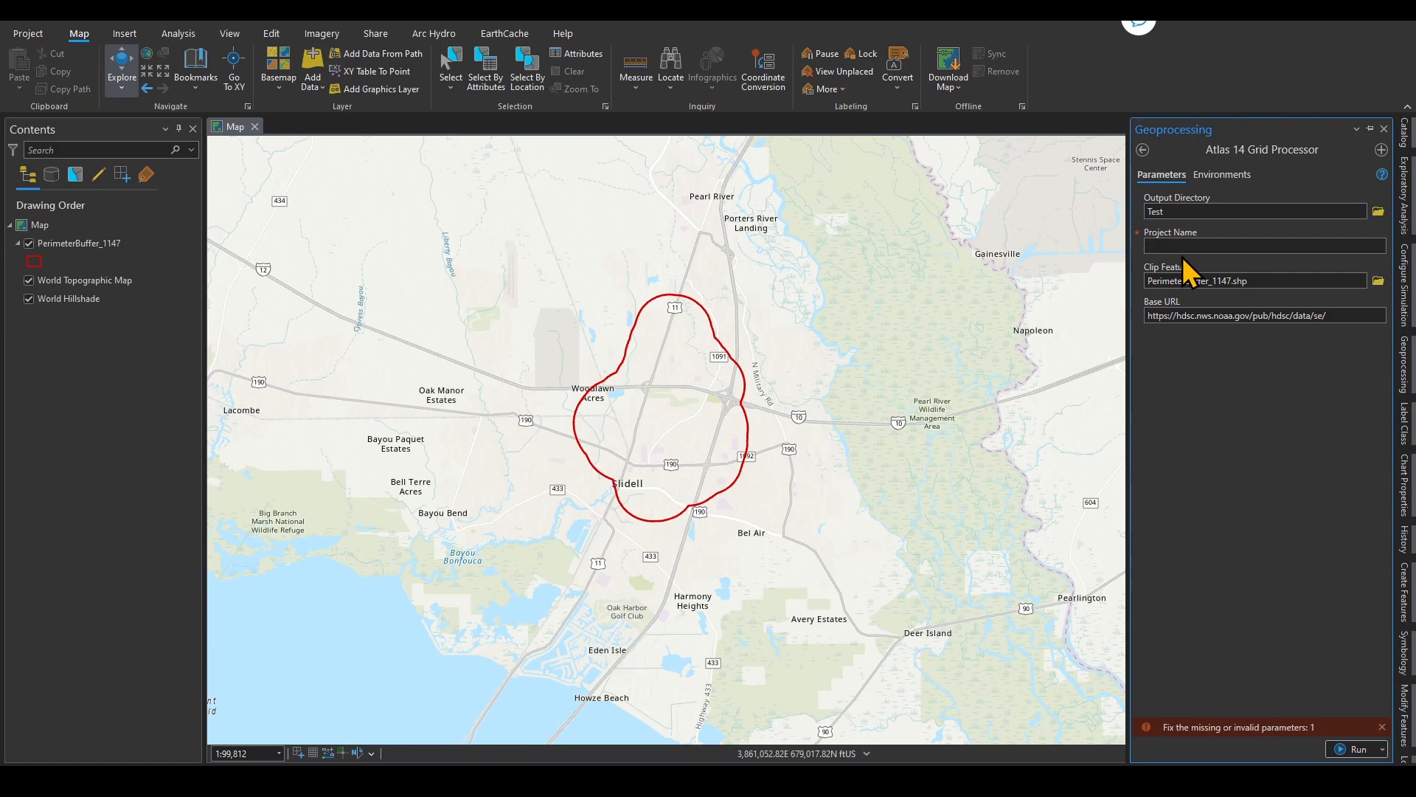
type("Project")
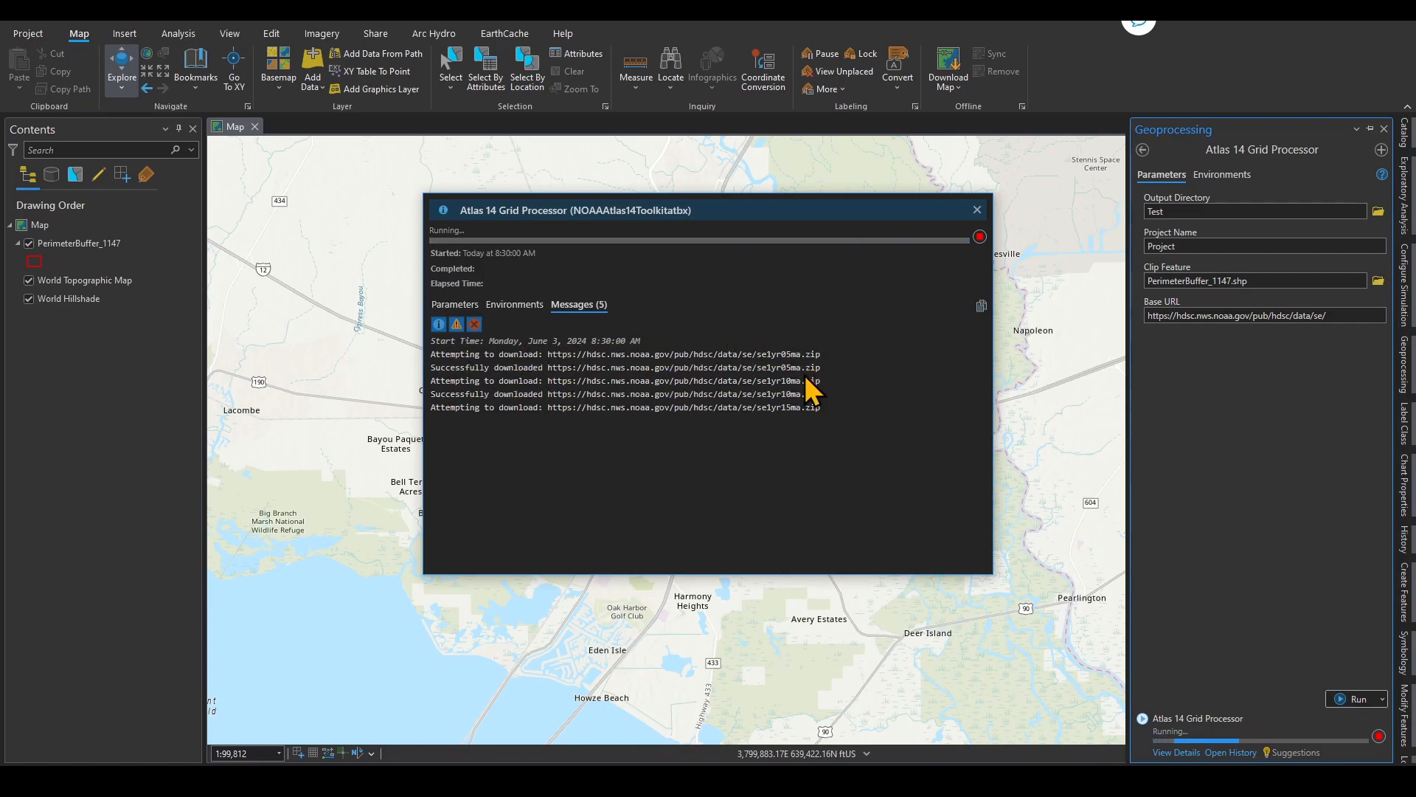
mouse_move(787, 354)
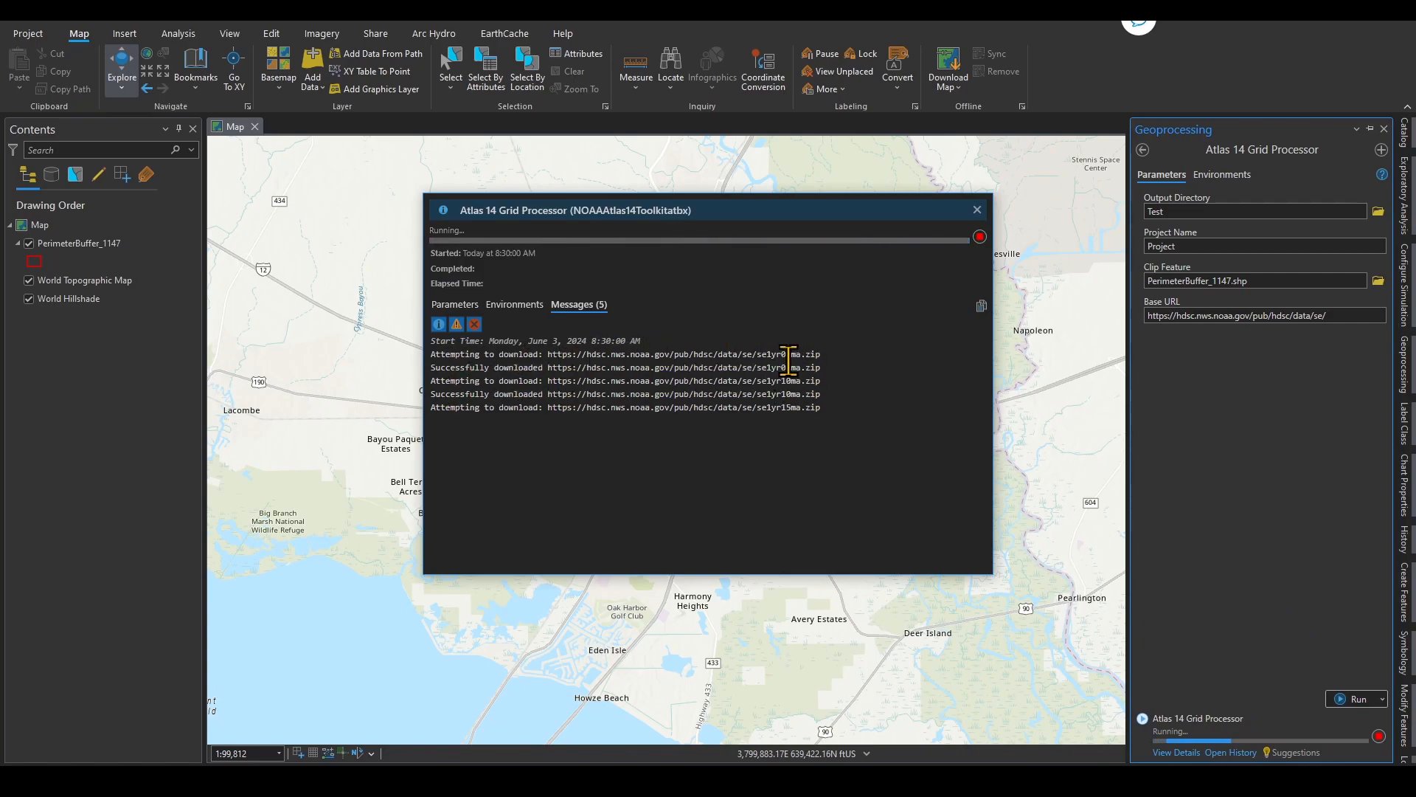
mouse_move(845, 470)
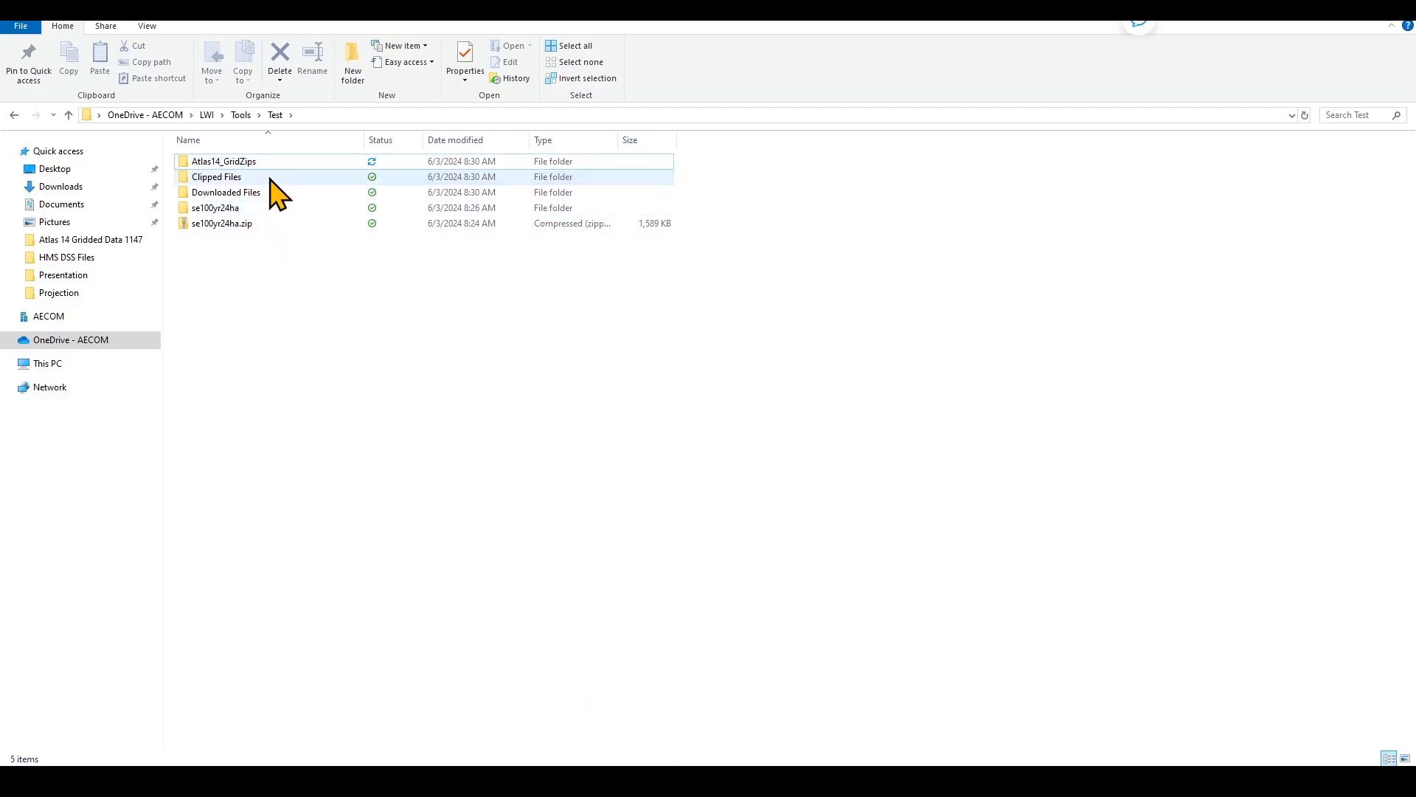
- Open Atlas14_GridZips and watch the southeast grid zips download
left_click(224, 161)
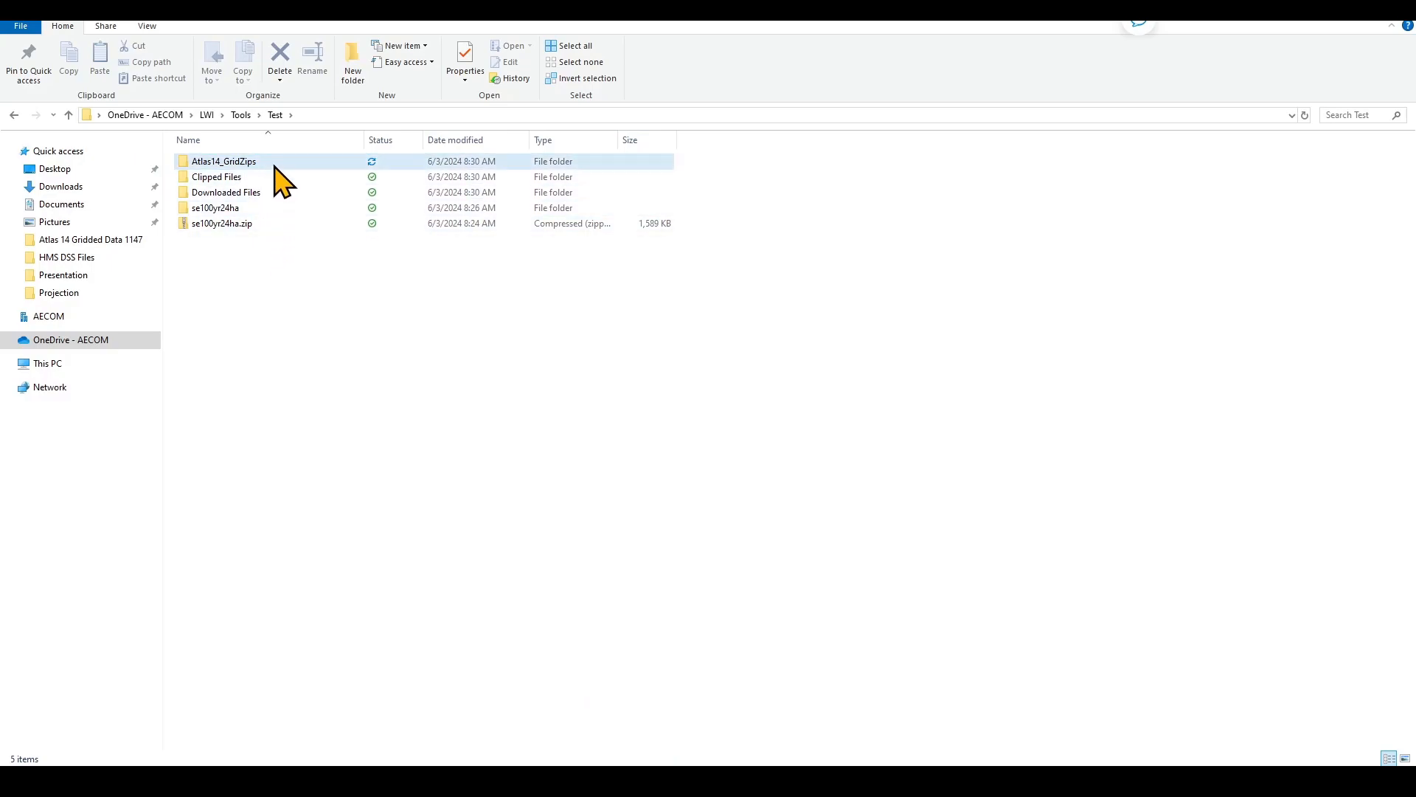
double_click(223, 160)
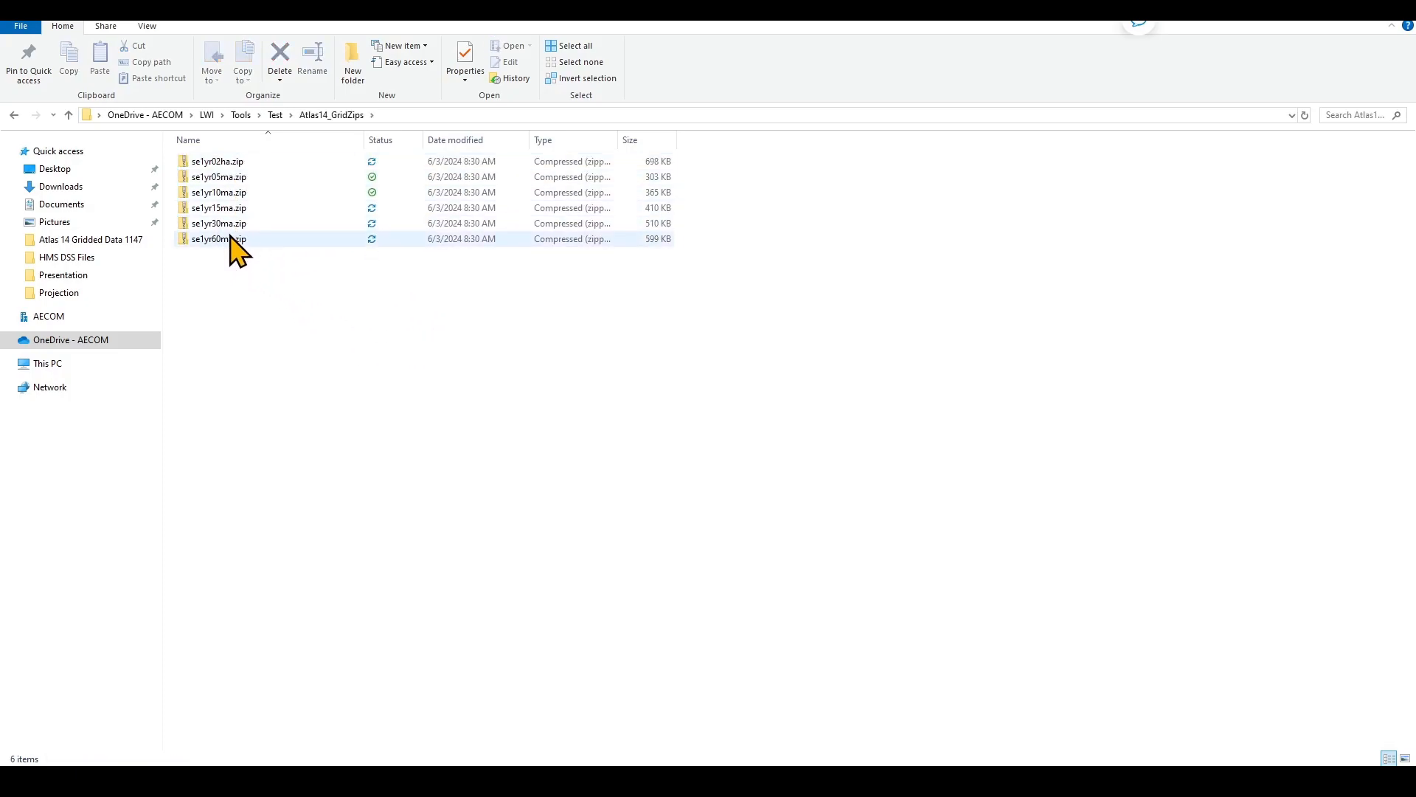
left_click(235, 321)
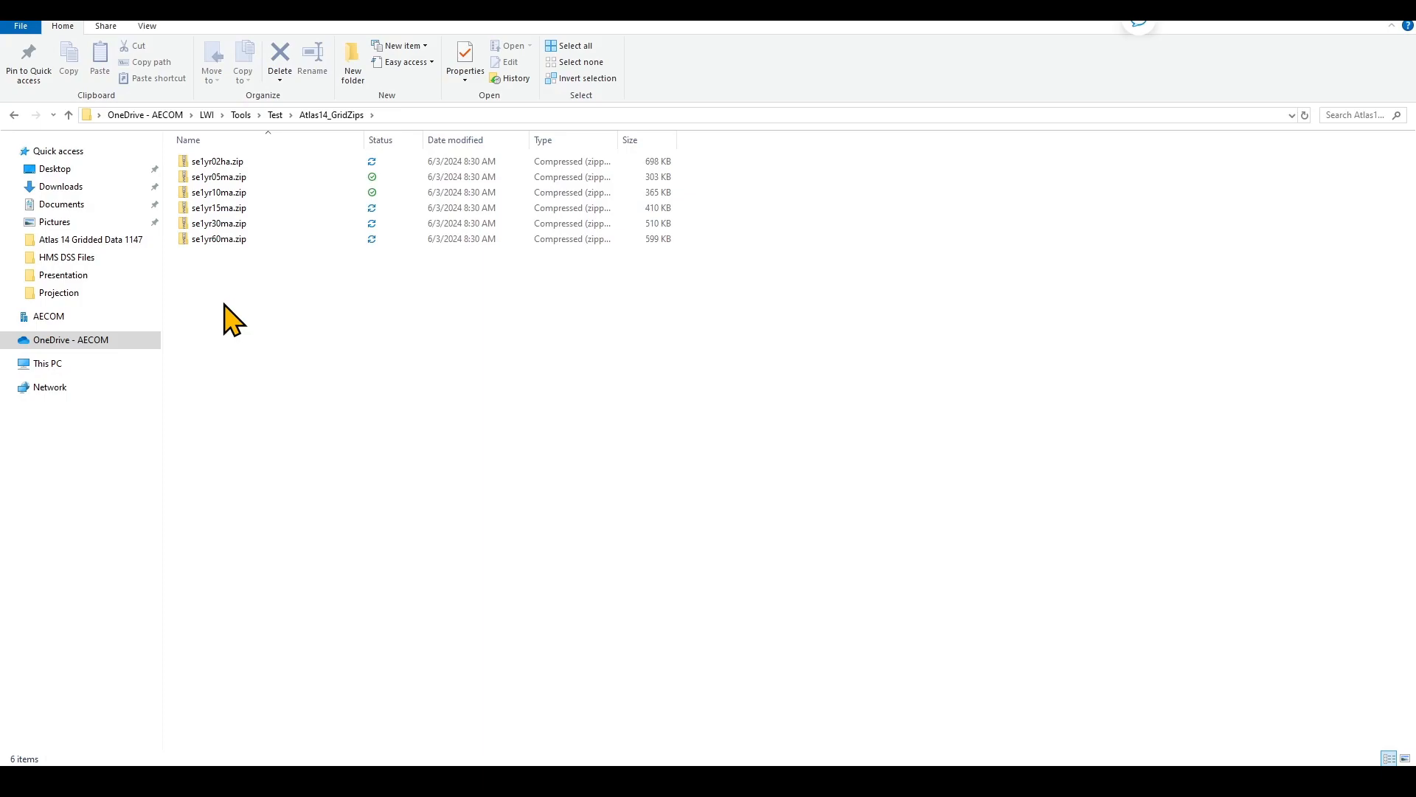
mouse_move(230, 326)
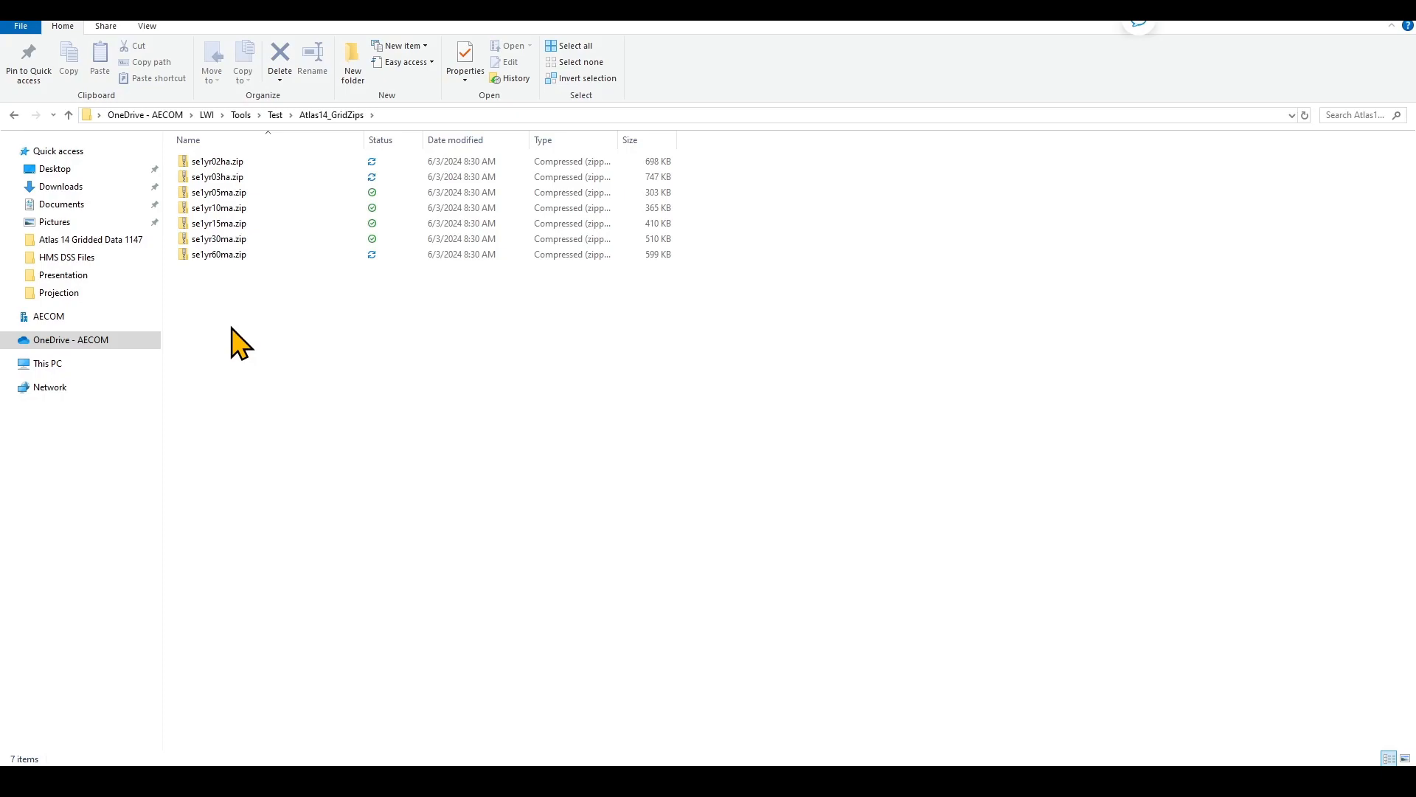
mouse_move(206, 336)
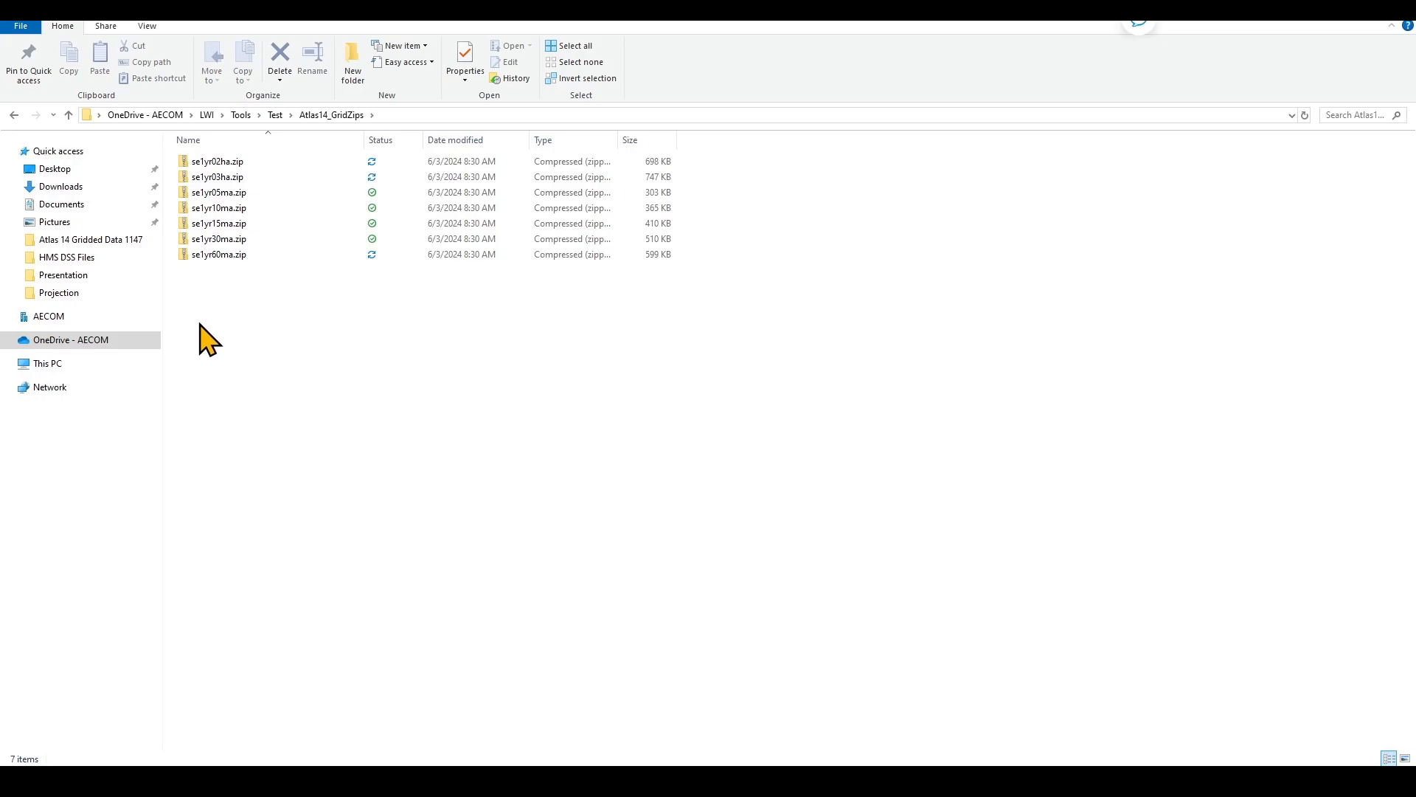
mouse_move(370, 126)
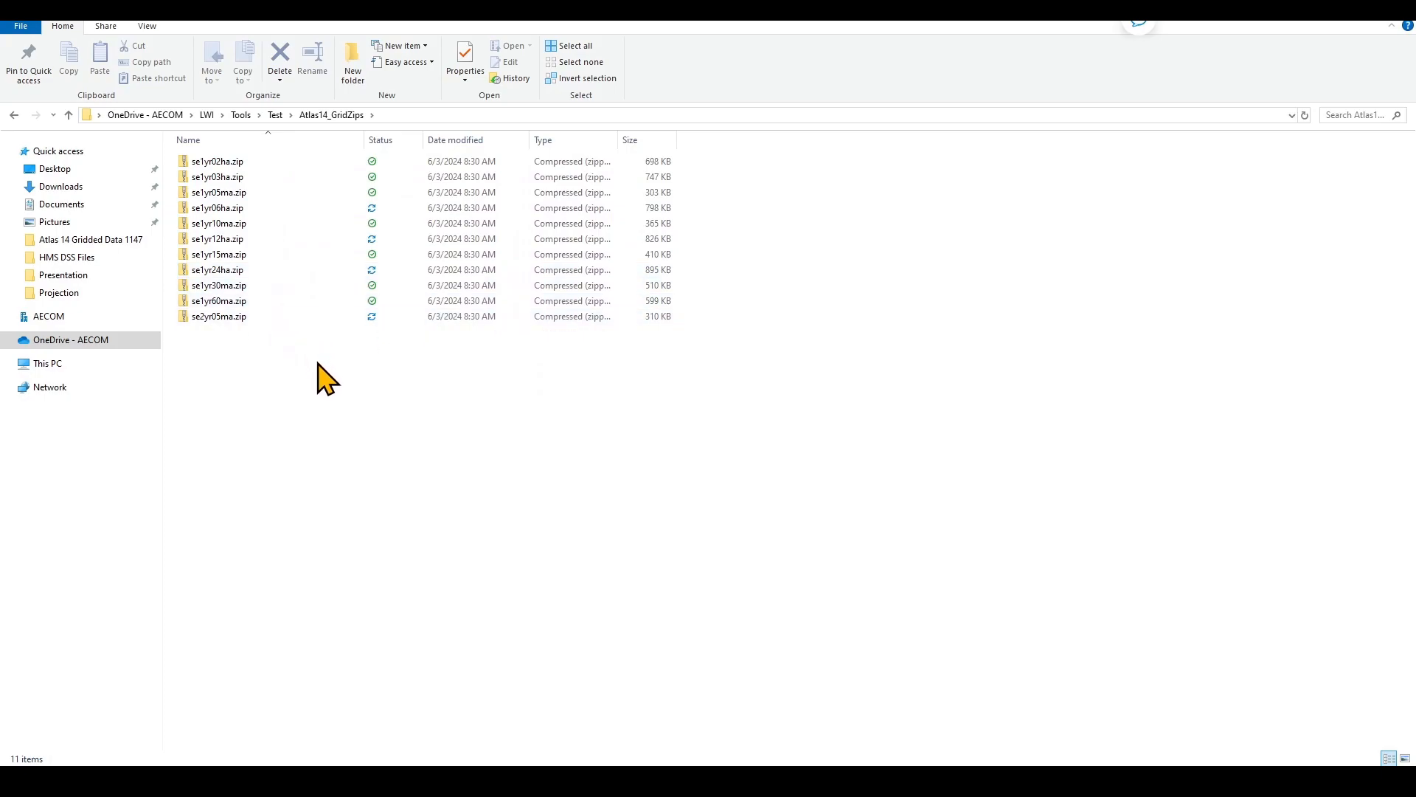
mouse_move(358, 464)
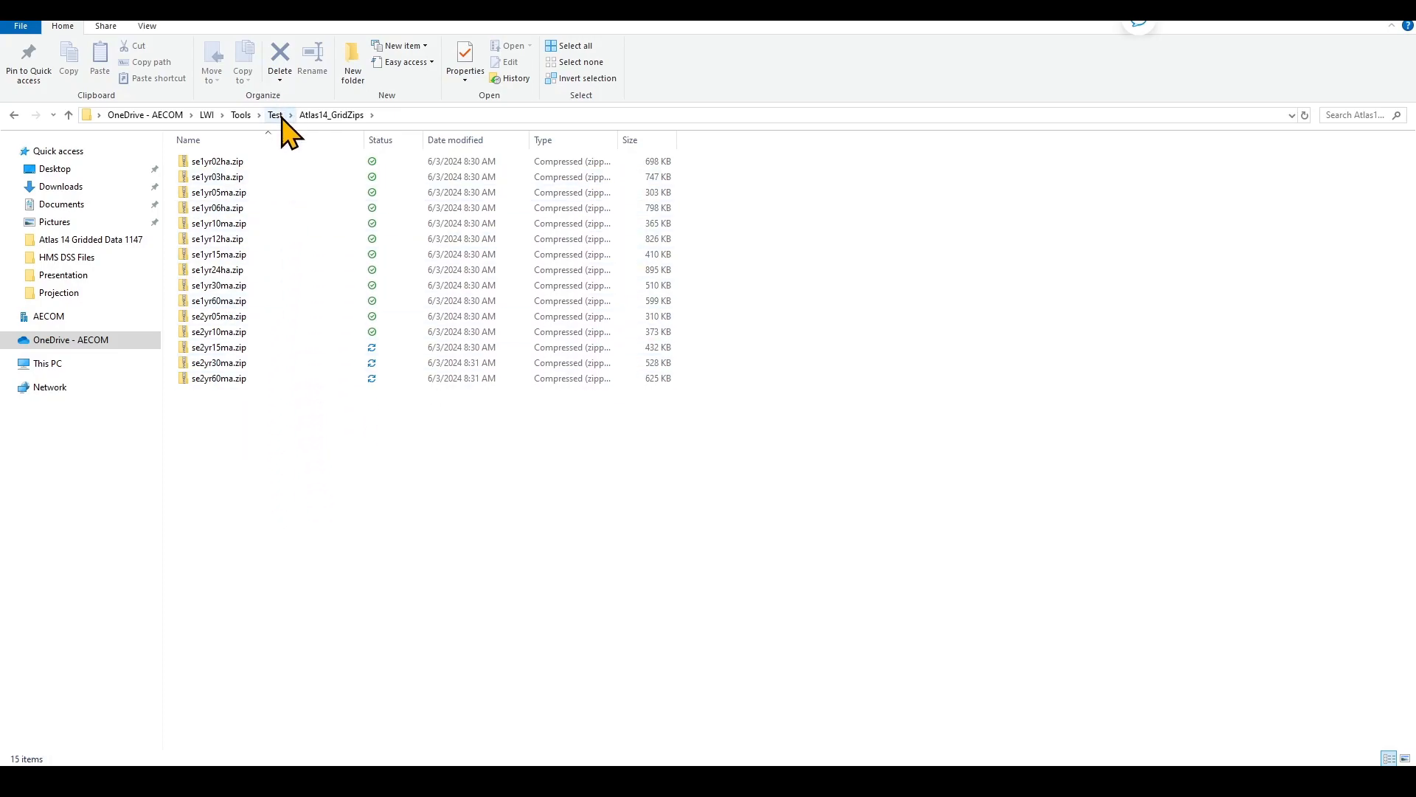
- From the Test folder, check the Downloaded Files and Clipped Files output folders
left_click(274, 115)
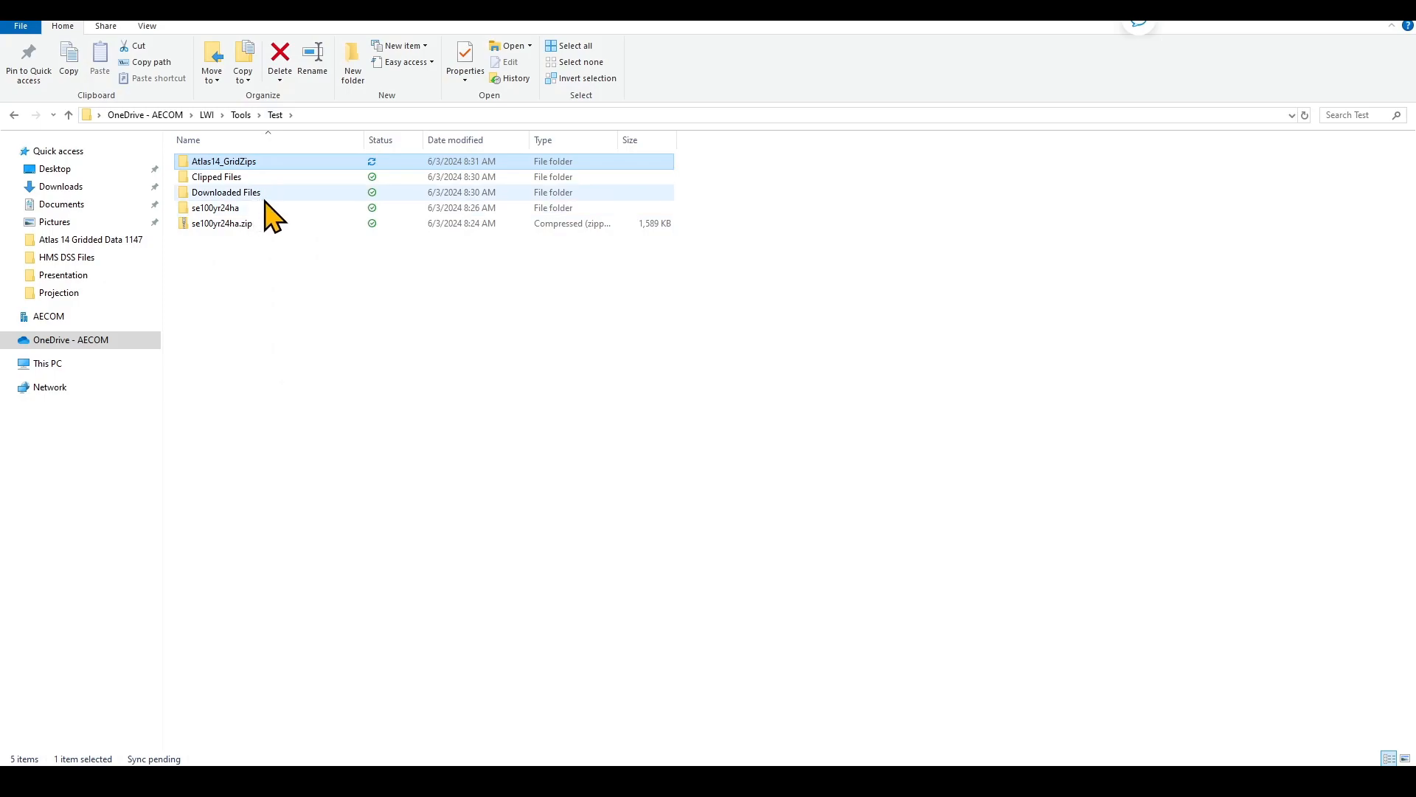
mouse_move(262, 198)
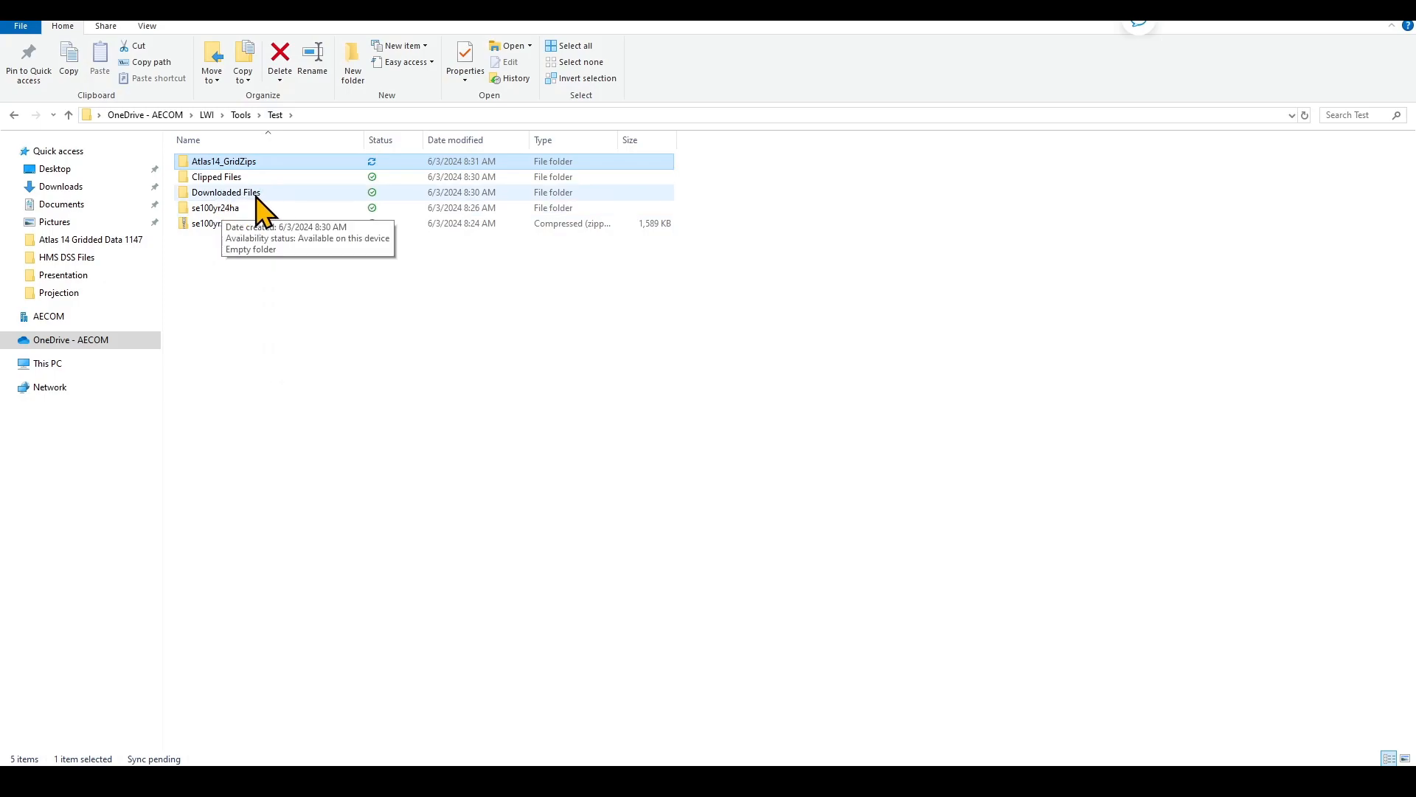
double_click(226, 193)
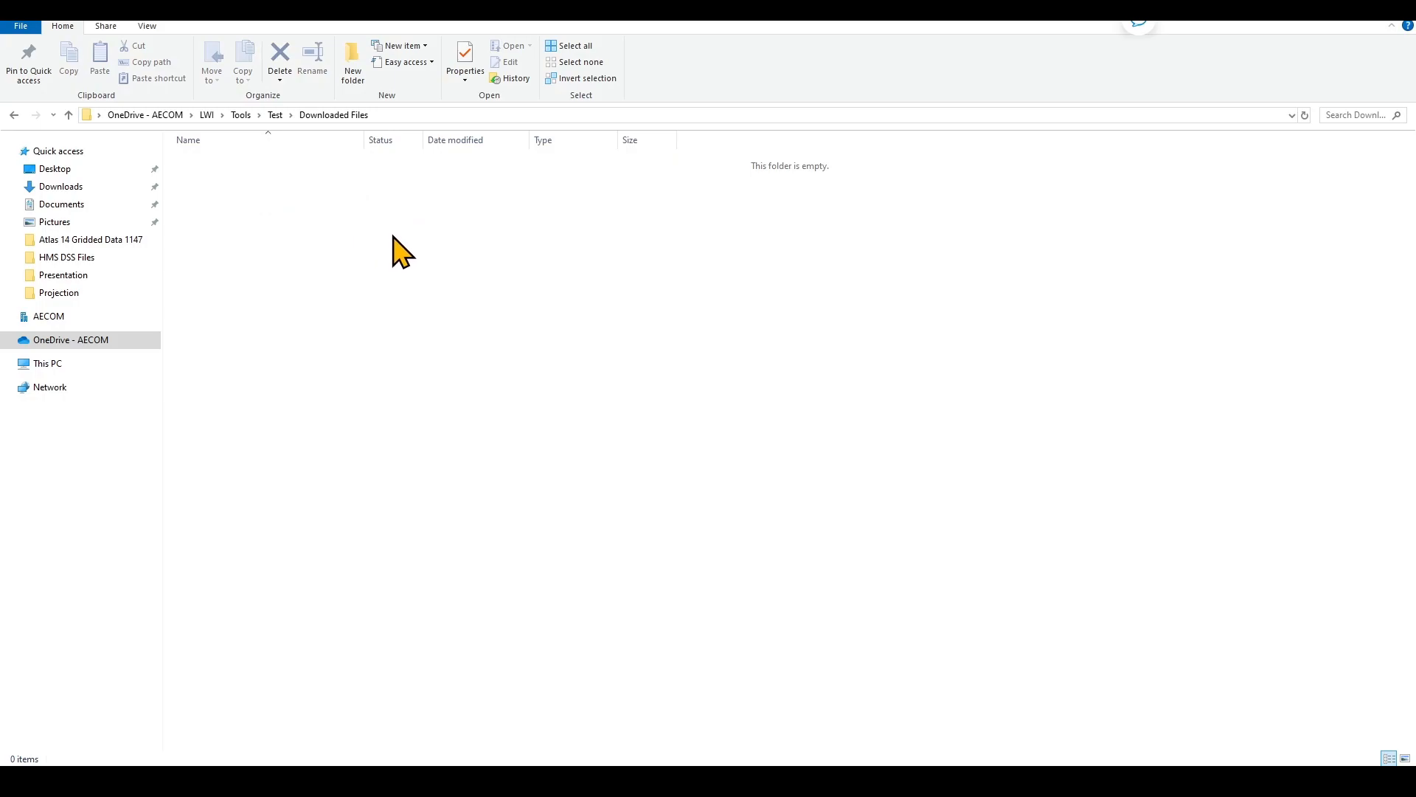
mouse_move(317, 199)
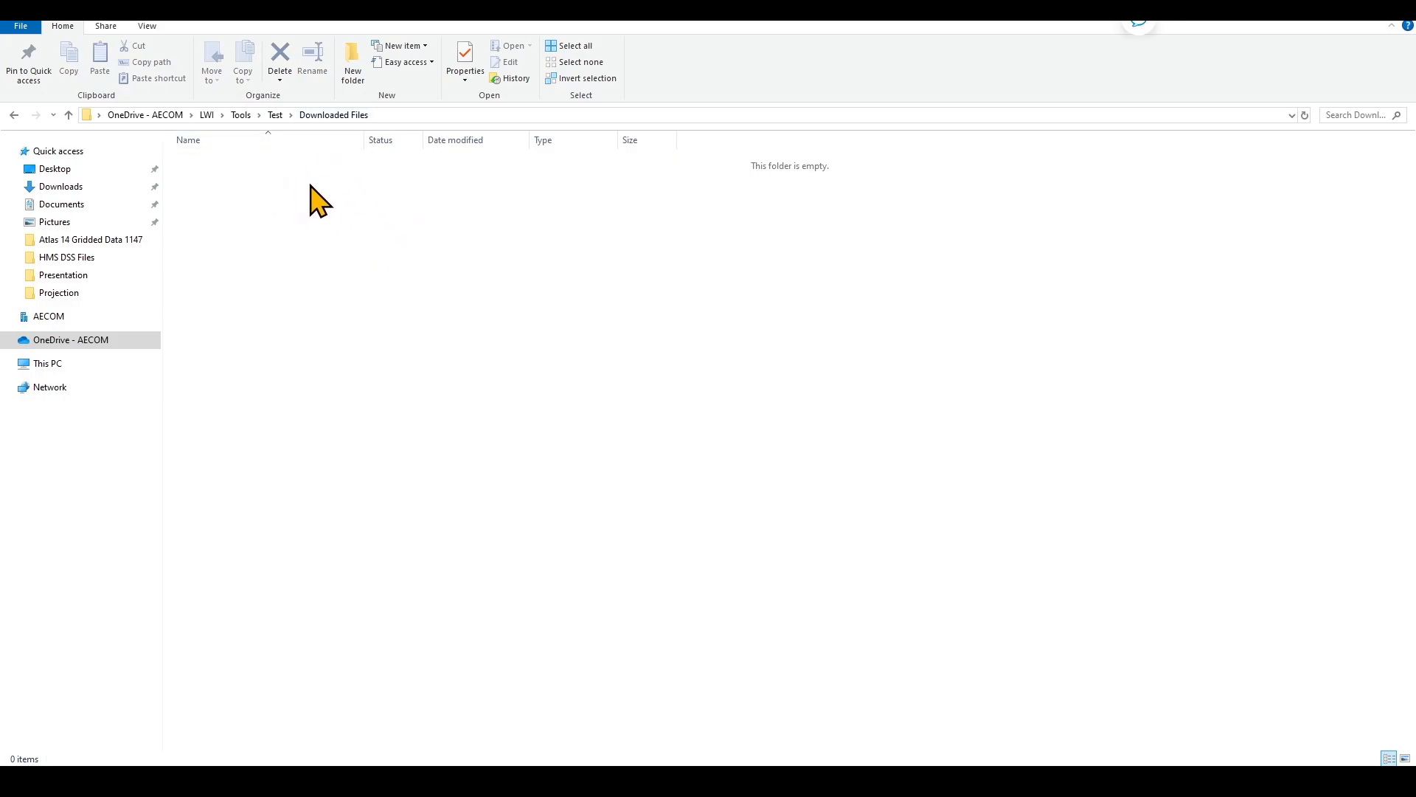
mouse_move(314, 177)
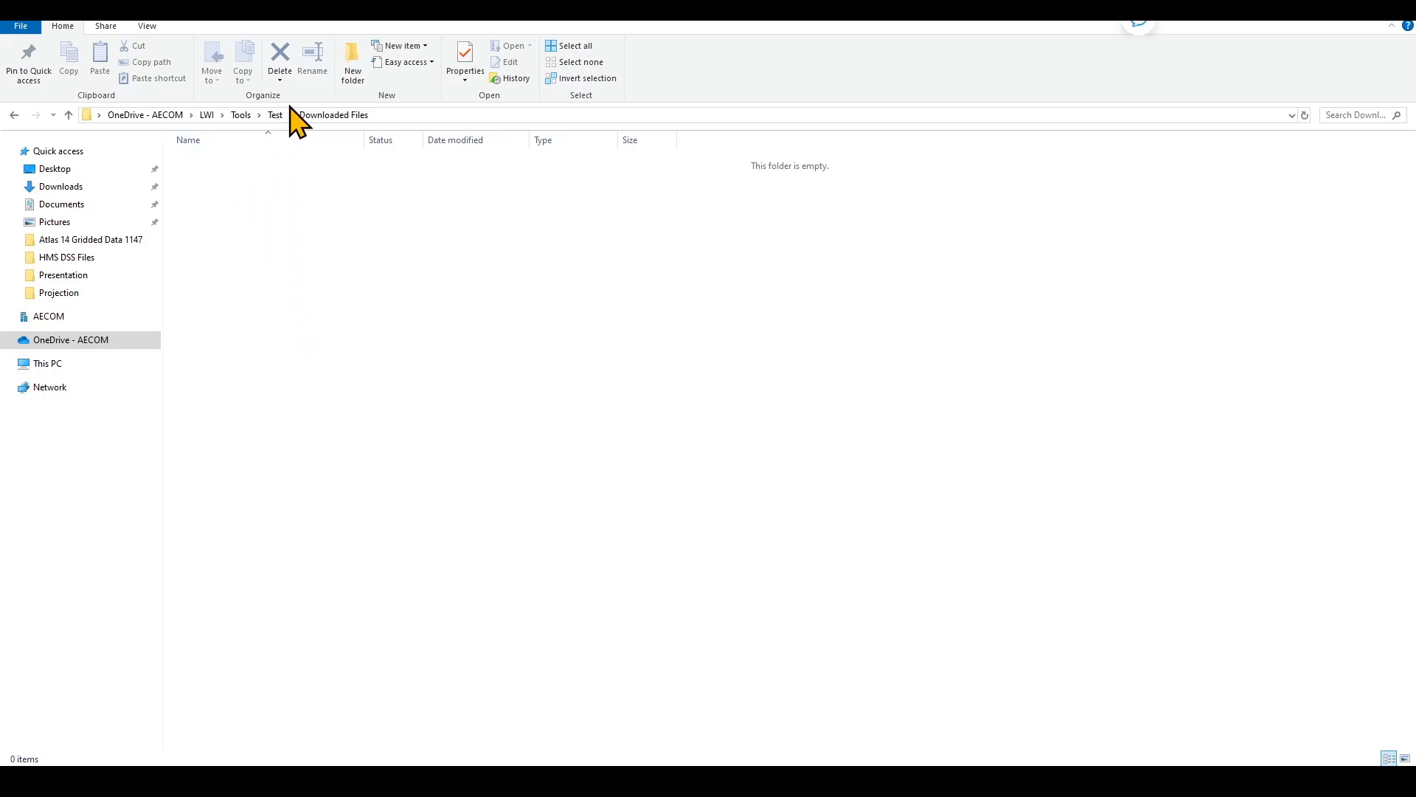
mouse_move(222, 209)
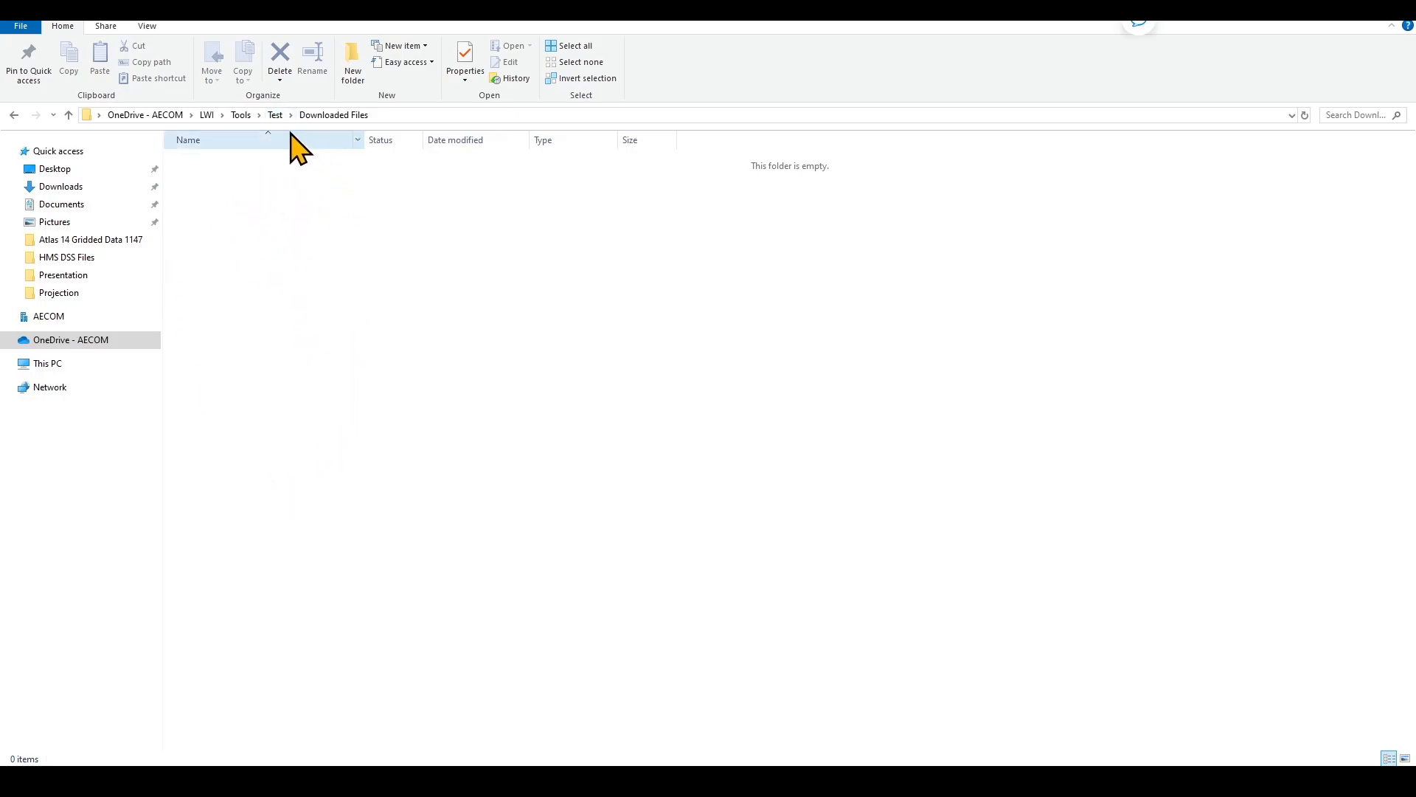
left_click(274, 115)
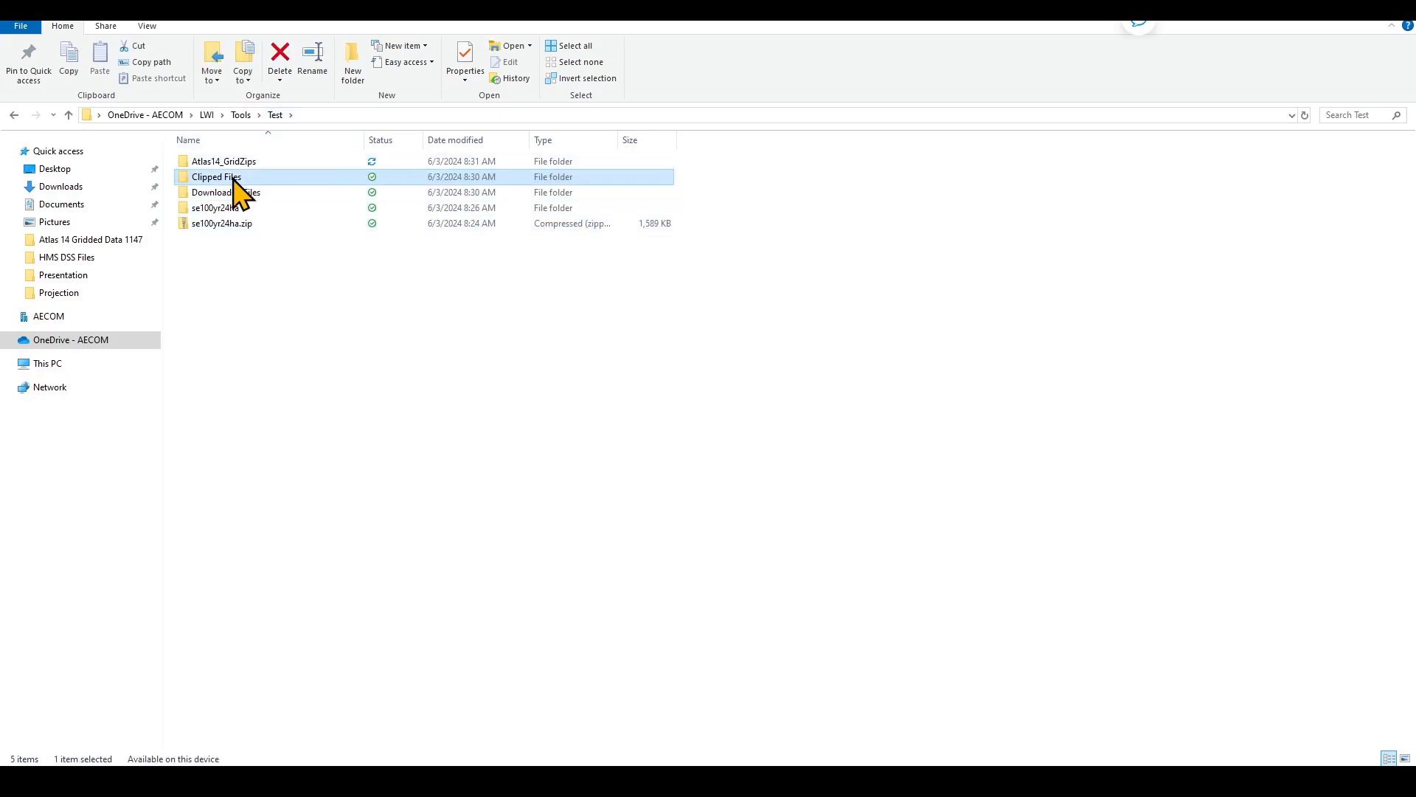
double_click(216, 177)
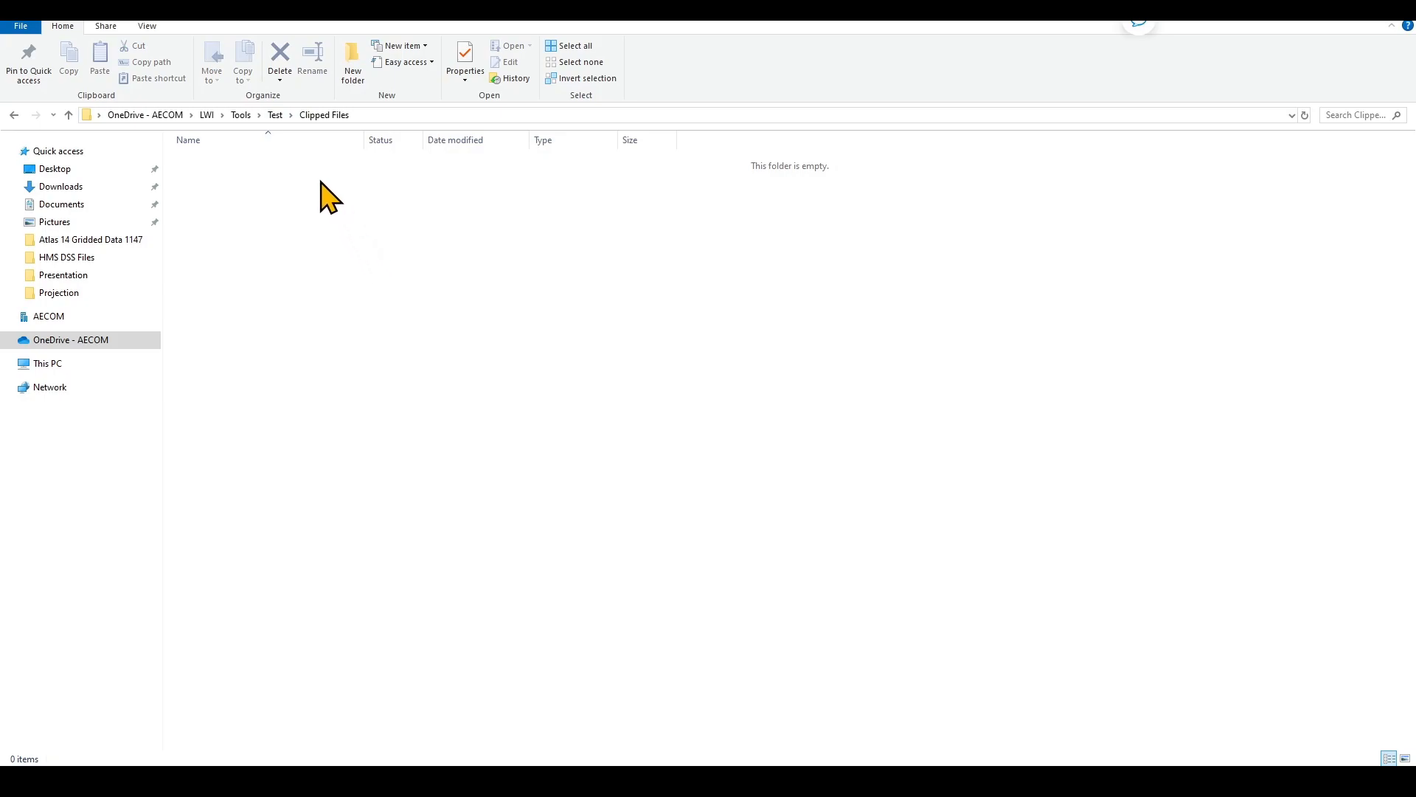
- Go back to Test and open Atlas14_GridZips, now holding 22 grid zips
left_click(275, 115)
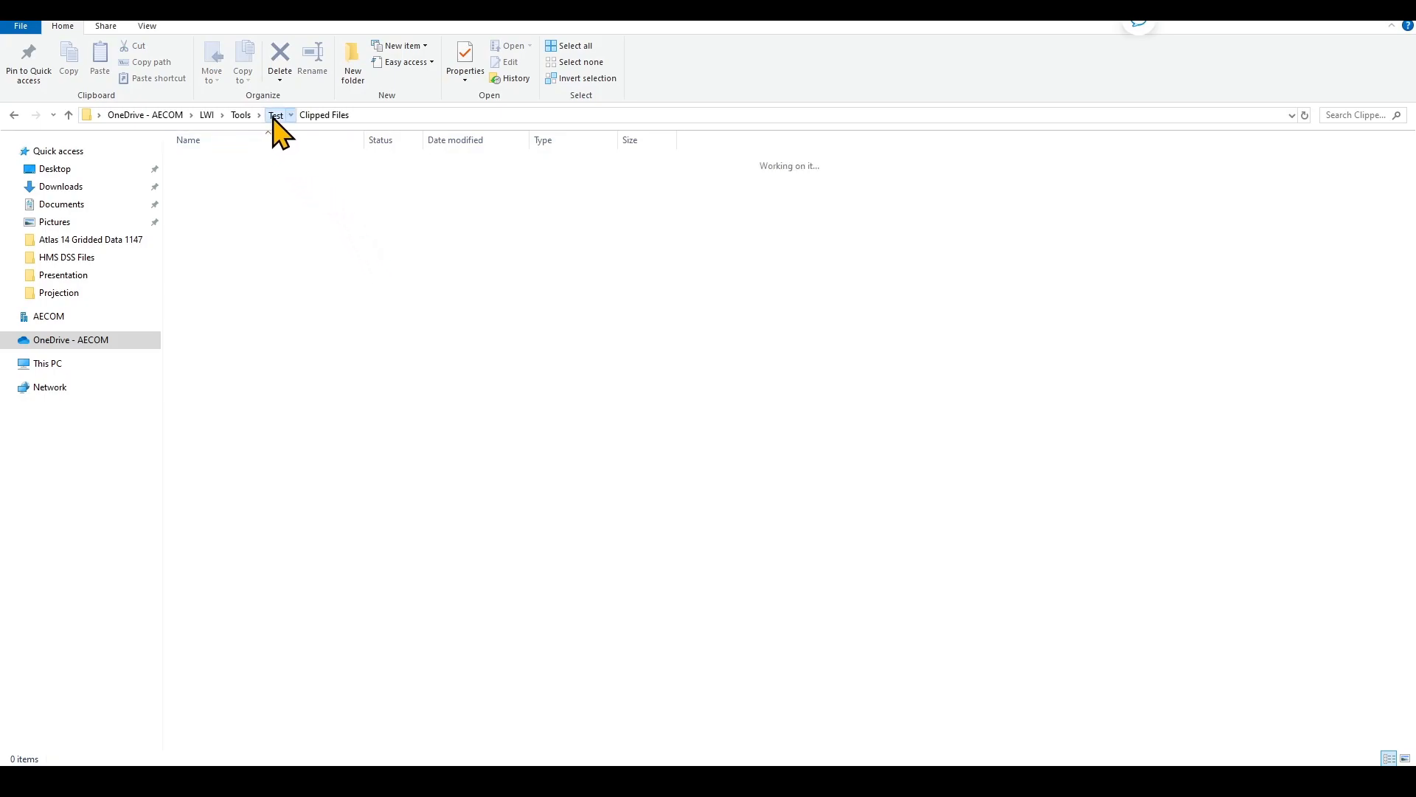
left_click(275, 115)
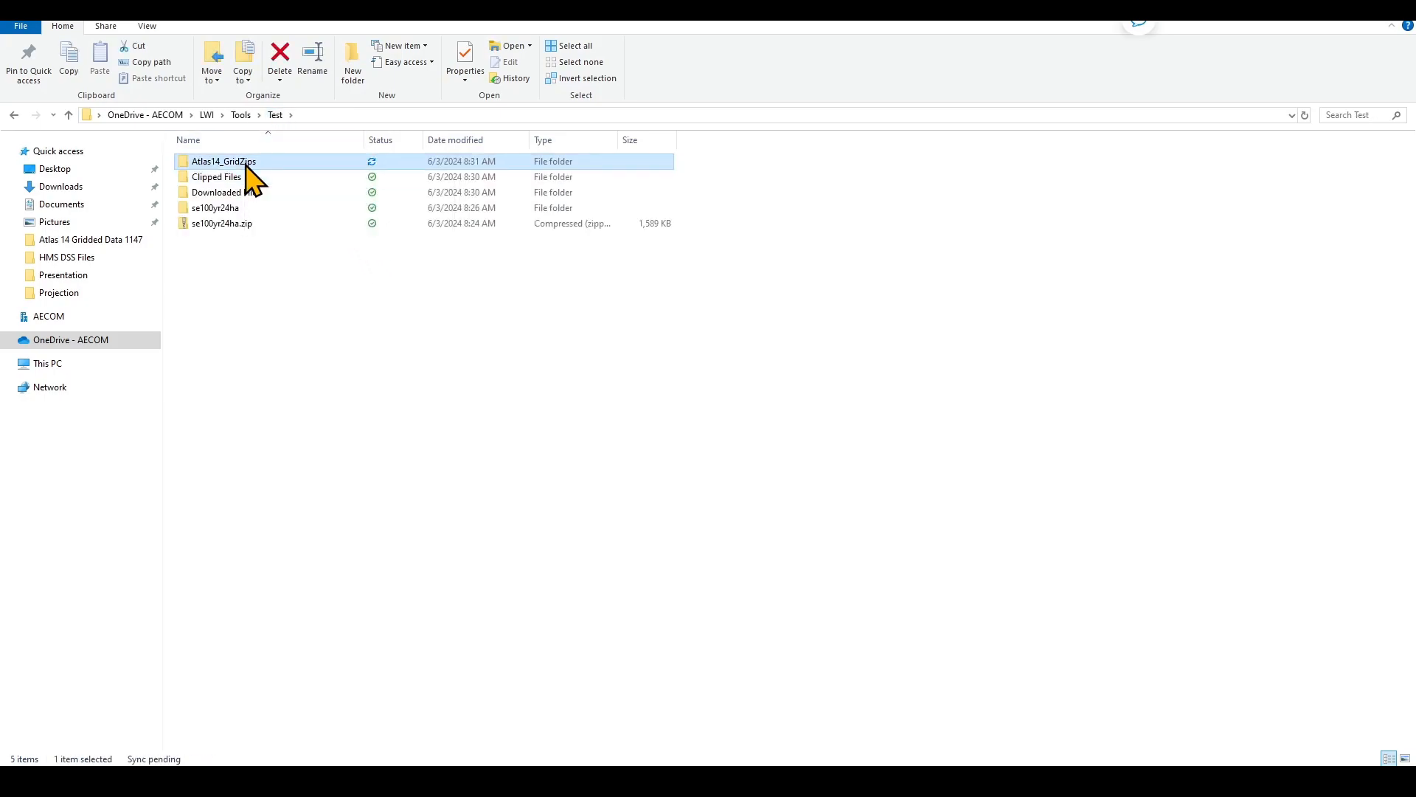
double_click(223, 161)
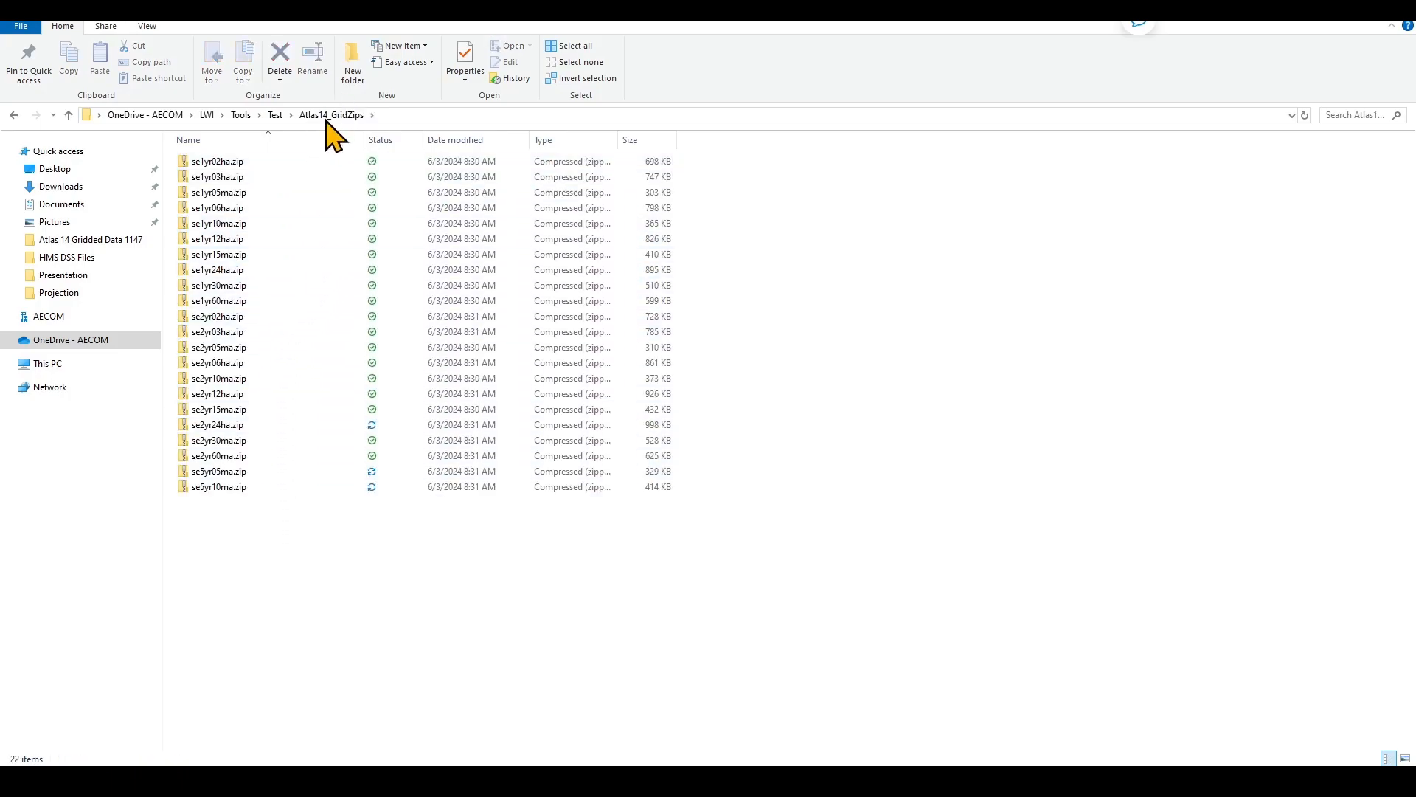
left_click(218, 378)
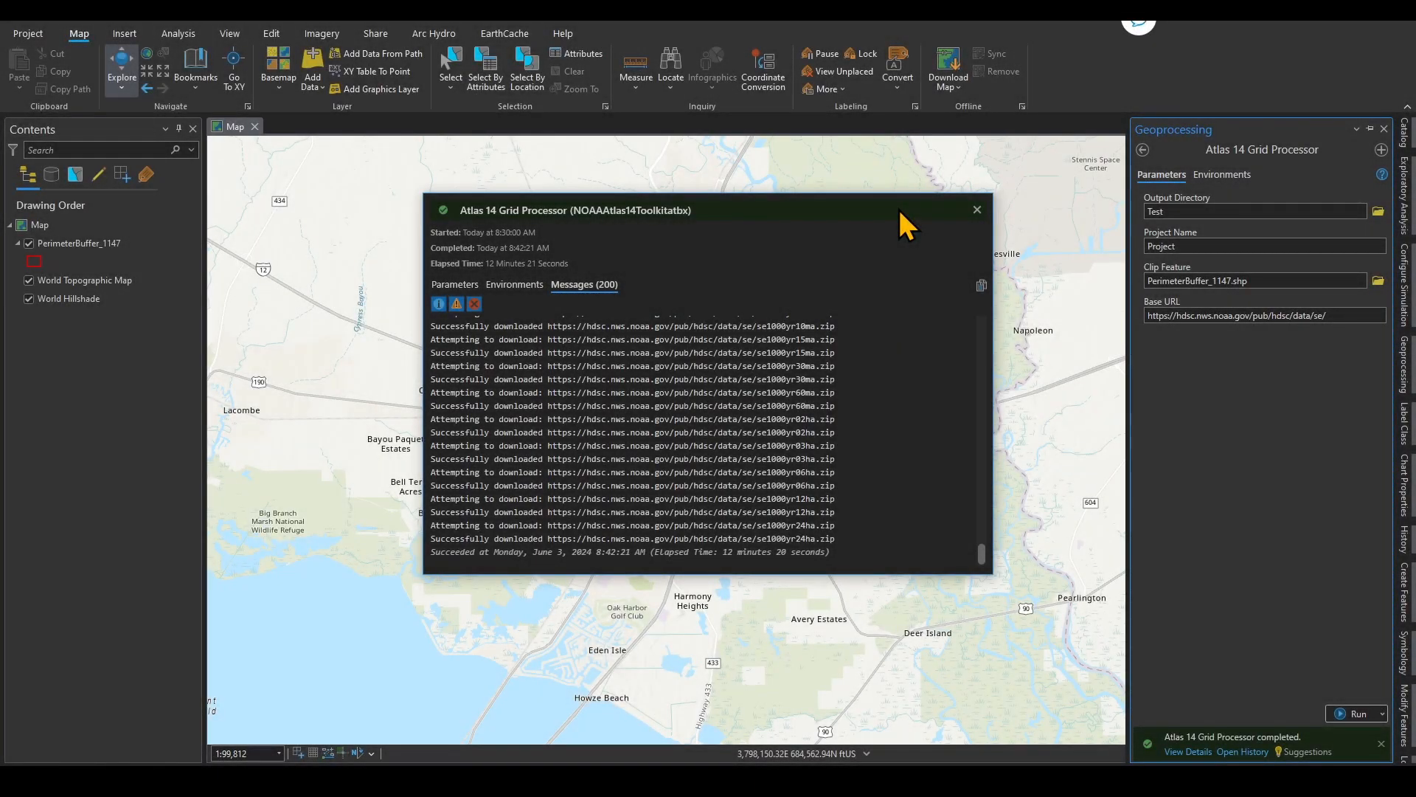
mouse_move(766, 558)
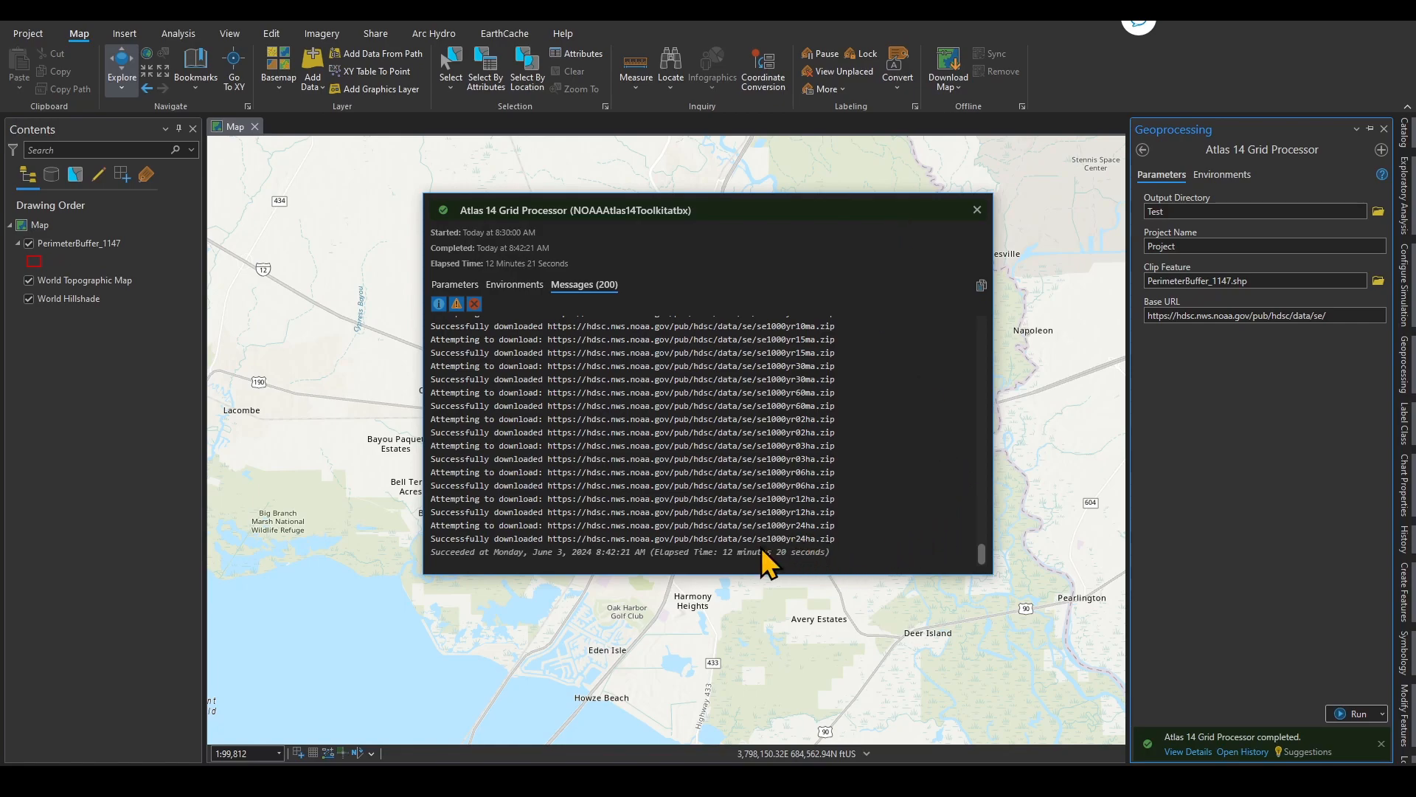
mouse_move(848, 564)
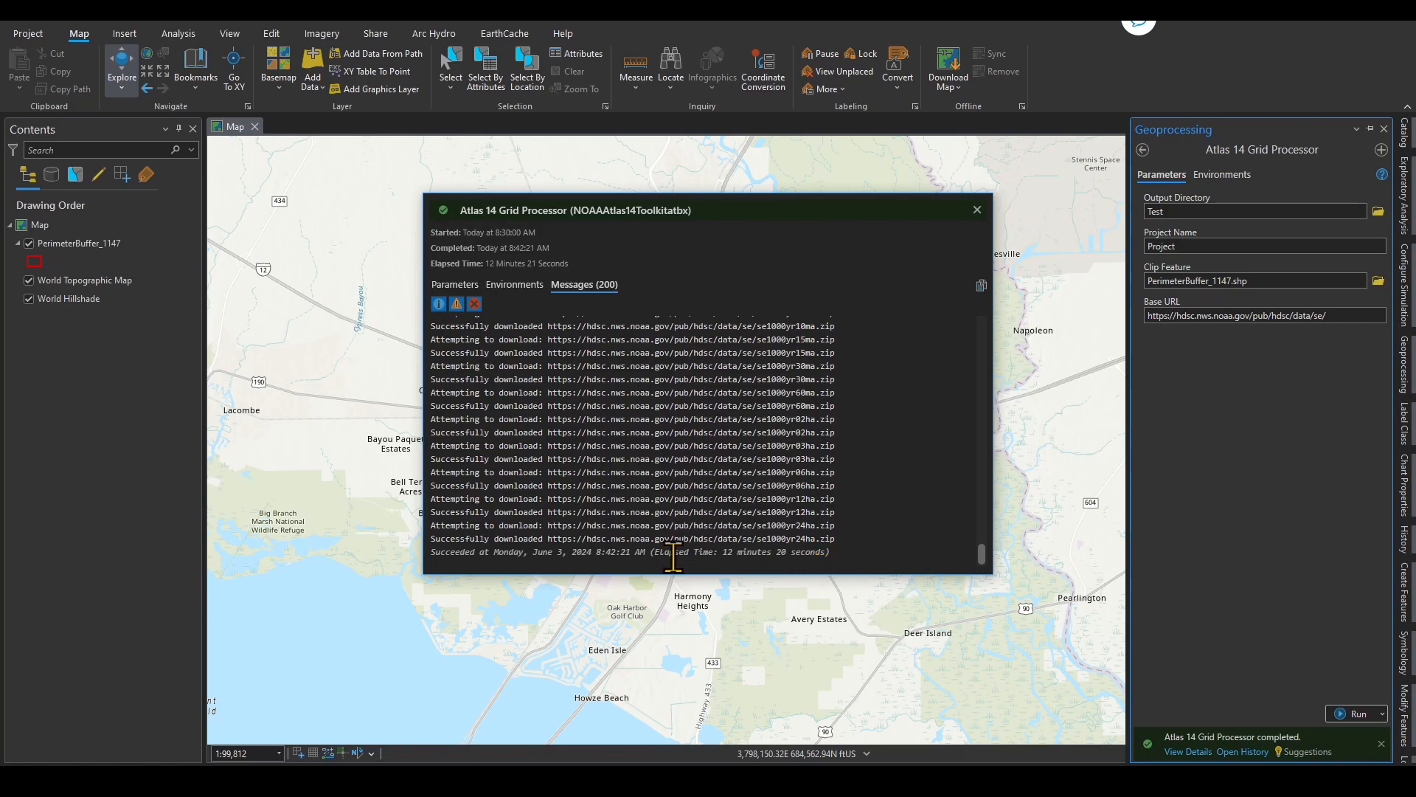
mouse_move(653, 551)
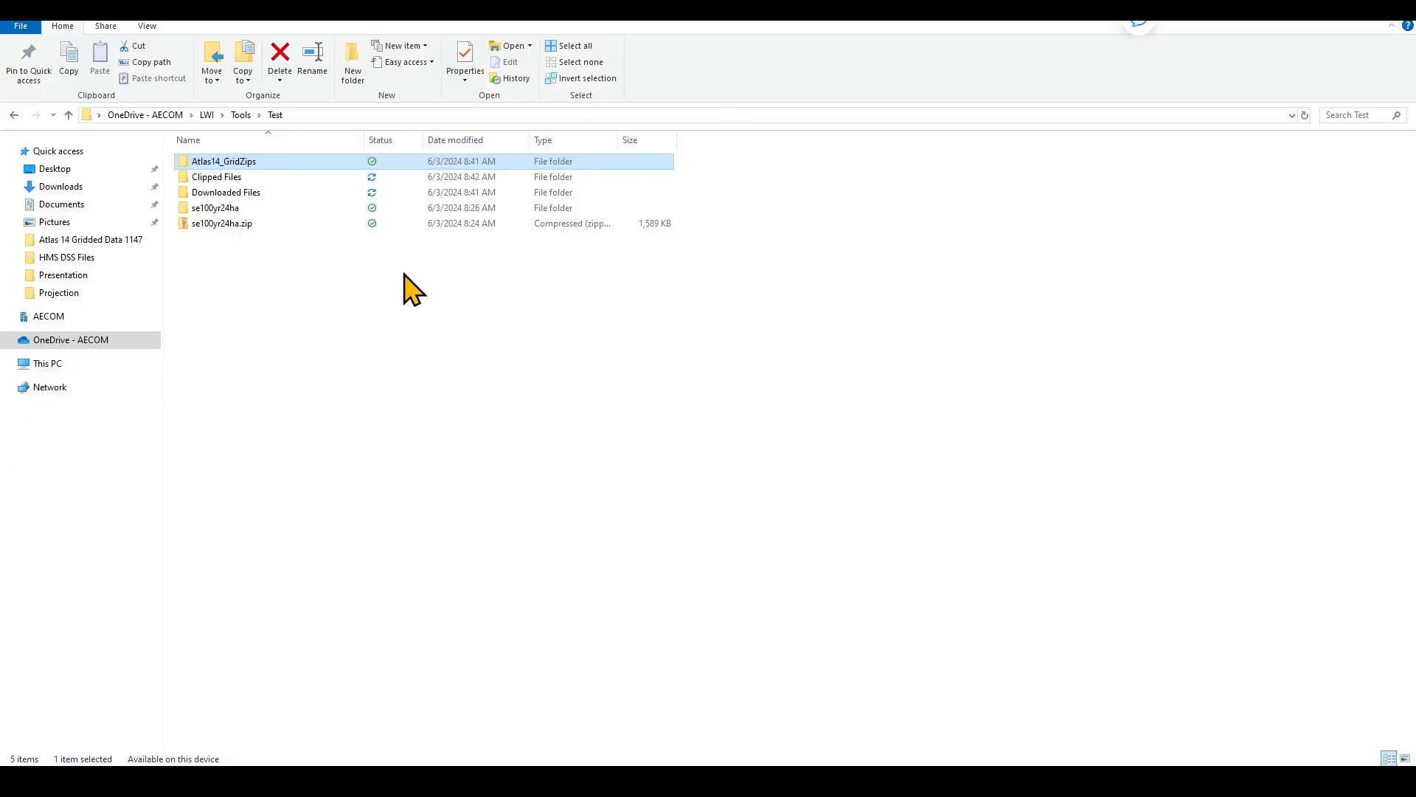
- Verify Downloaded Files lists 300 extracted grid files, then return to Test and open Clipped Files
double_click(224, 161)
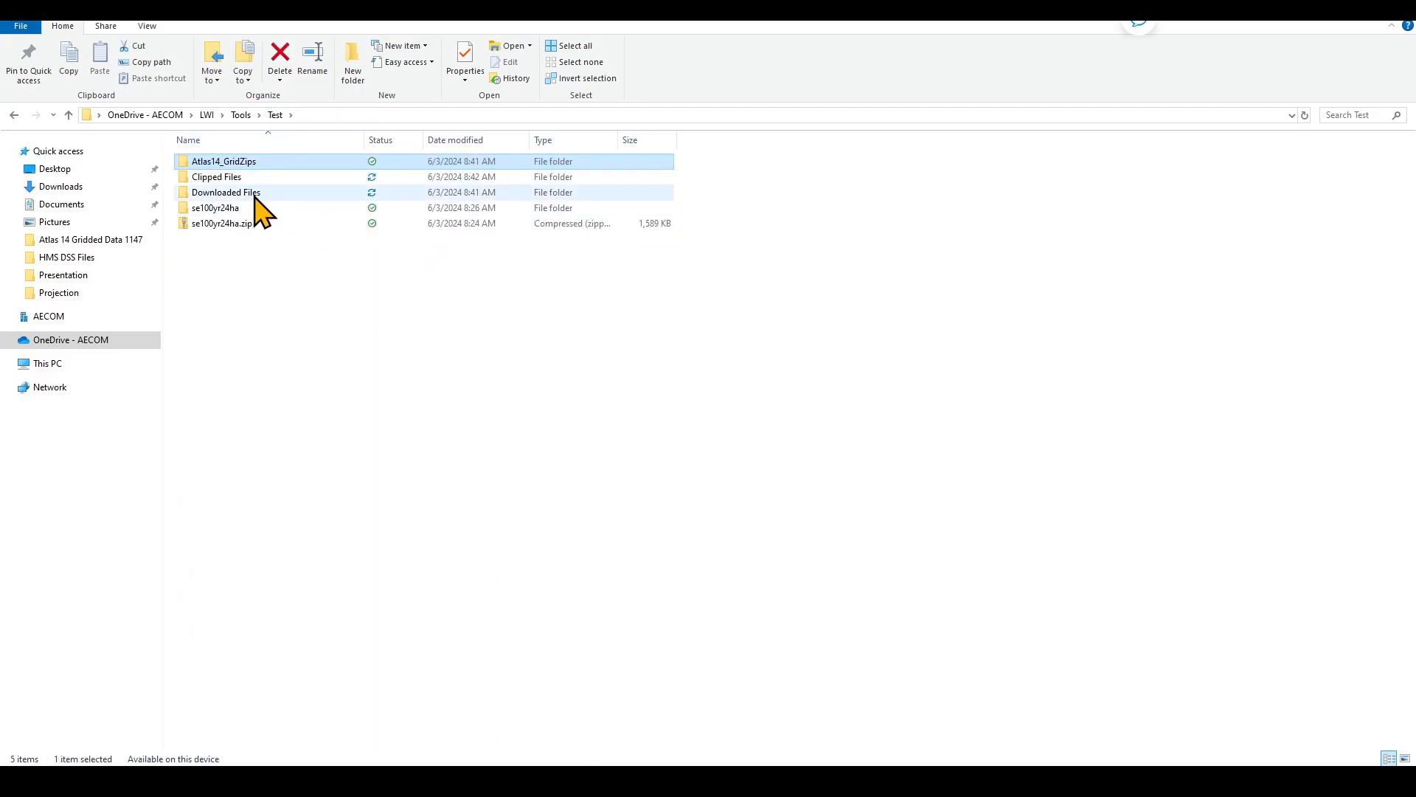
double_click(226, 191)
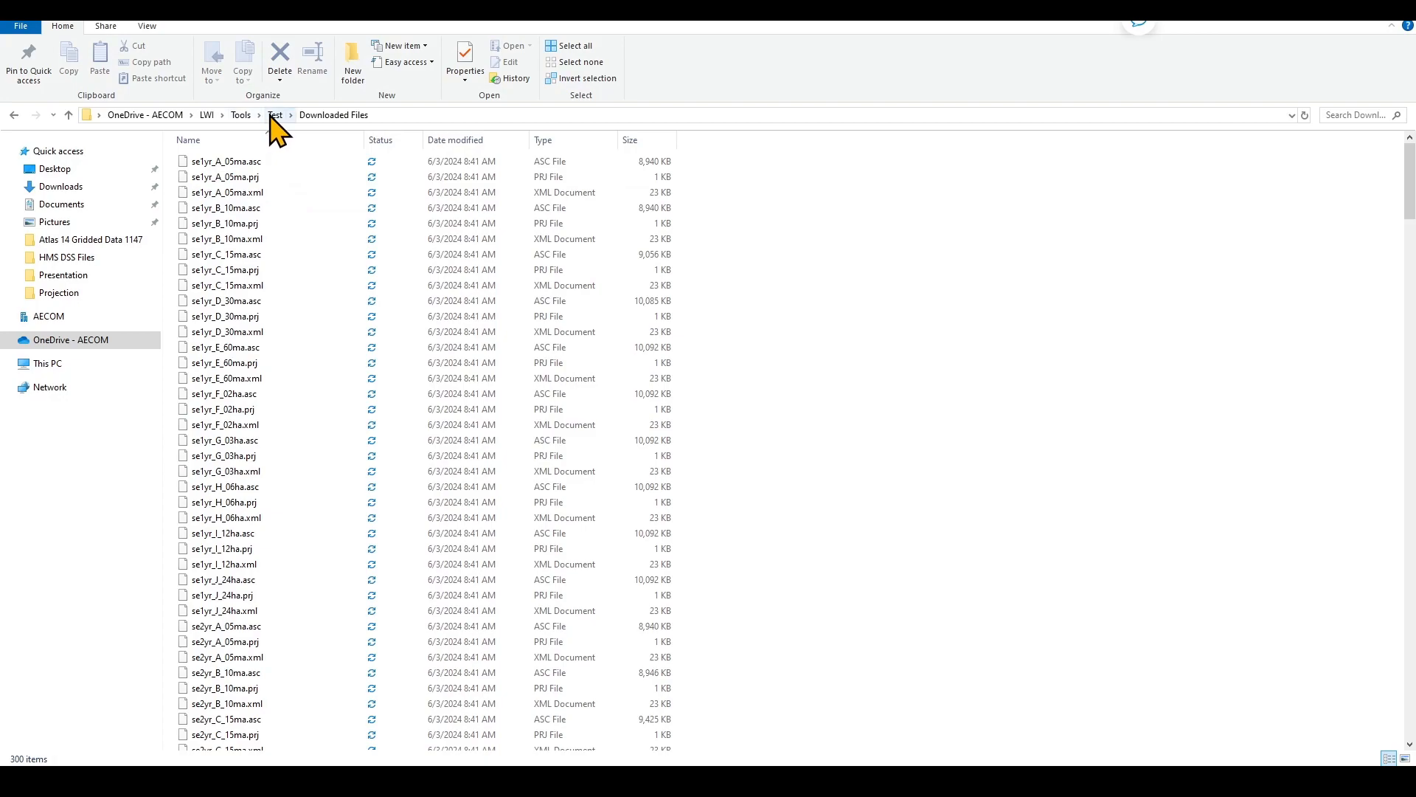
left_click(274, 116)
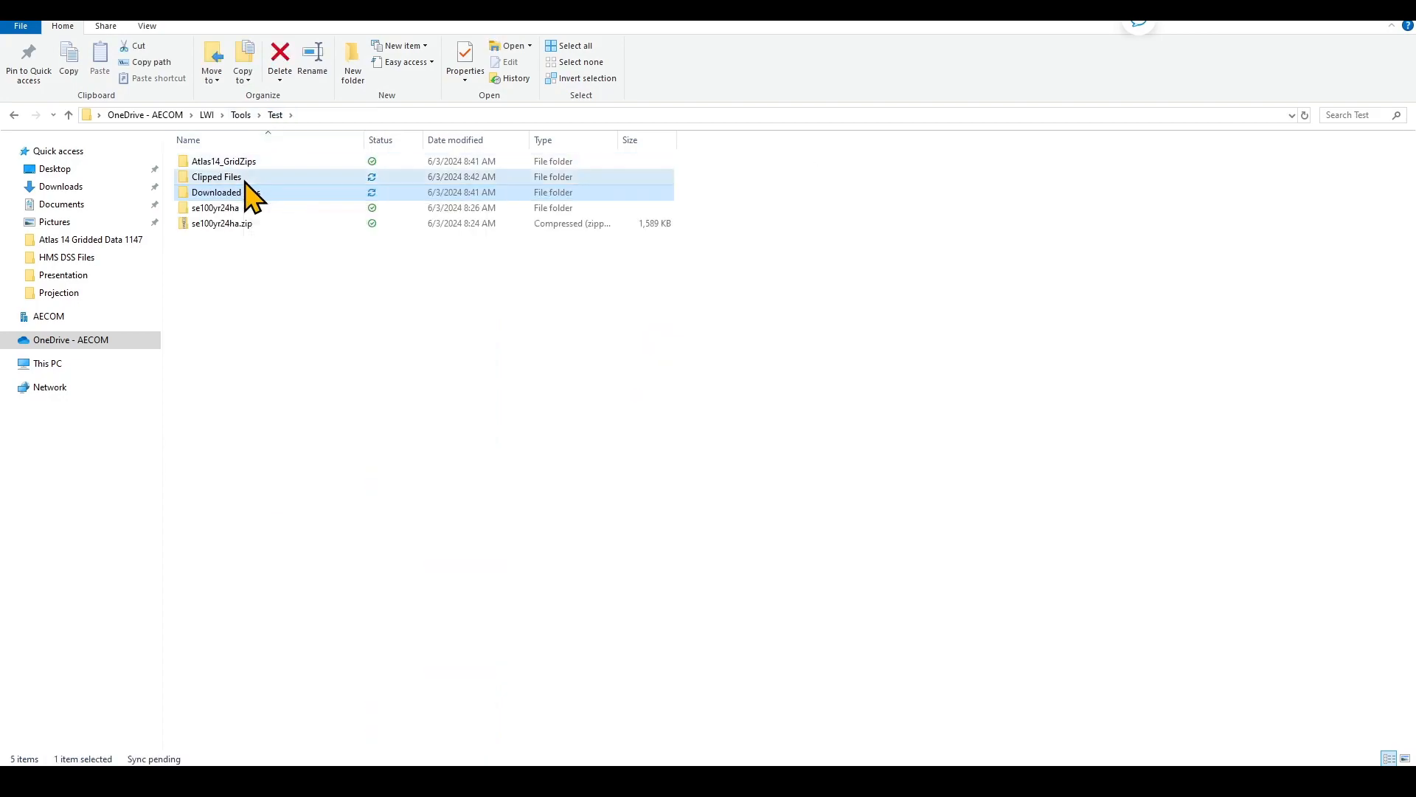
double_click(217, 177)
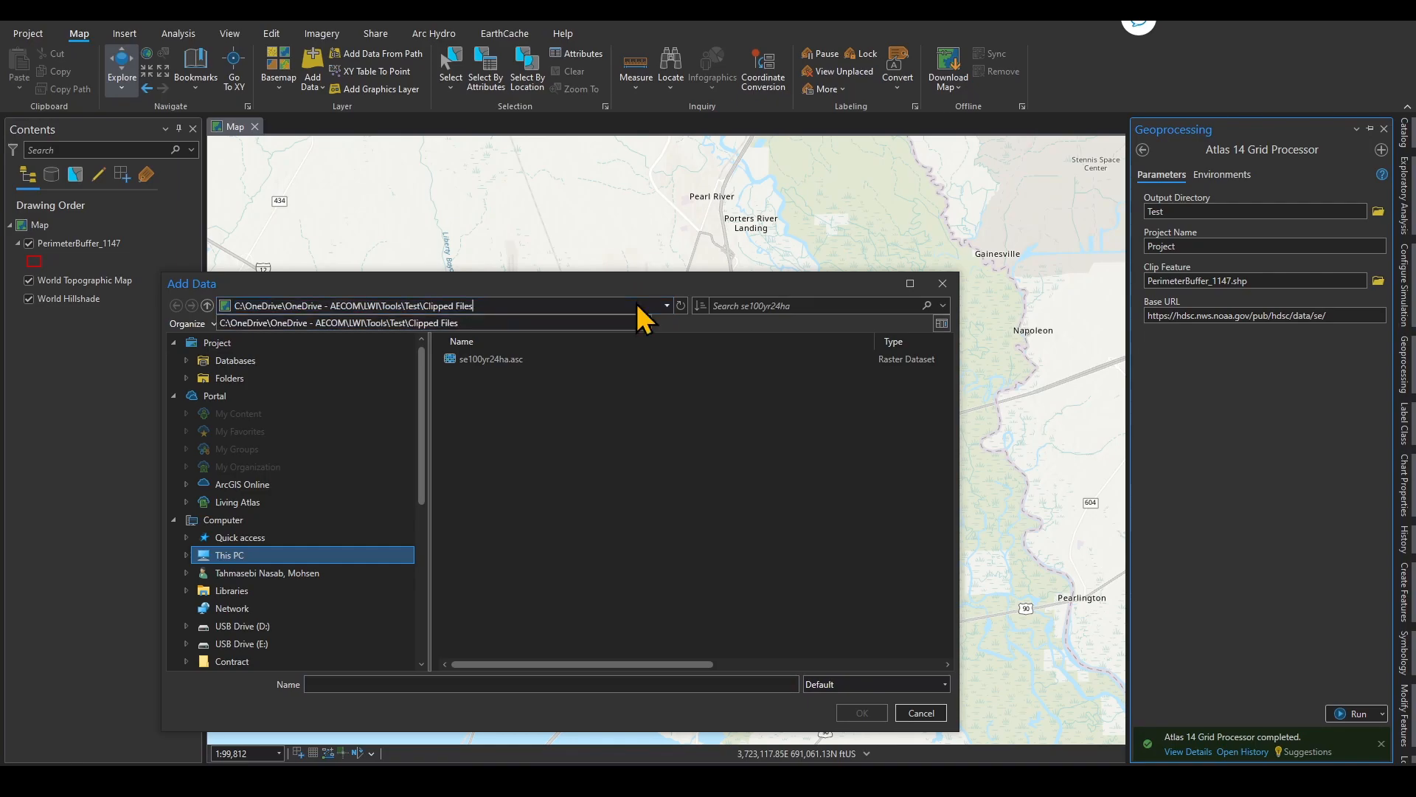
- In Add Data, go to Clipped Files and select Project_se500yr_H_06ha.tif
left_click(505, 431)
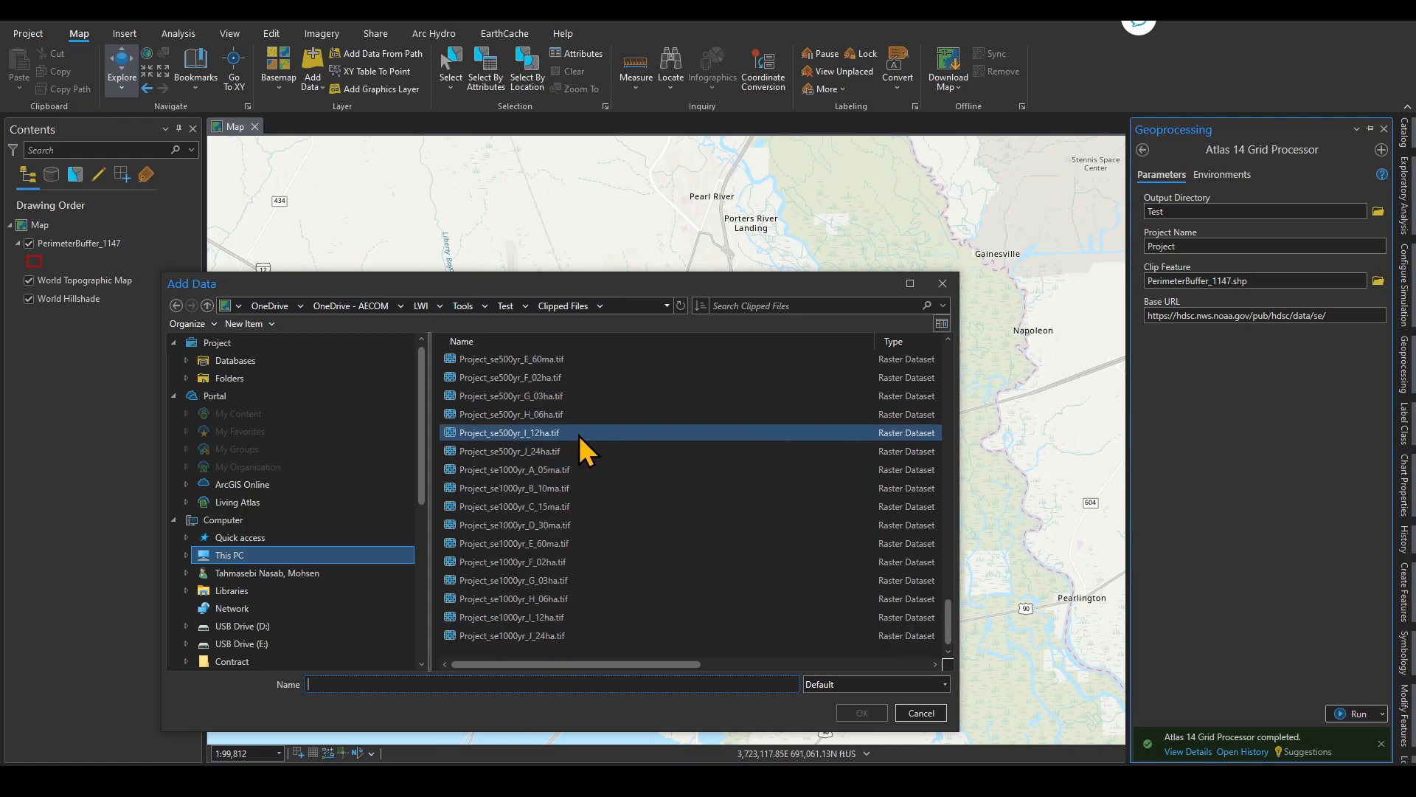
left_click(510, 413)
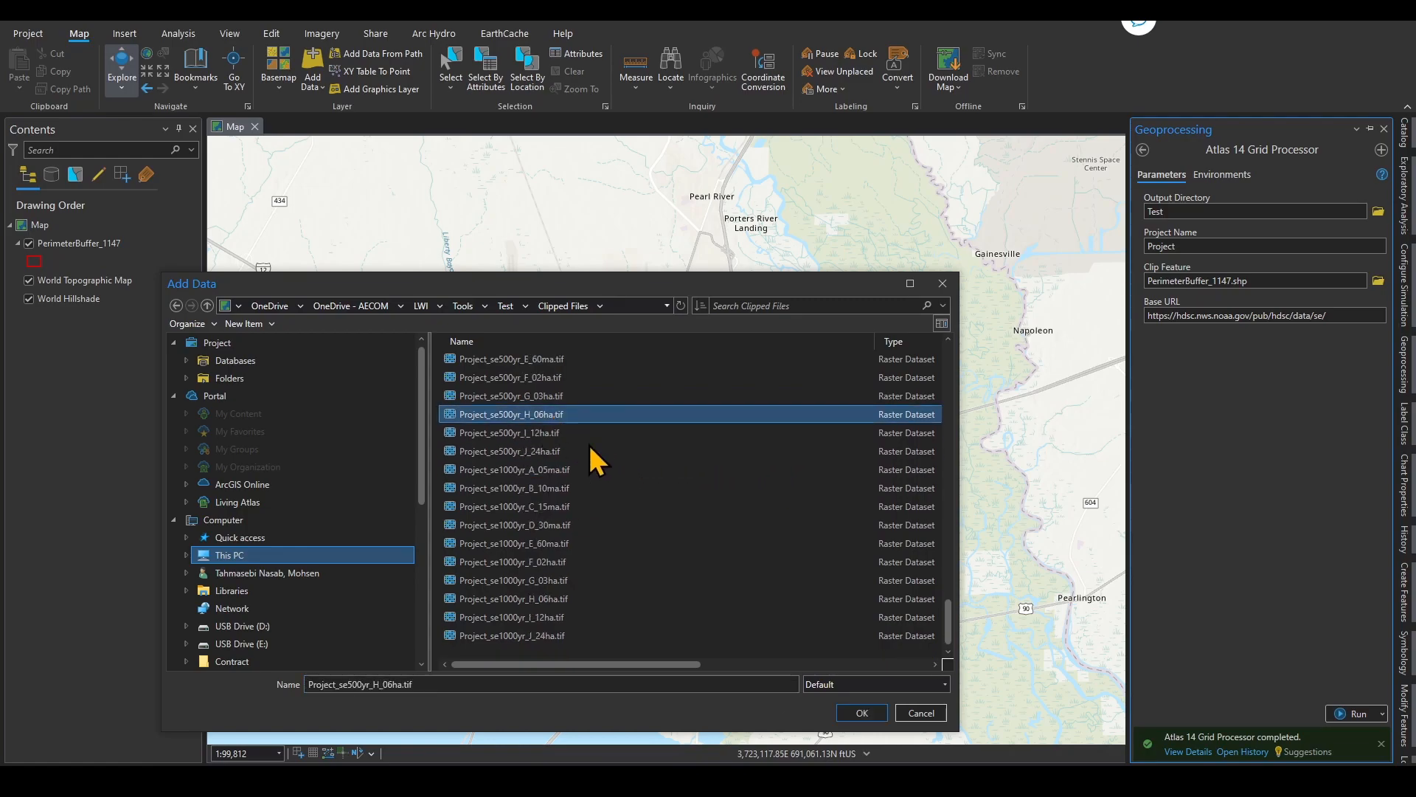
left_click(859, 713)
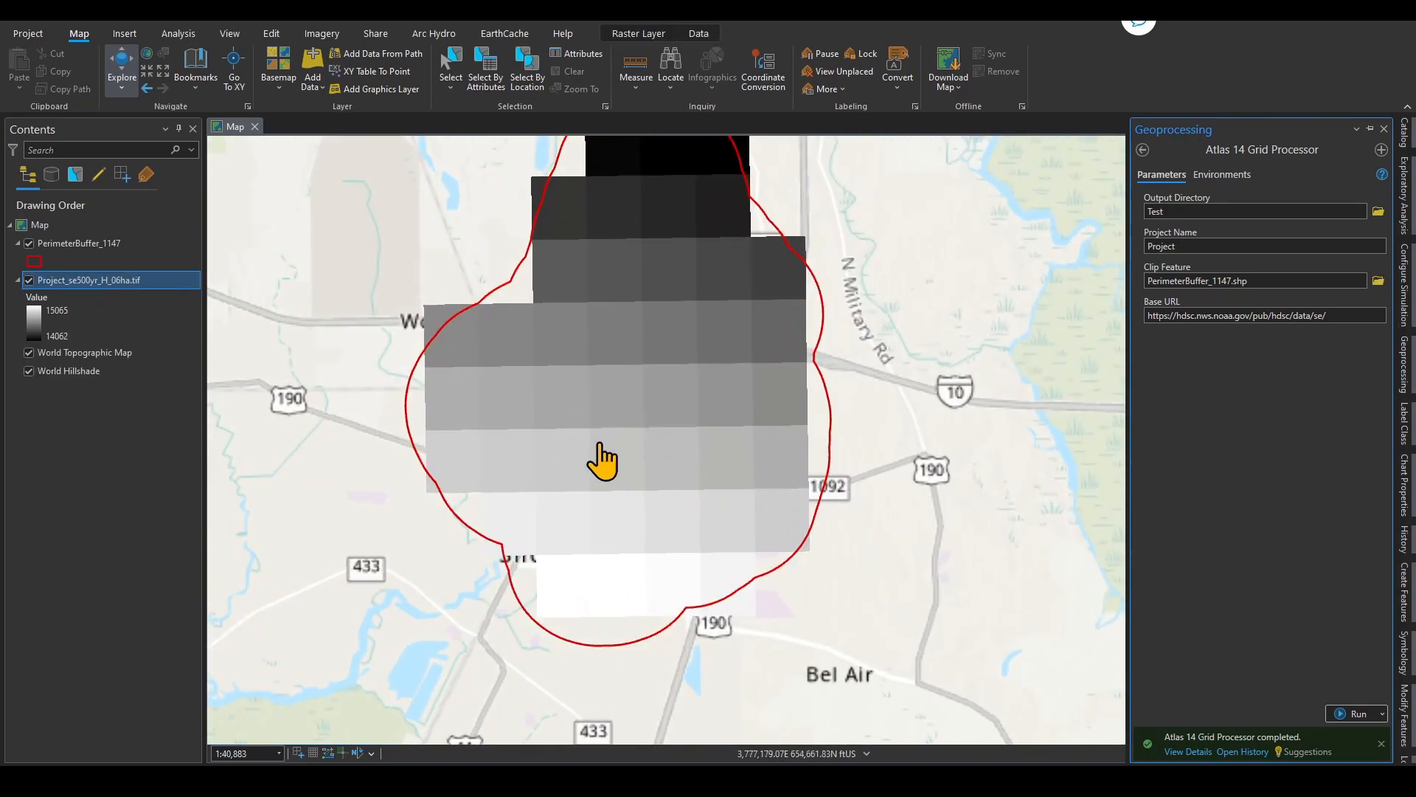
- Zoom out to view Project_se500yr_H_06ha.tif inside the PerimeterBuffer_1147 outline
scroll("down", 3)
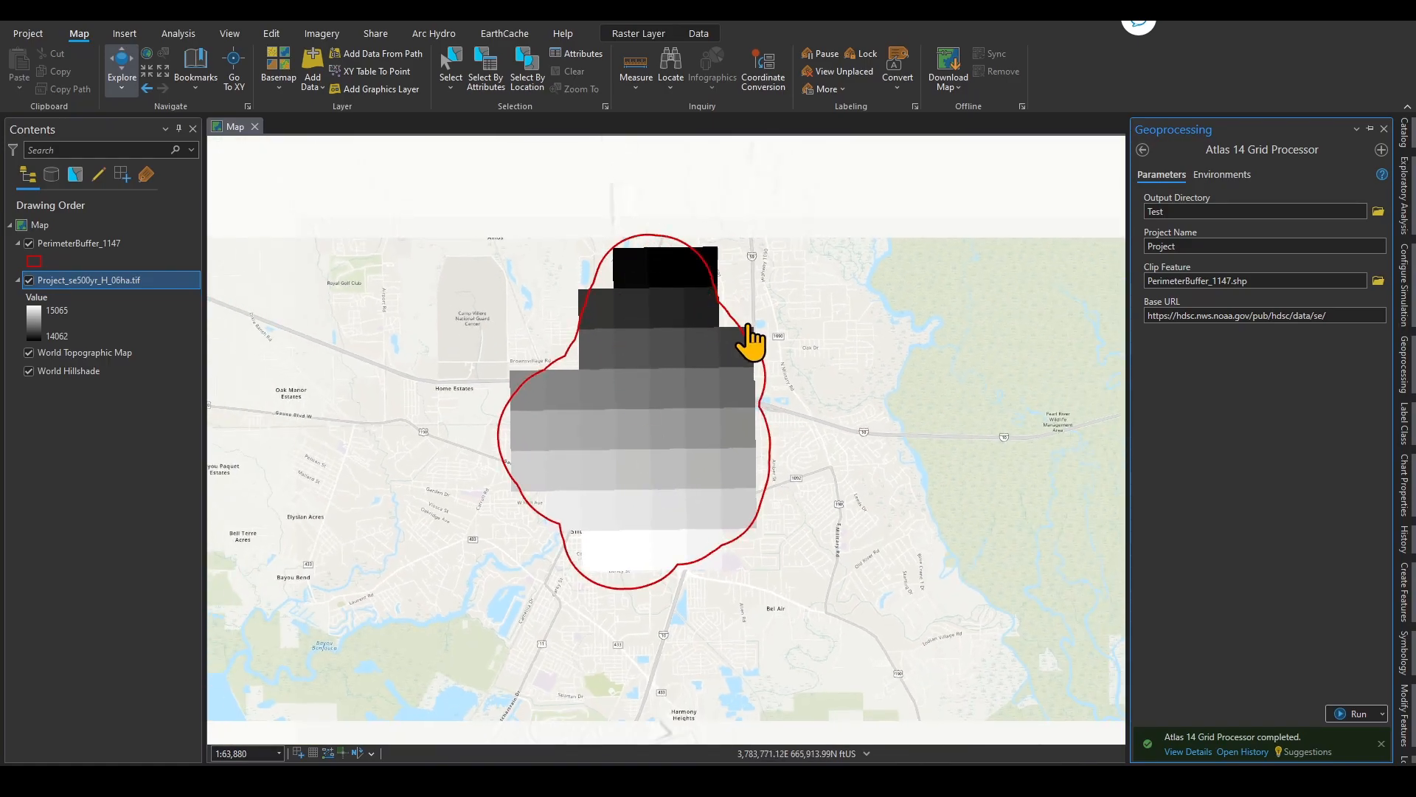
mouse_move(794, 498)
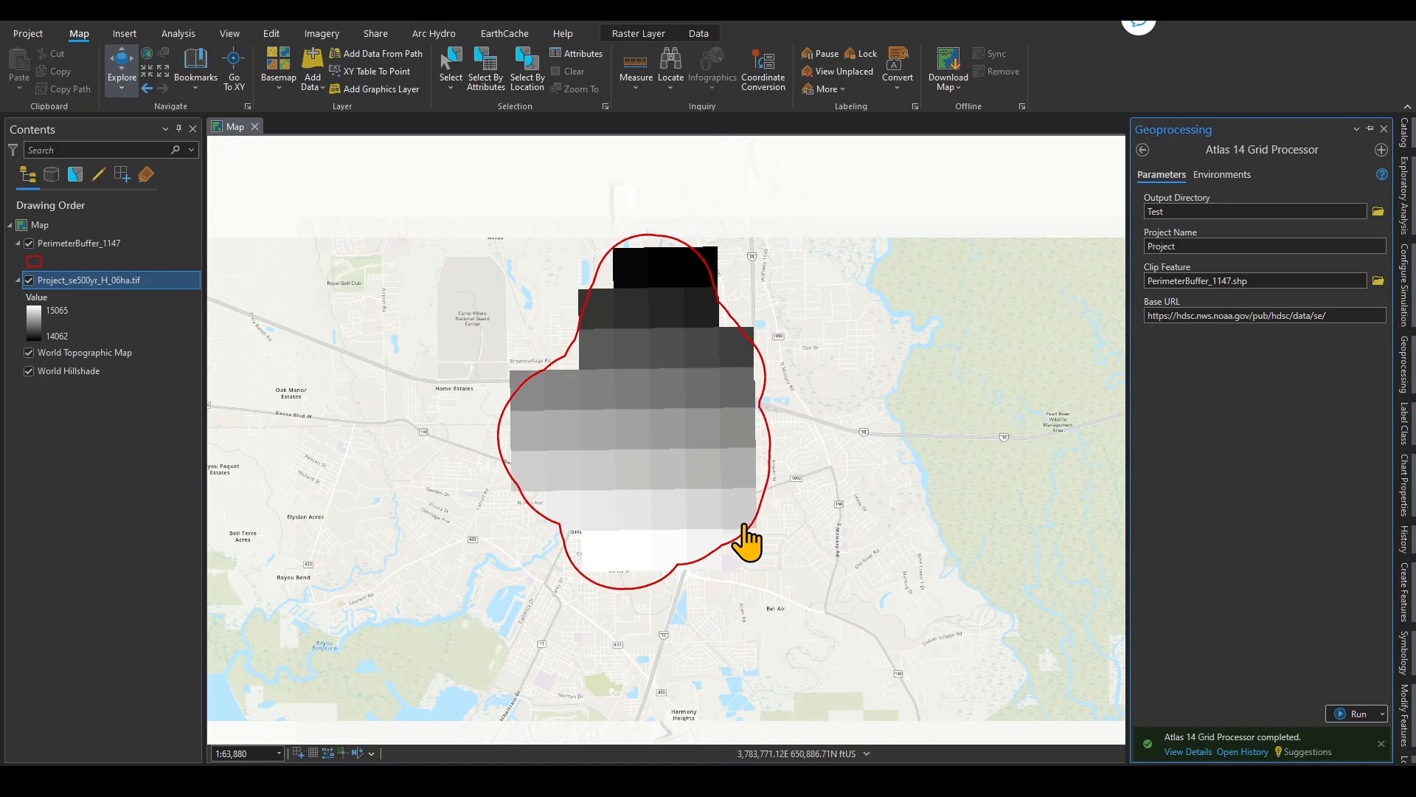
mouse_move(657, 447)
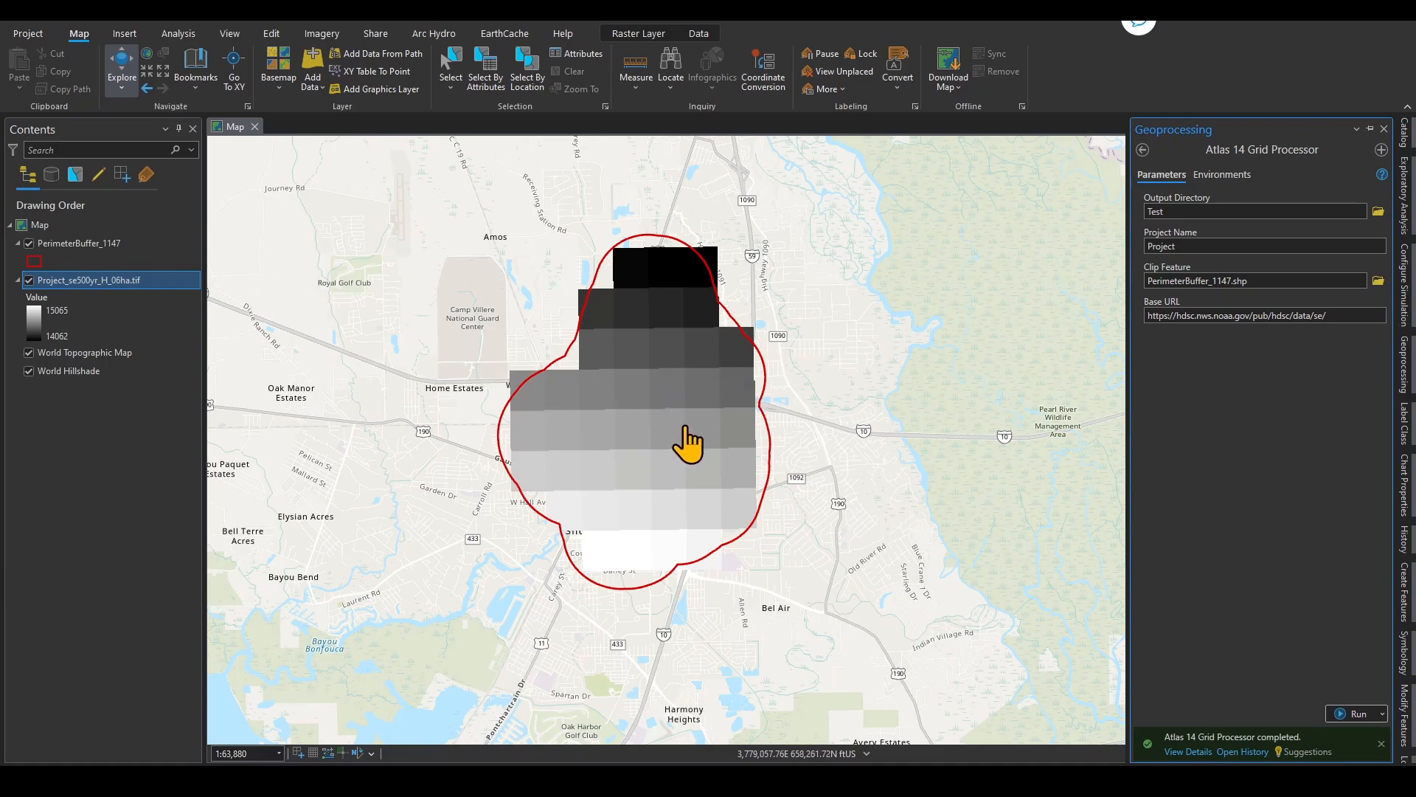
mouse_move(691, 450)
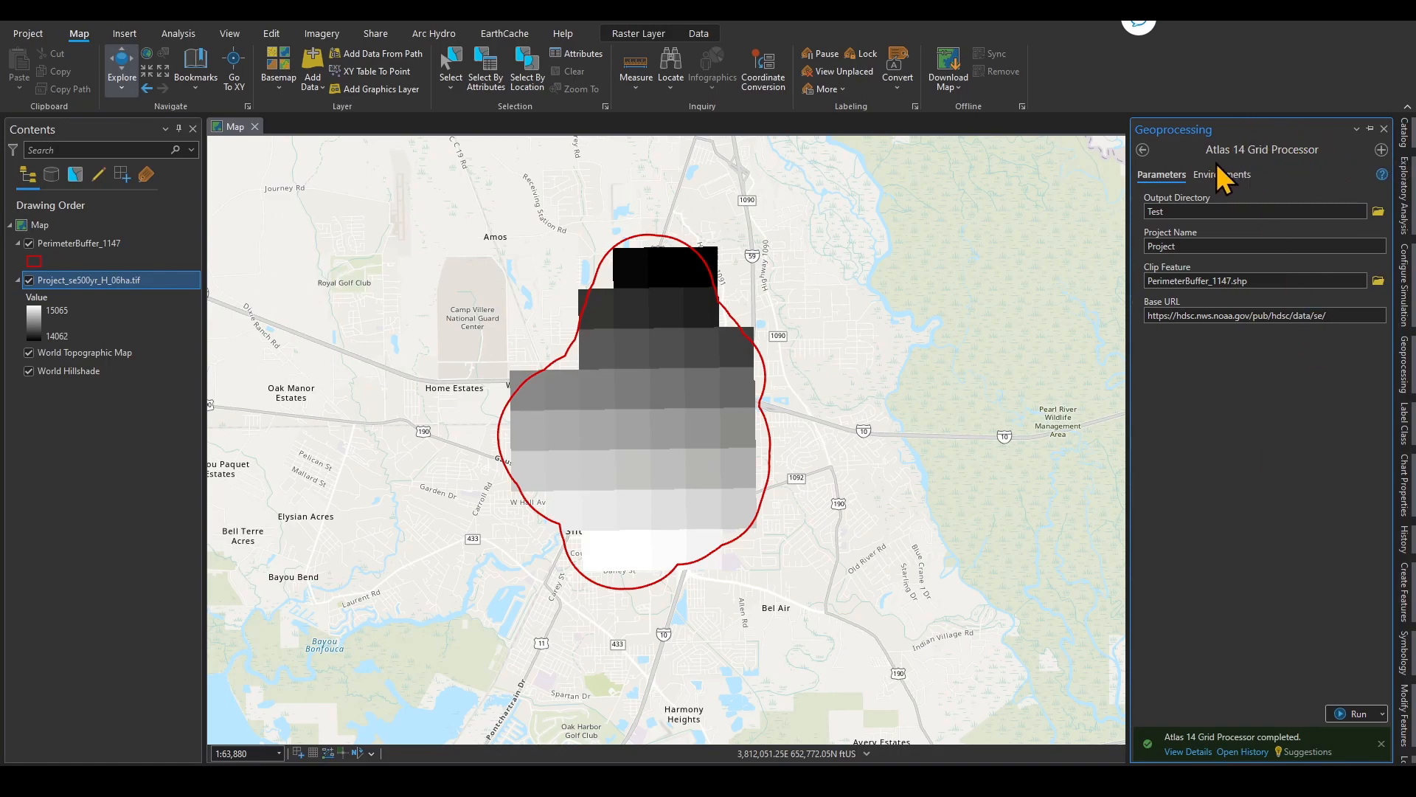
mouse_move(1224, 425)
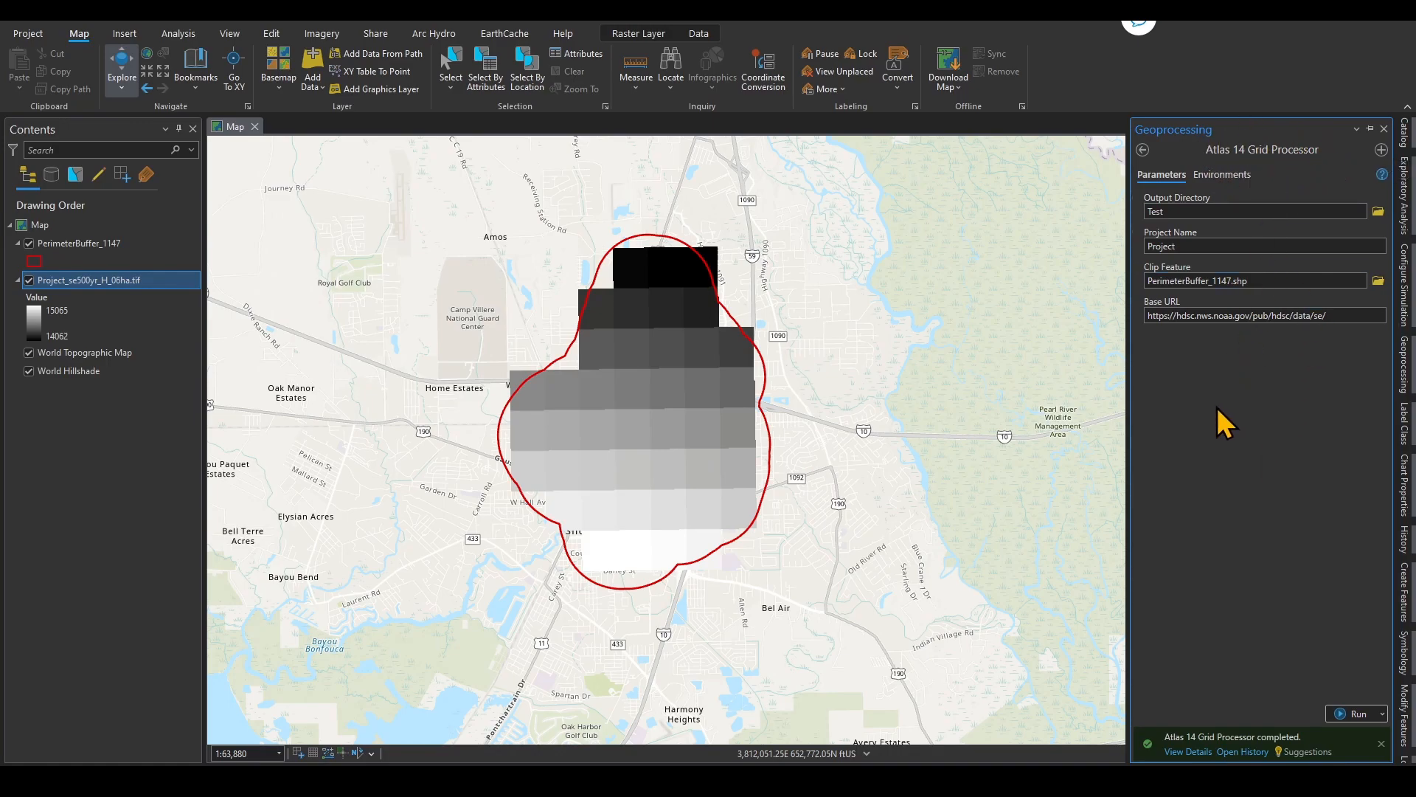